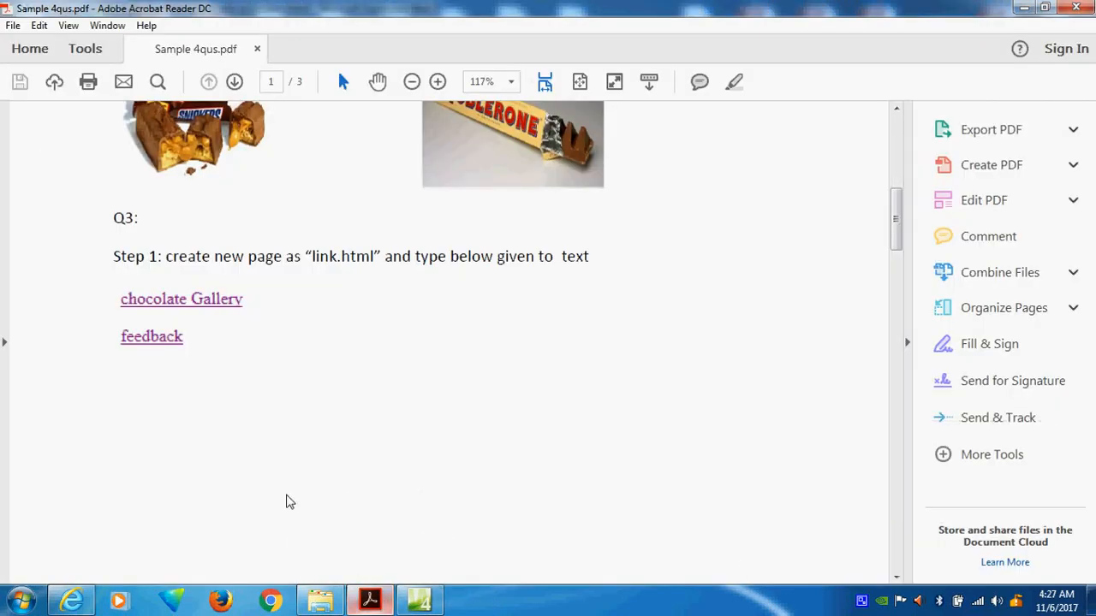
{"action": "mouse_move", "coordinate": [289, 284]}
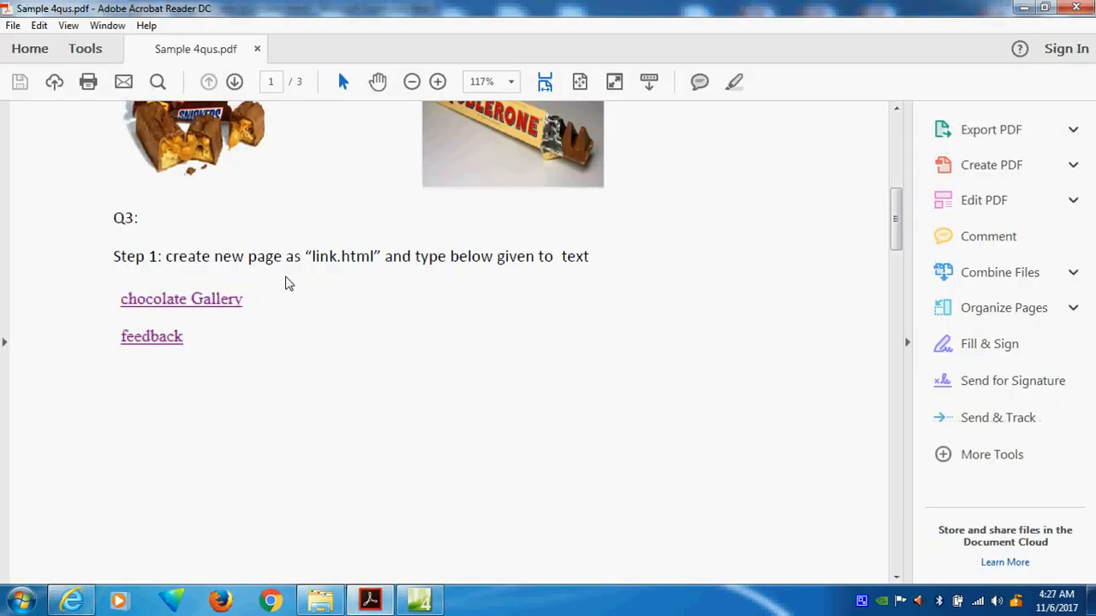
{"action": "mouse_move", "coordinate": [419, 305]}
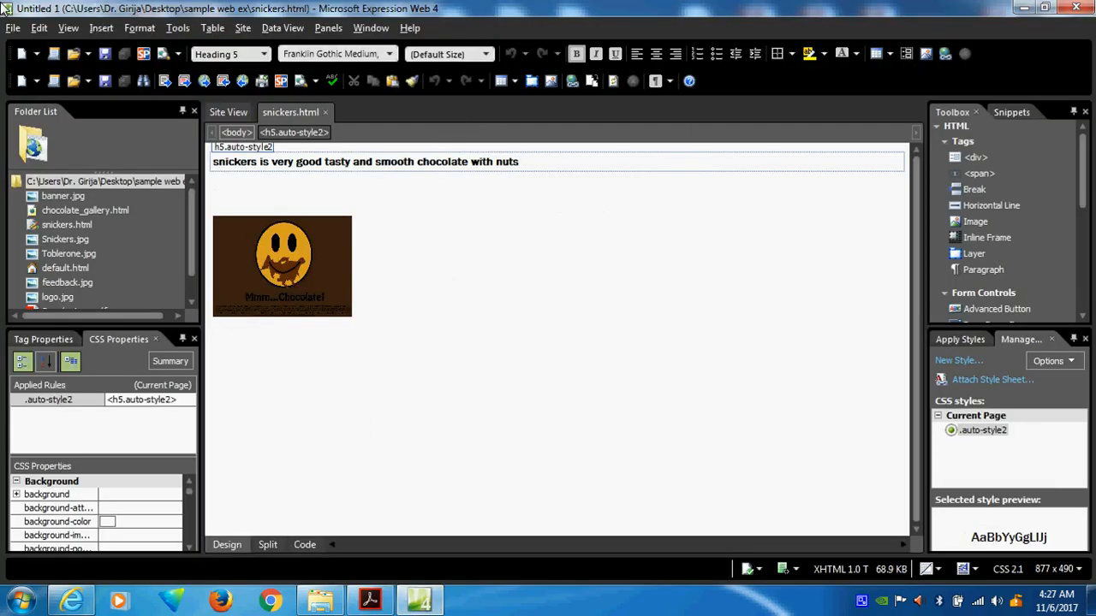
Create a new blank HTML page from the File menu.
{"action": "left_click", "coordinate": [14, 28]}
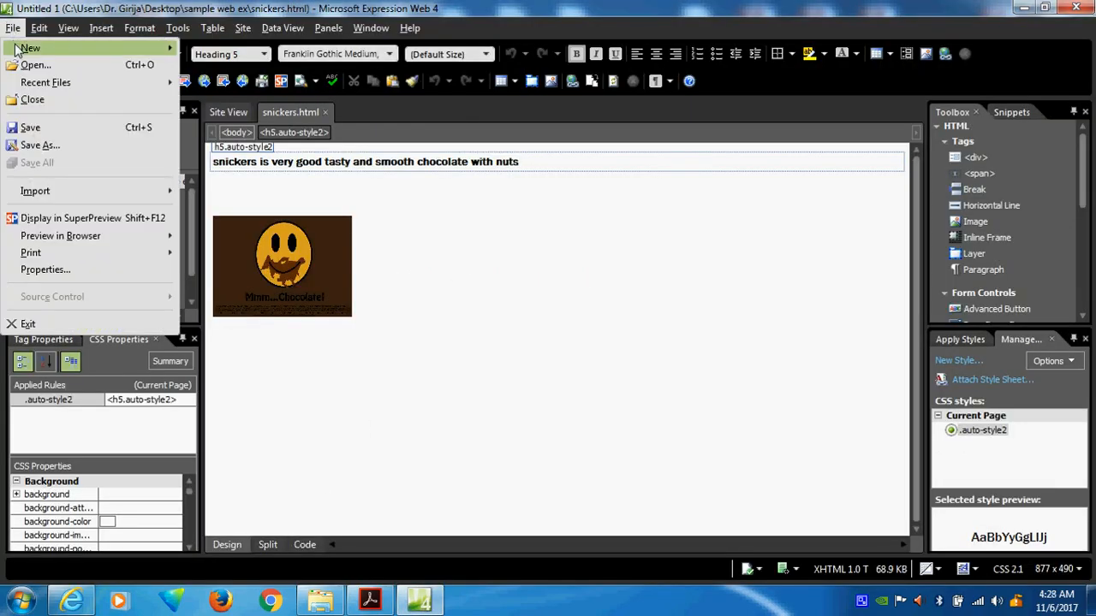
{"action": "left_click", "coordinate": [30, 48]}
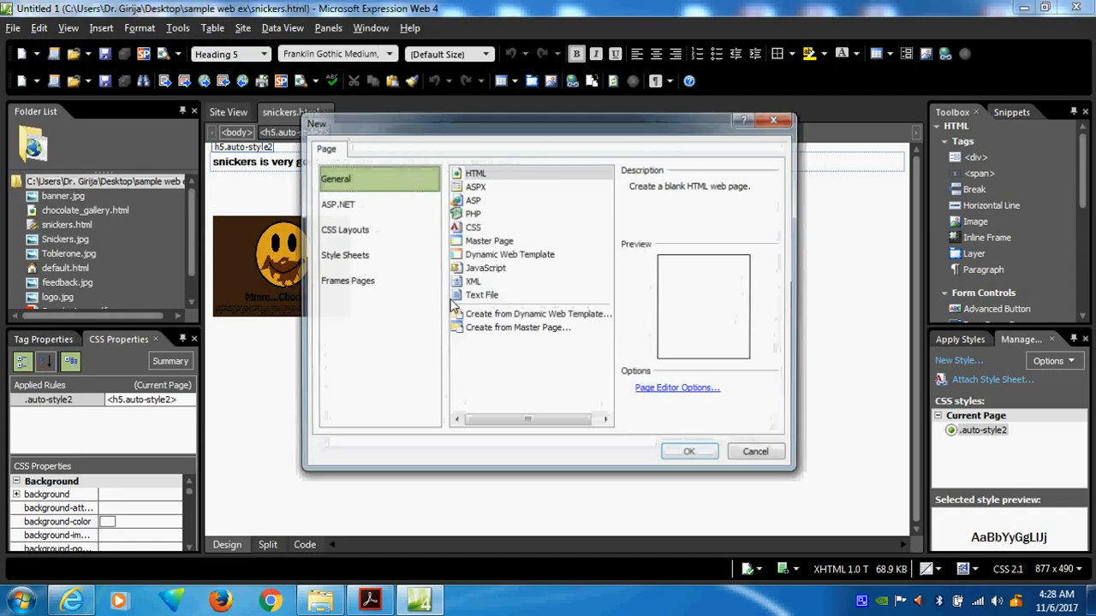
{"action": "left_click", "coordinate": [688, 452]}
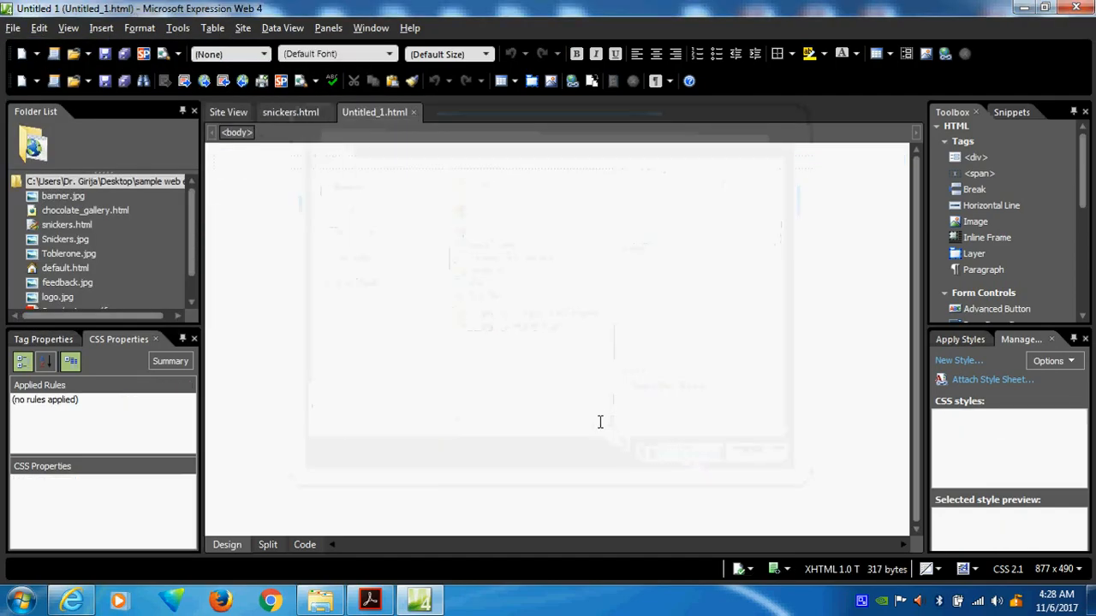
Save the new page as link.html, then switch back to the question sheet PDF.
{"action": "right_click", "coordinate": [373, 113]}
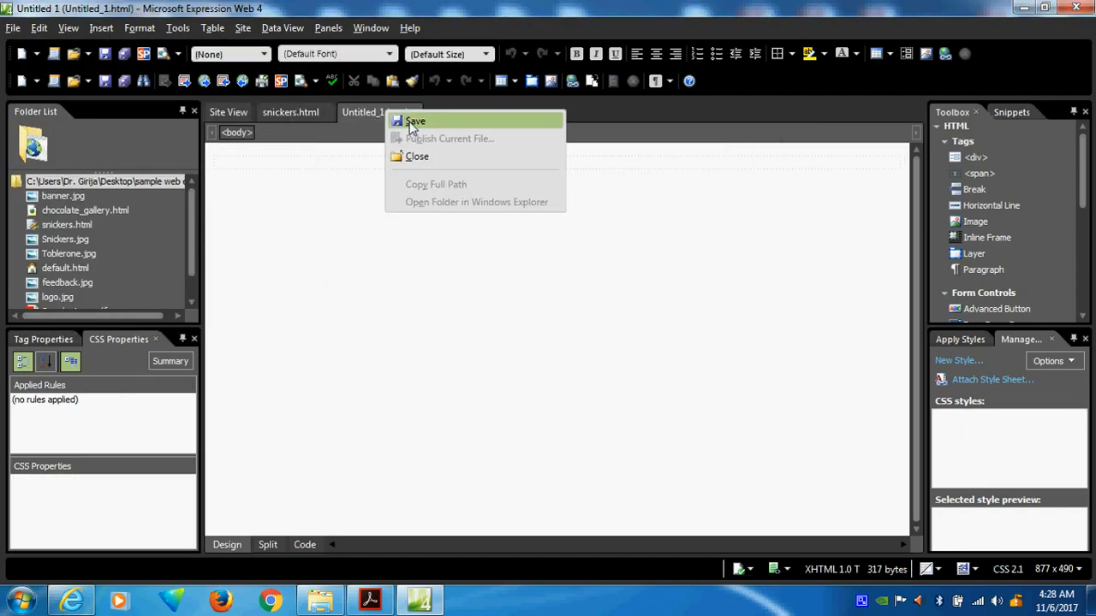
{"action": "left_click", "coordinate": [414, 120]}
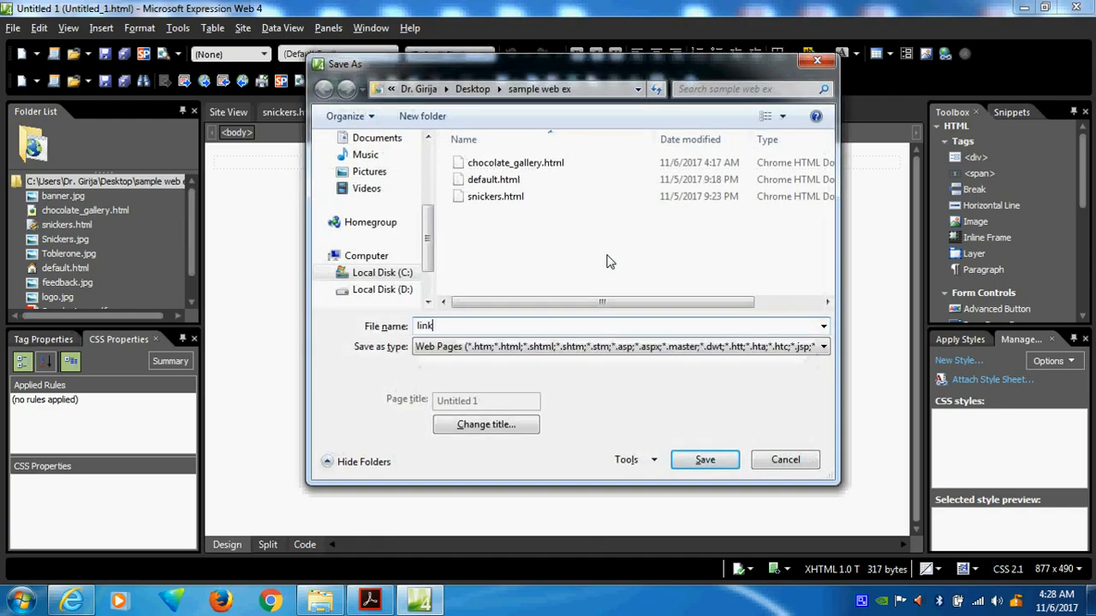
{"action": "left_click", "coordinate": [703, 459]}
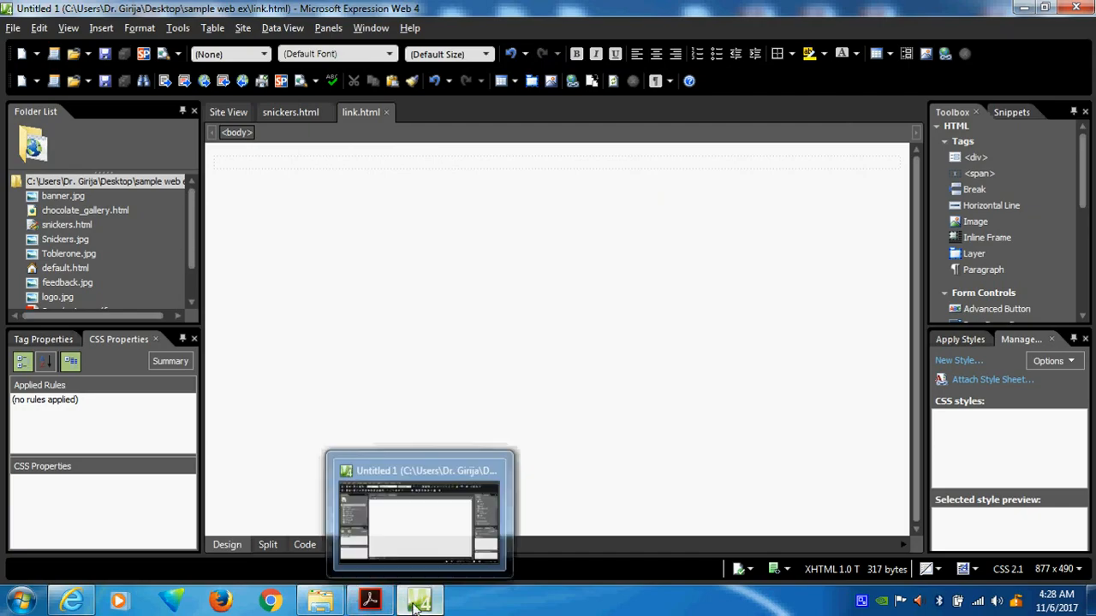
{"action": "left_click", "coordinate": [418, 599]}
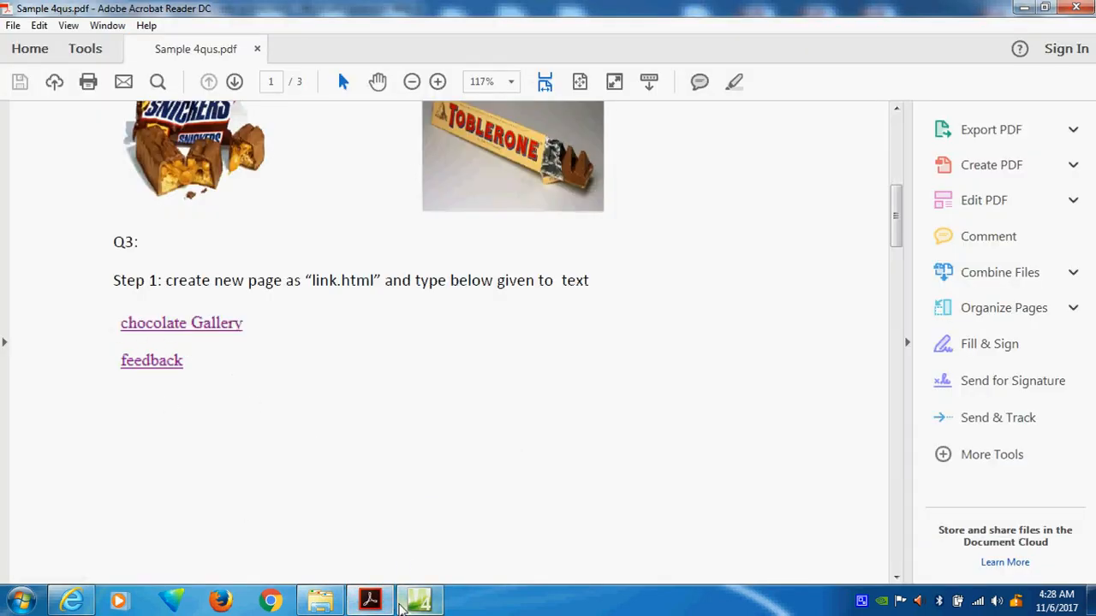
Enter the lines Chocolate Gallery and Feedback on link.html.
{"action": "left_click", "coordinate": [418, 599]}
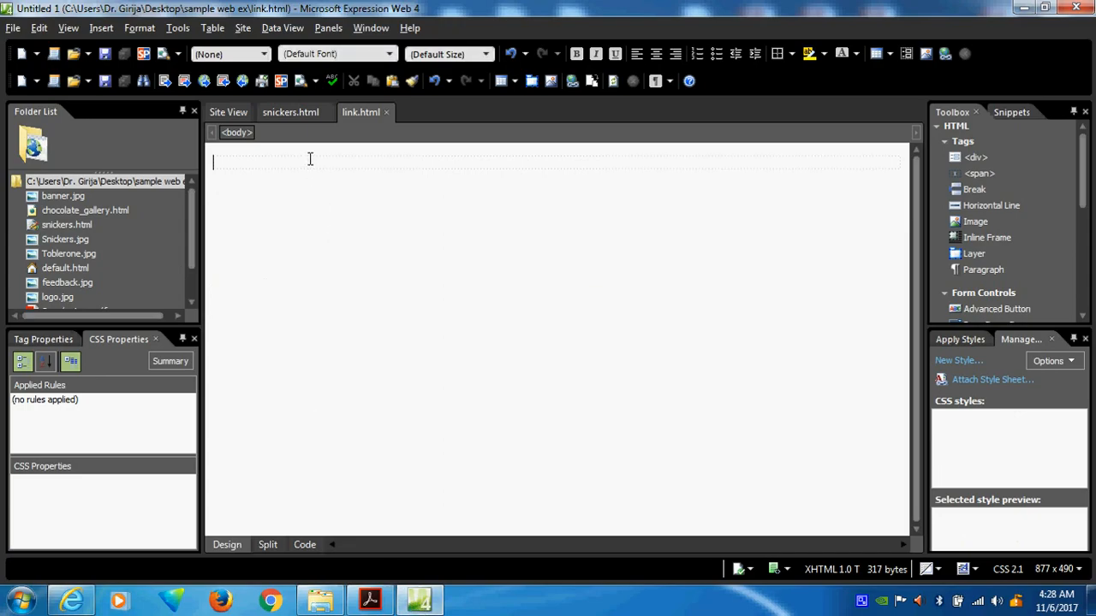
{"action": "type", "text": "Chocolate Gallery"}
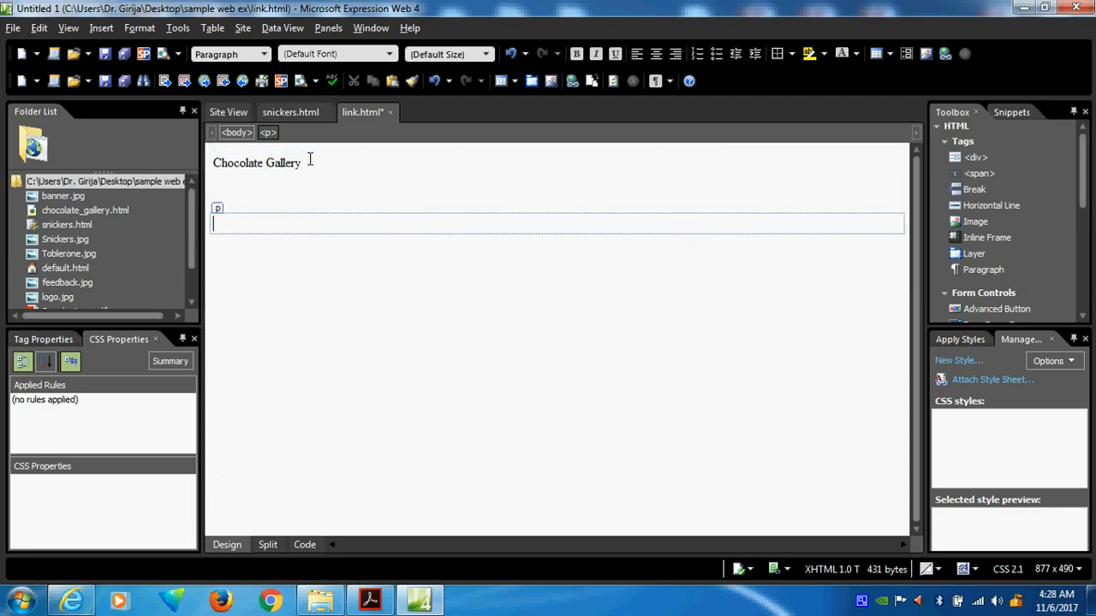
{"action": "type", "text": "Feedb"}
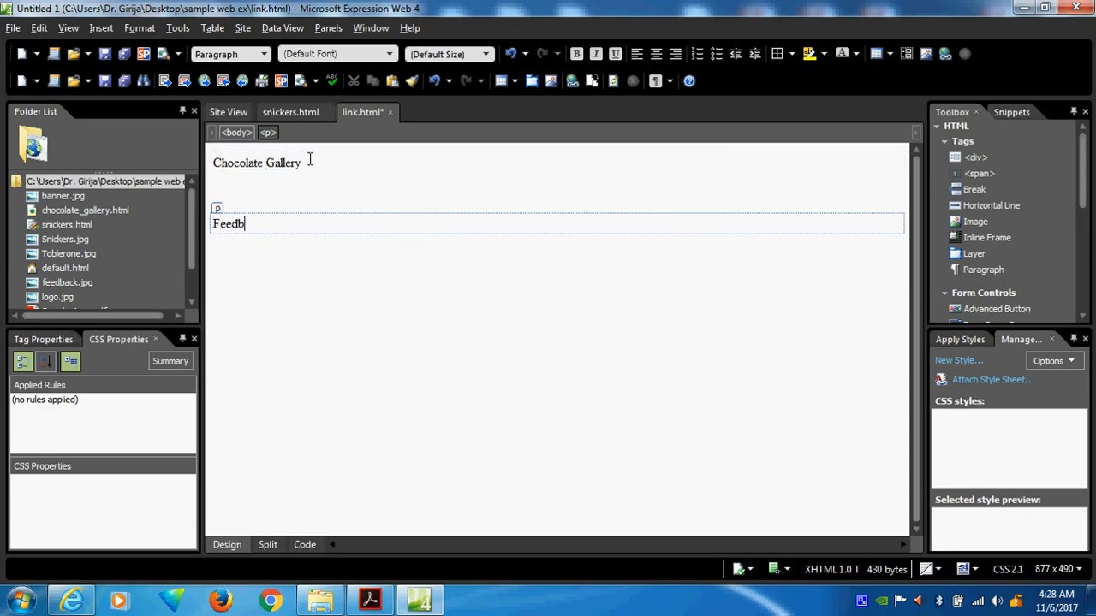
{"action": "type", "text": "ack"}
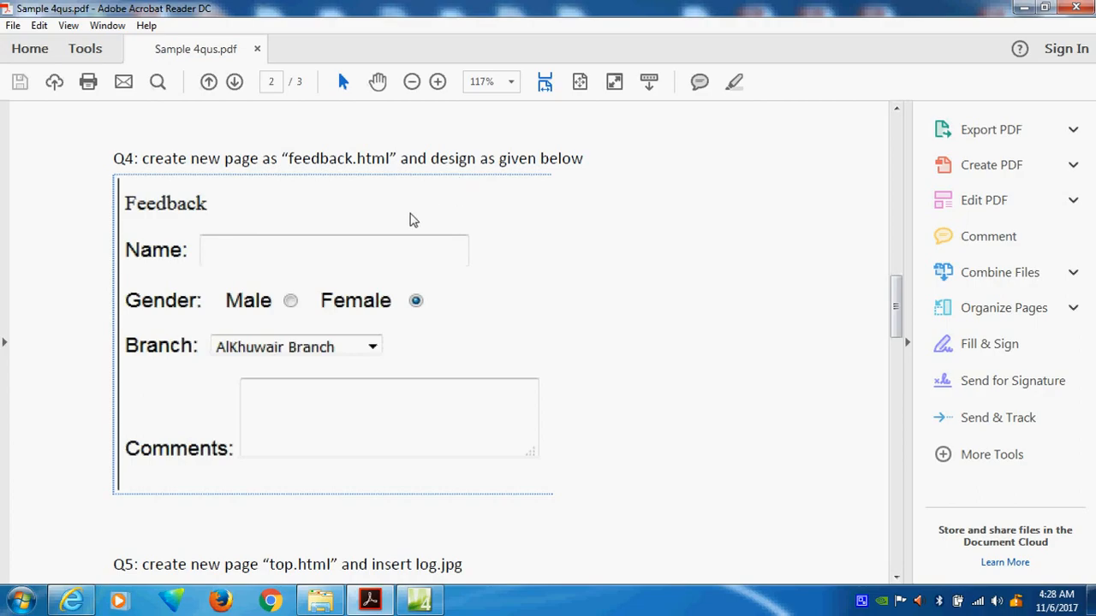
{"action": "mouse_move", "coordinate": [265, 151]}
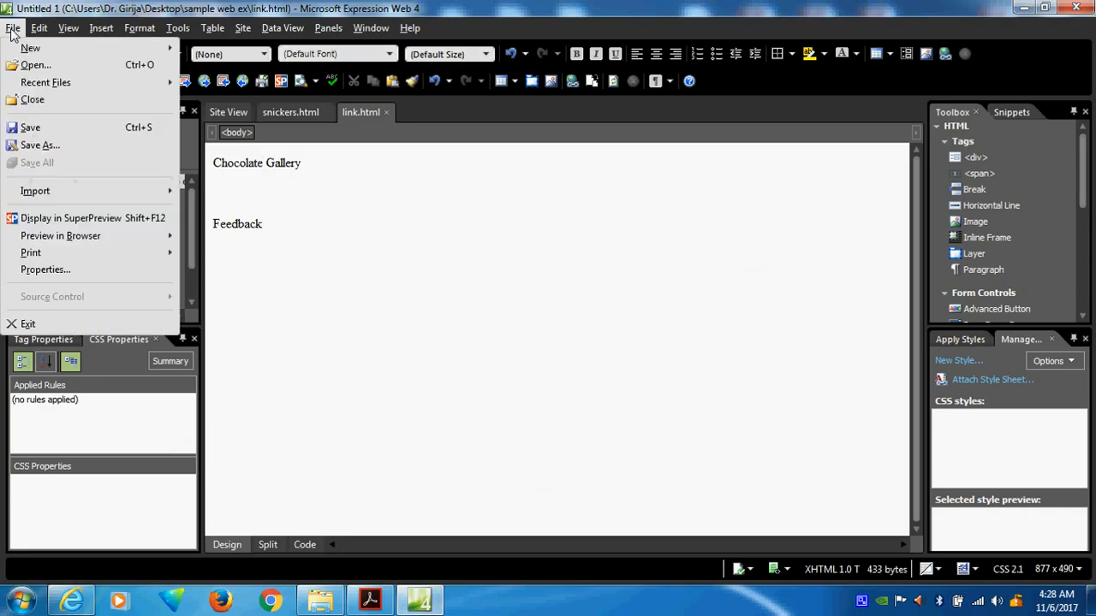
Create another blank HTML page and save it as feedback.html.
{"action": "left_click", "coordinate": [31, 48]}
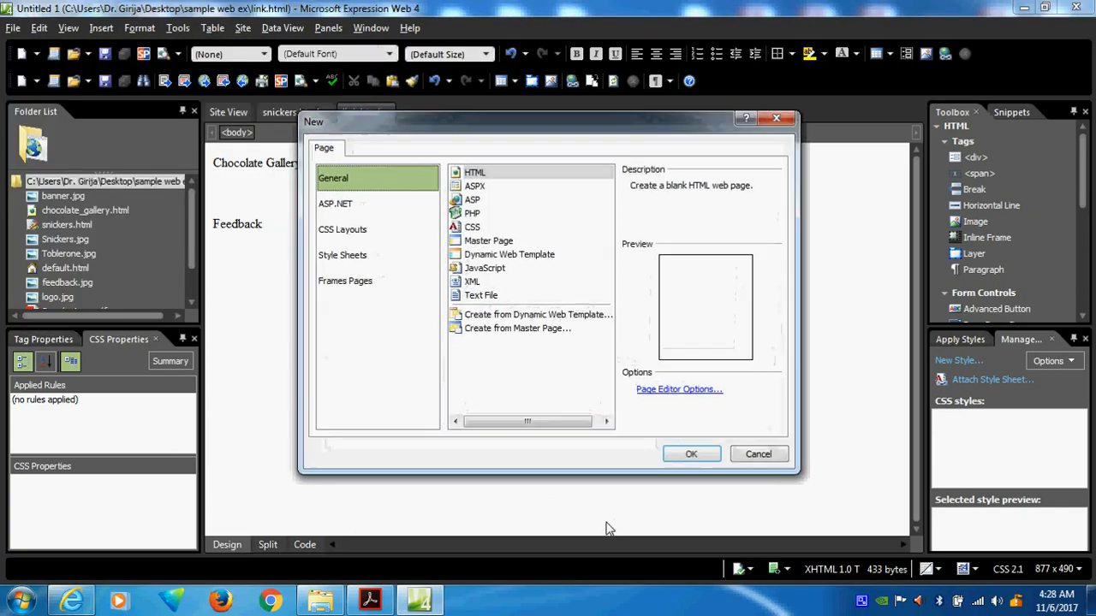
{"action": "left_click", "coordinate": [692, 454]}
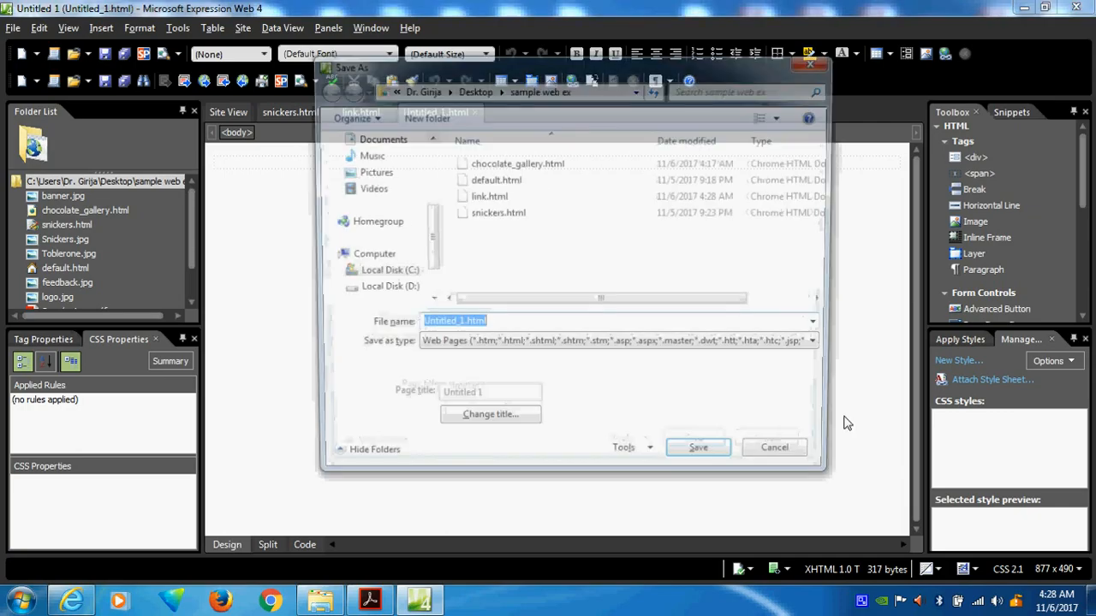
{"action": "type", "text": "feedback"}
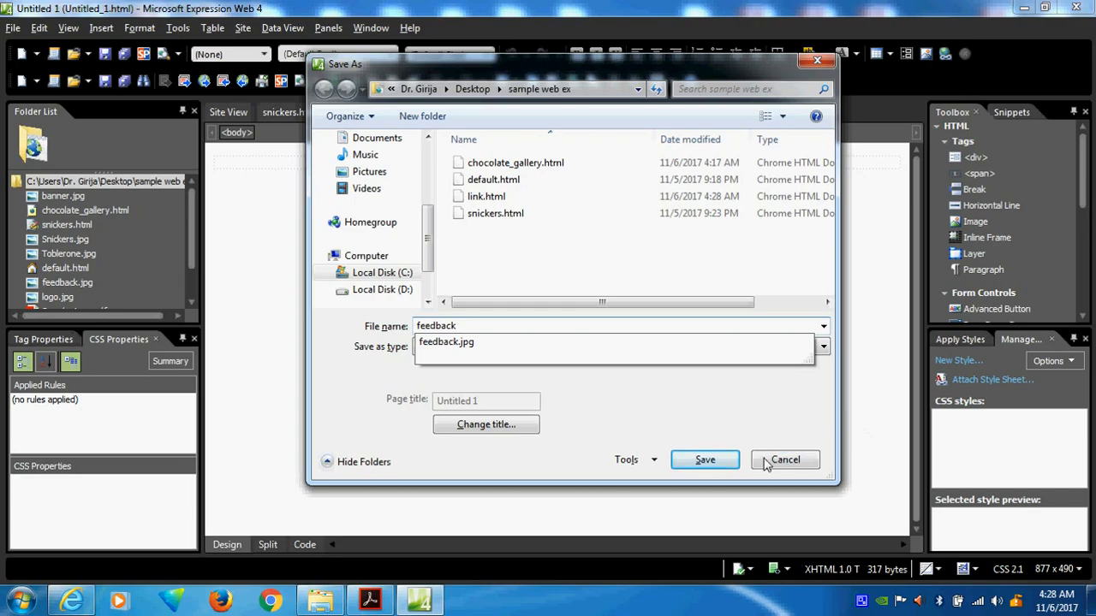
{"action": "left_click", "coordinate": [705, 459]}
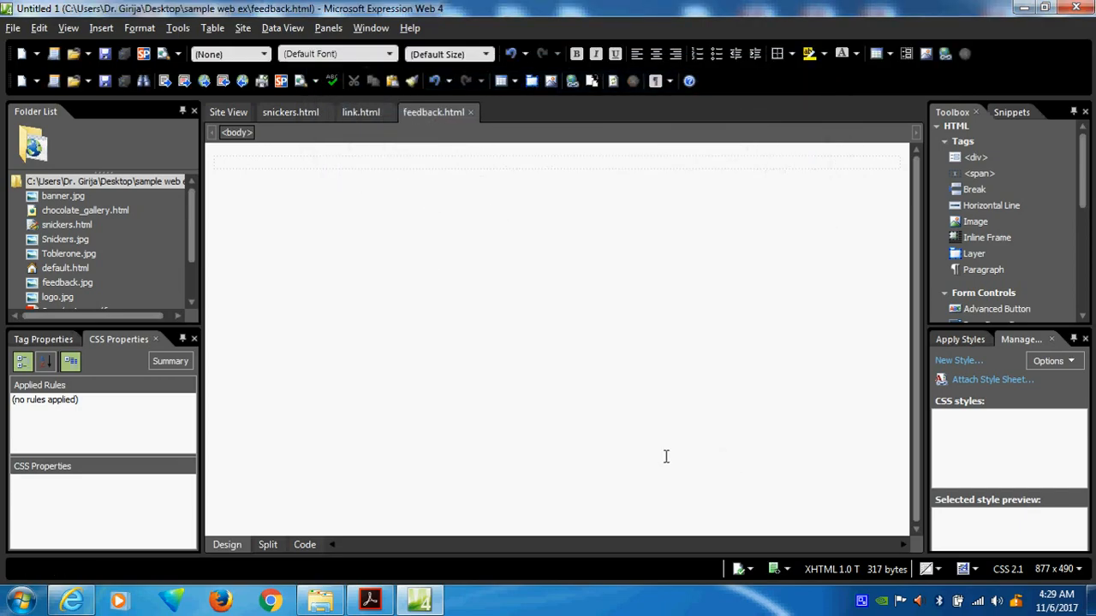
{"action": "mouse_move", "coordinate": [334, 195]}
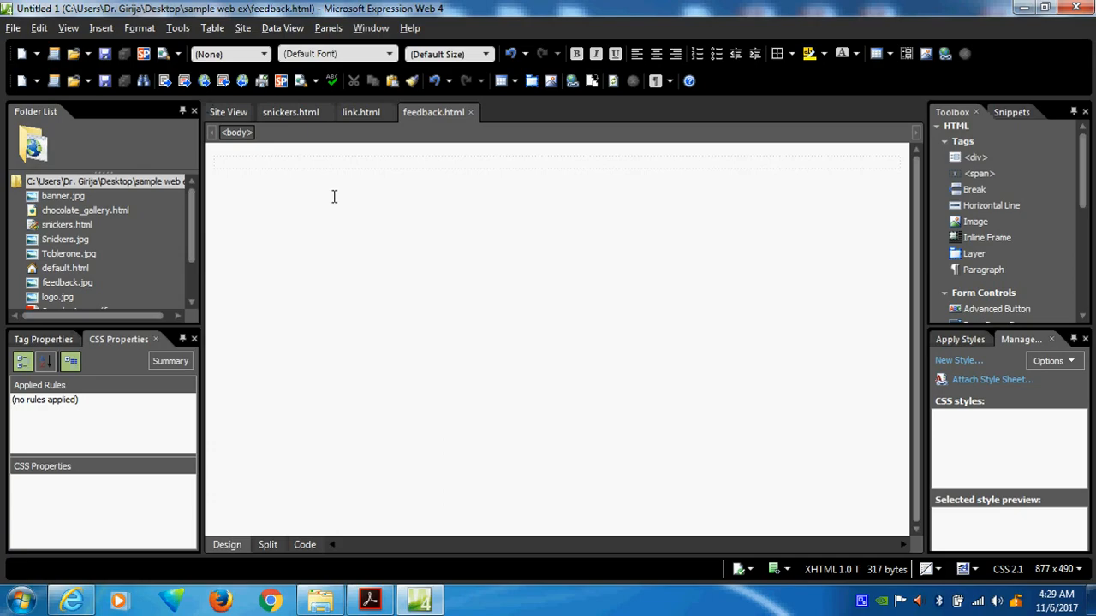
Insert a Form from the Toolbox Form Controls and enlarge it down the page.
{"action": "left_click", "coordinate": [370, 599]}
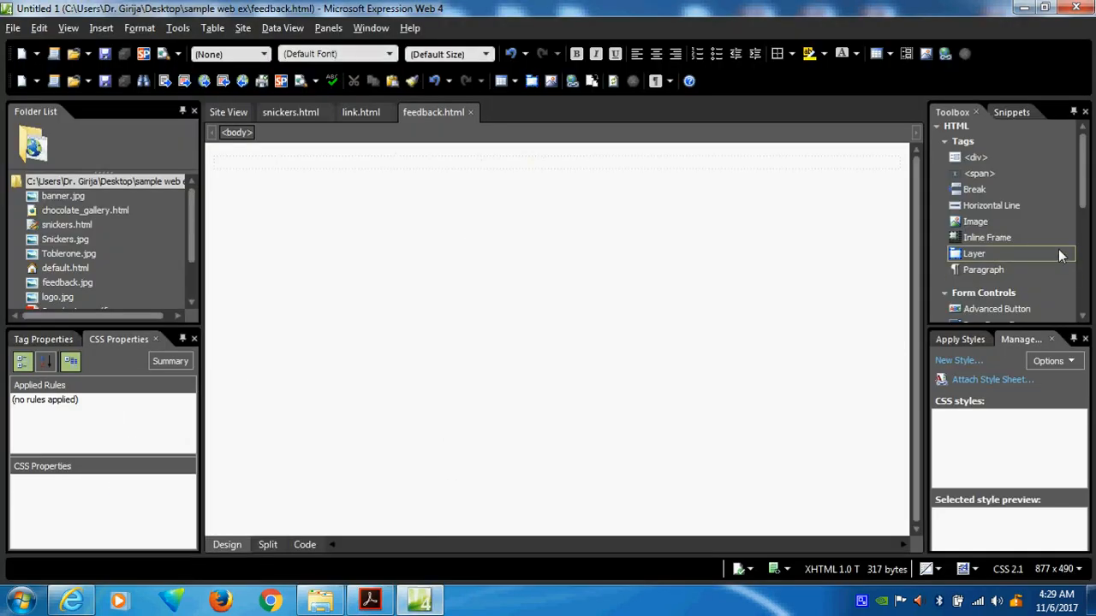
{"action": "scroll", "scroll_direction": "down", "scroll_amount": 3}
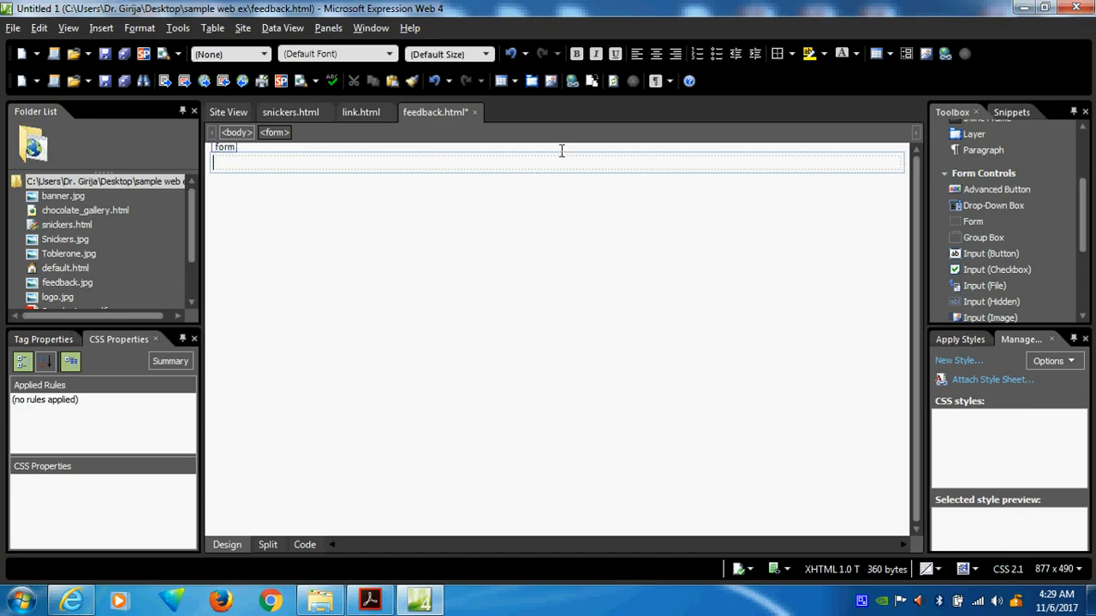
{"action": "left_click", "coordinate": [224, 148]}
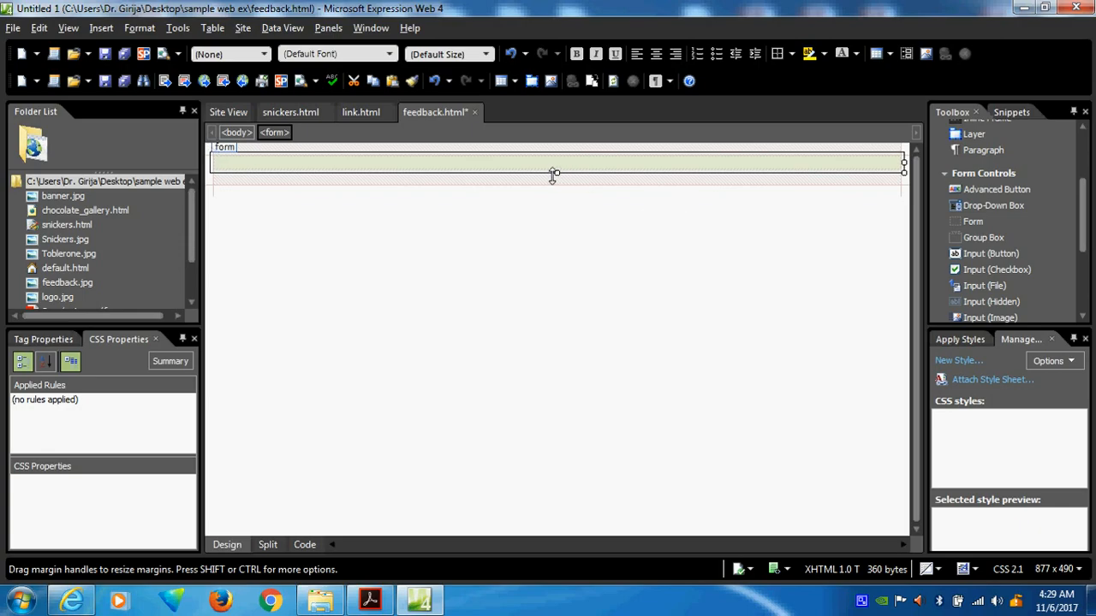
{"action": "left_click_drag", "start_coordinate": [555, 175], "coordinate": [558, 493]}
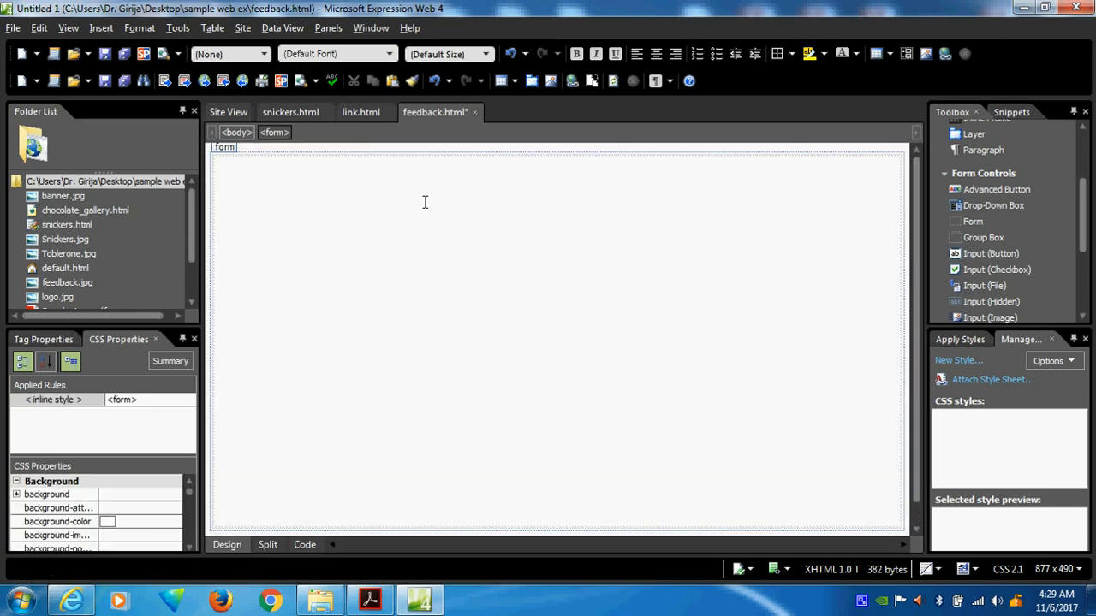
Add the heading Feedback inside the form and the label Name: below it.
{"action": "type", "text": "Feedback"}
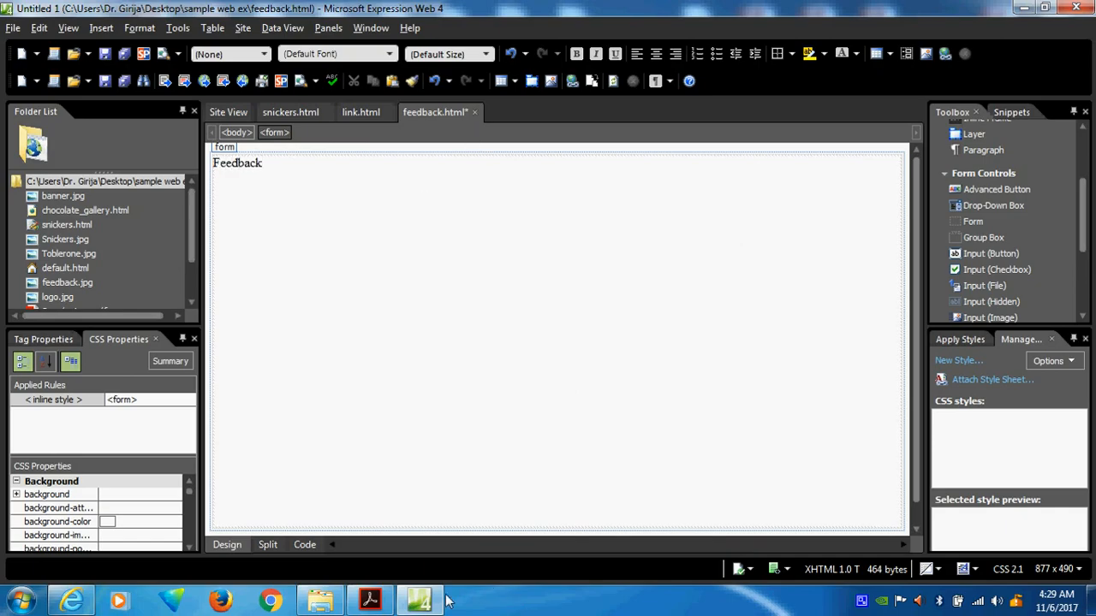
{"action": "left_click", "coordinate": [418, 599]}
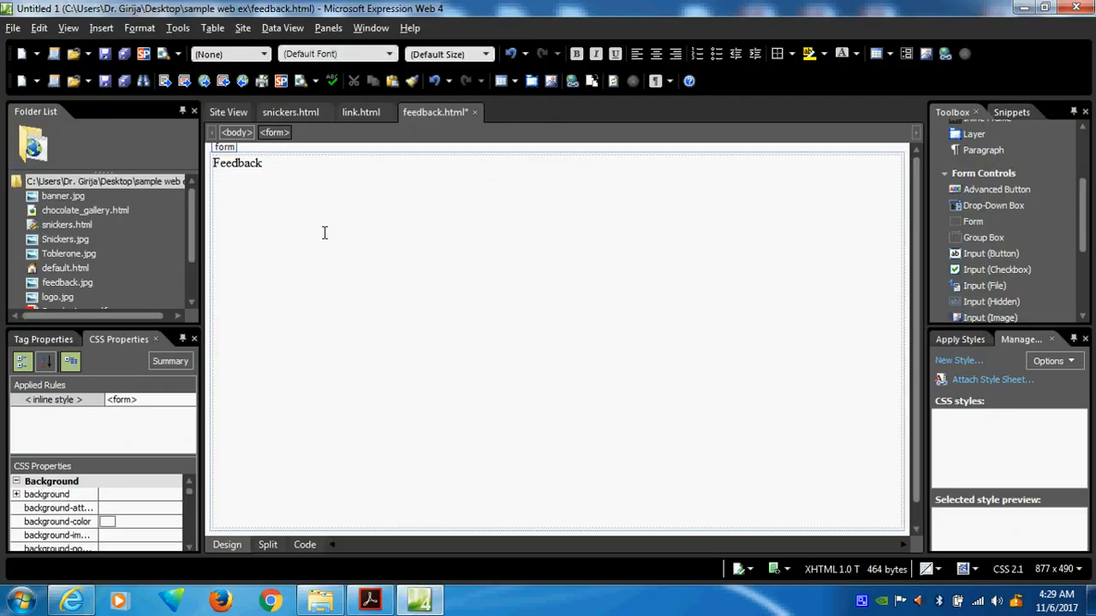
{"action": "type", "text": "Name"}
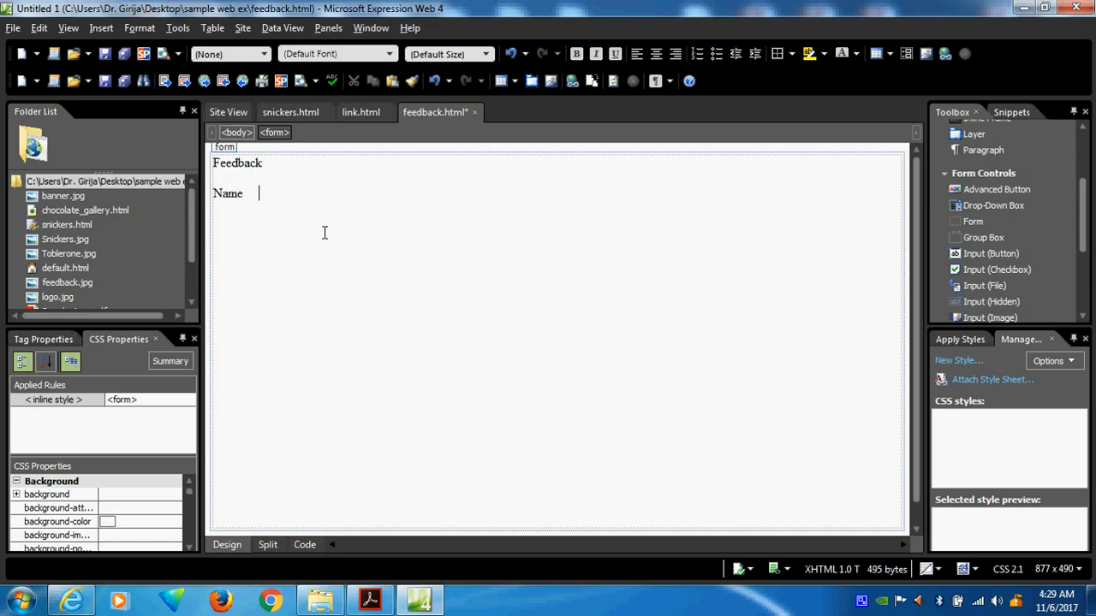
{"action": "type", "text": ":"}
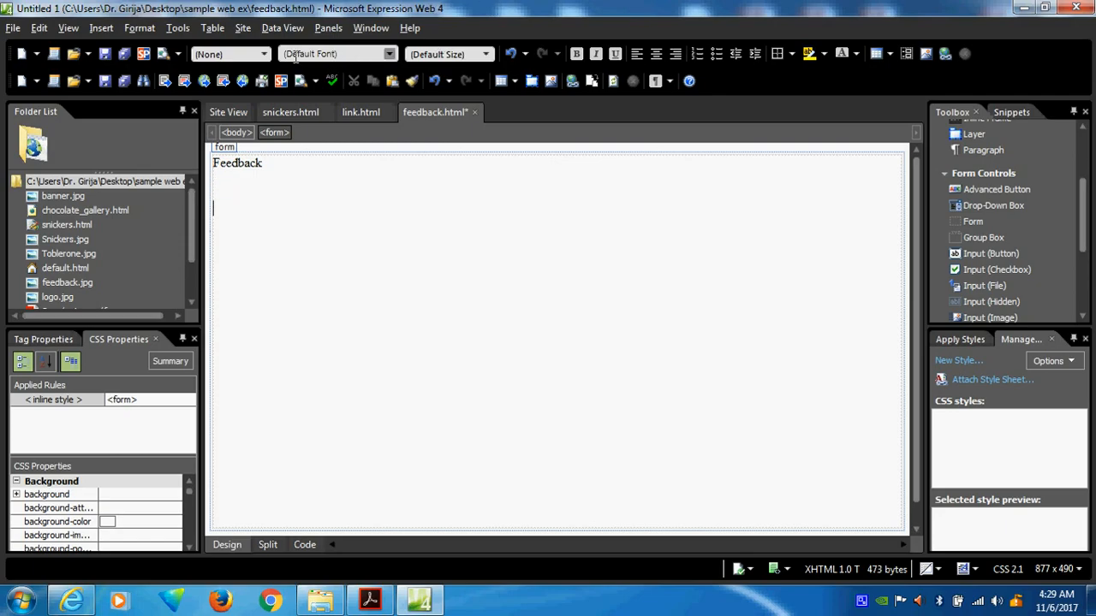
Insert a table with 5 rows and 2 columns under the Feedback heading.
{"action": "left_click", "coordinate": [212, 27]}
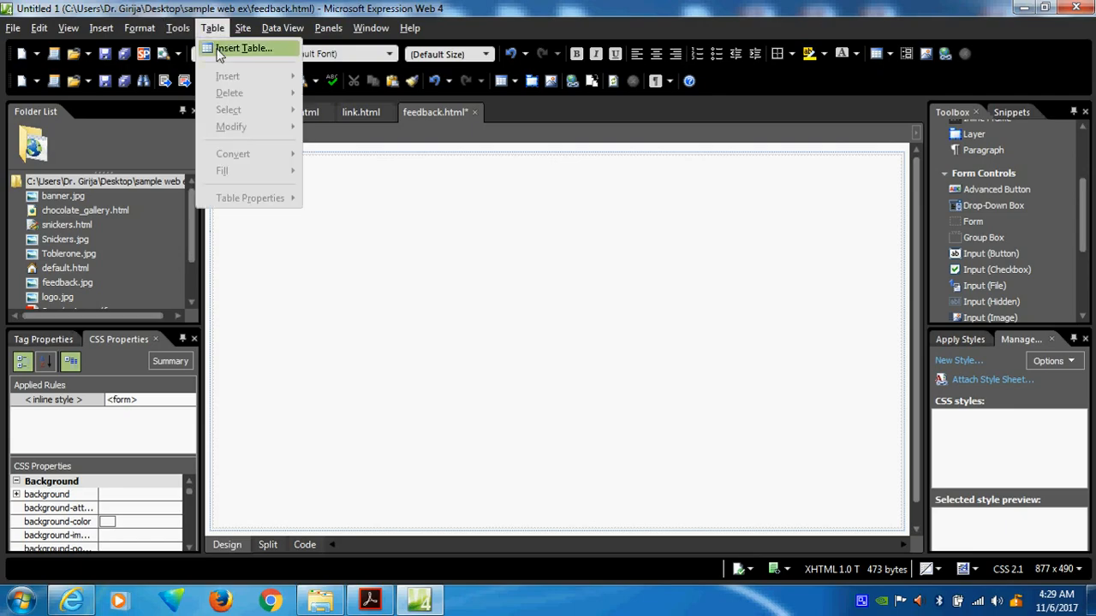
{"action": "left_click", "coordinate": [243, 48]}
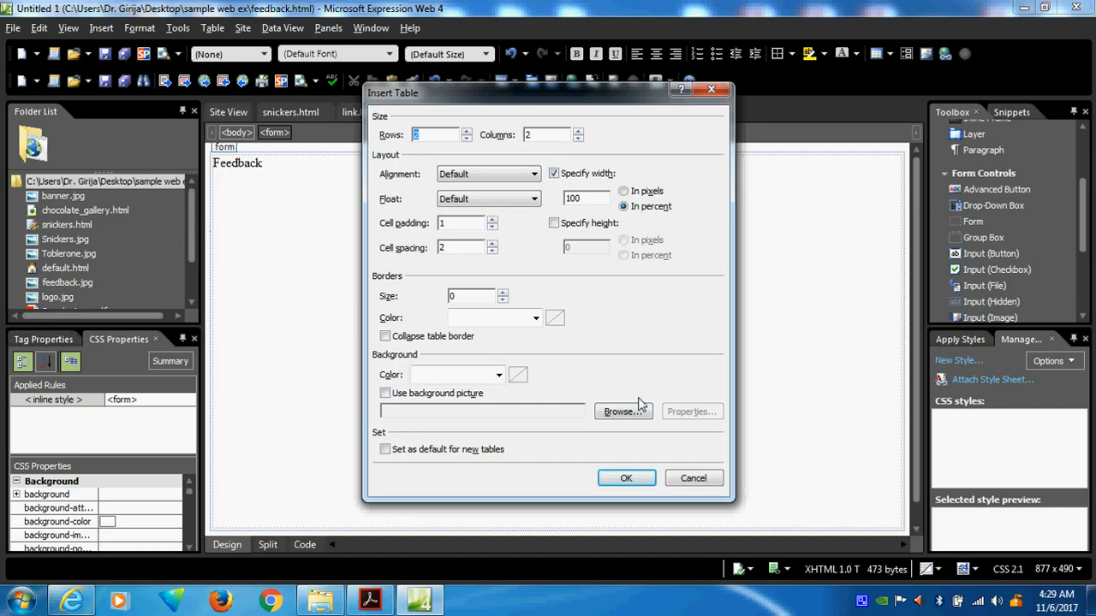
{"action": "type", "text": "5"}
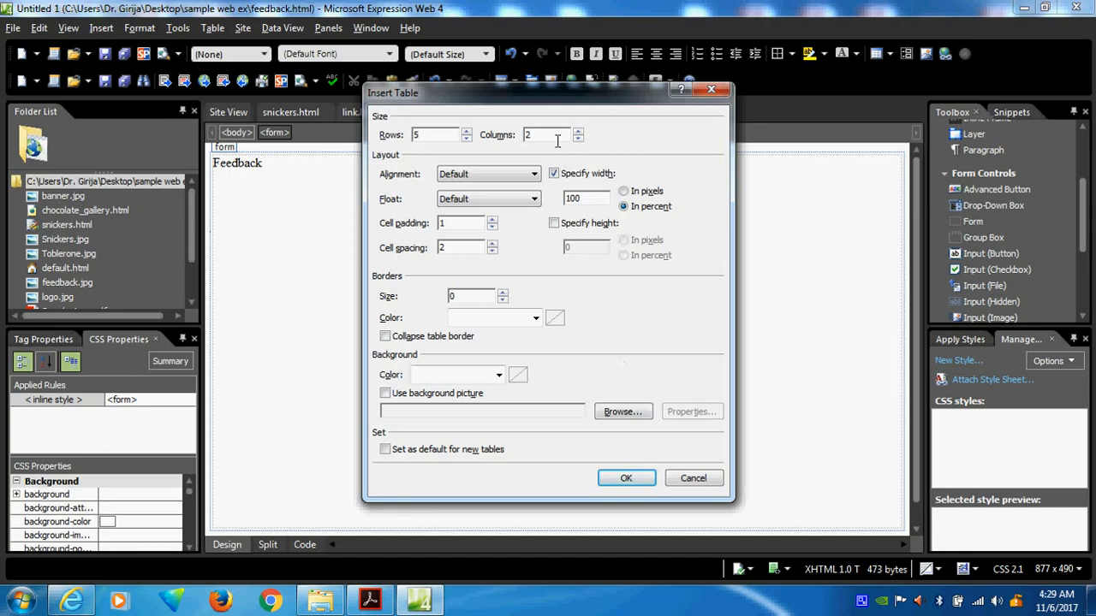
{"action": "left_click", "coordinate": [626, 478]}
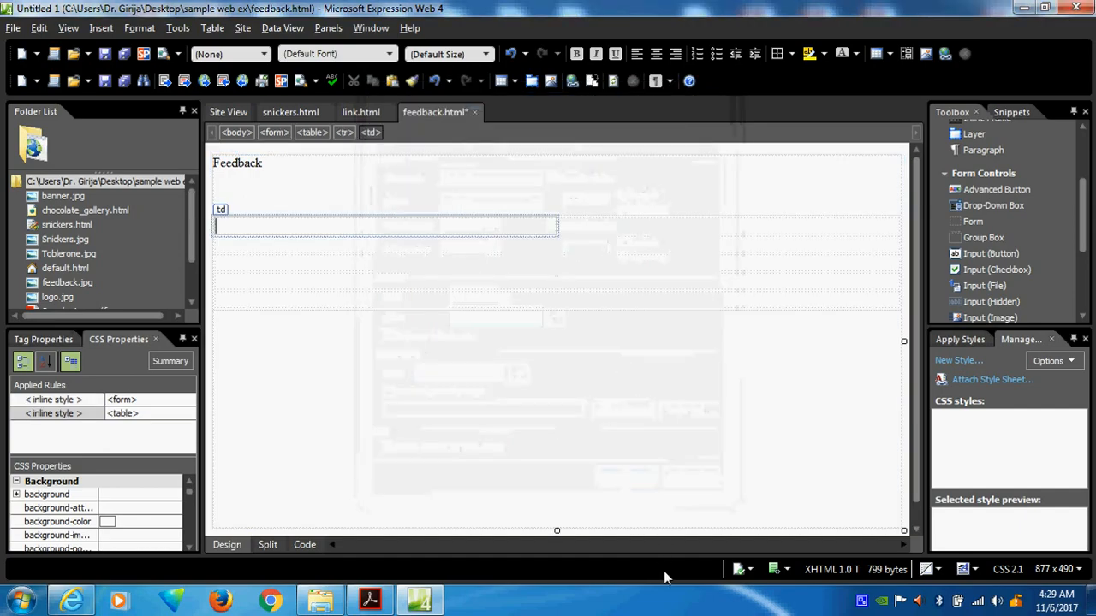
Label the first cell Name and narrow the table's width.
{"action": "type", "text": "Name"}
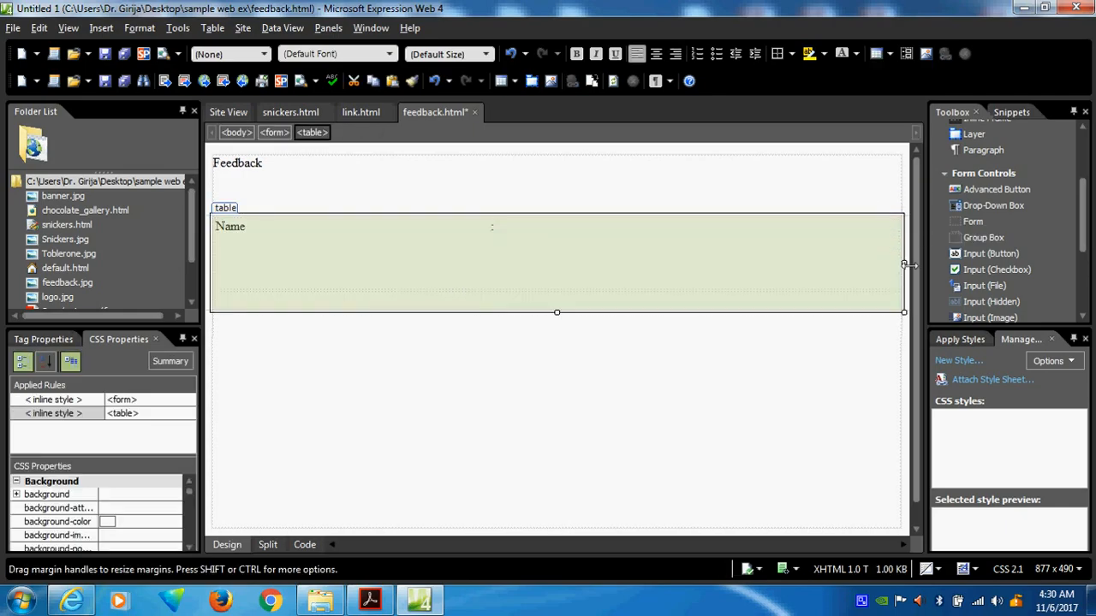
{"action": "left_click_drag", "start_coordinate": [904, 264], "coordinate": [739, 263]}
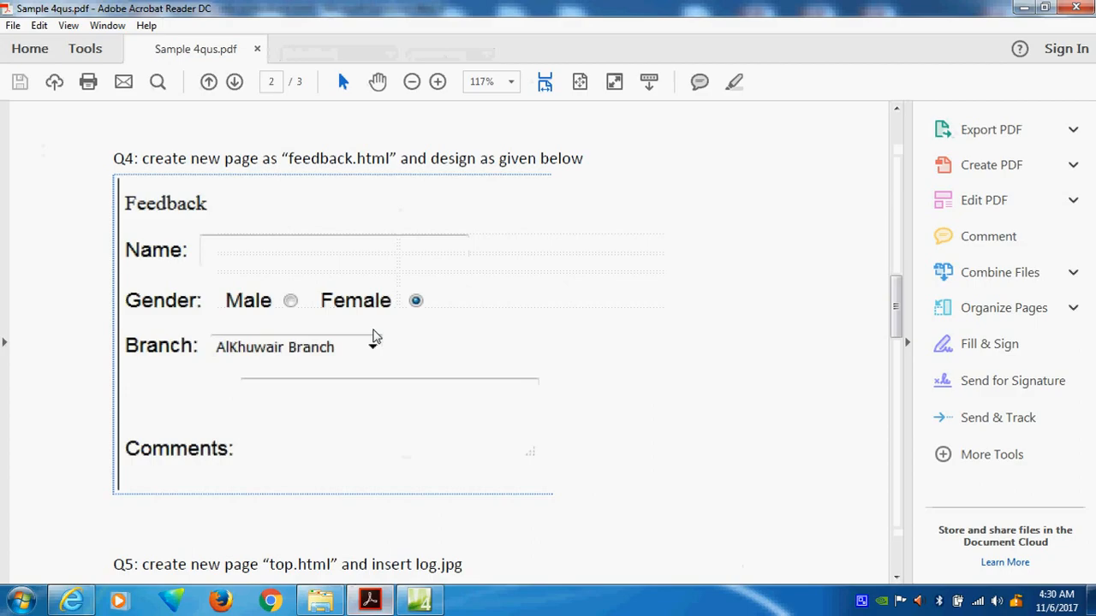
Add an Input (Text) box beside Name, resize it, and label the second row Gender.
{"action": "left_click", "coordinate": [418, 599]}
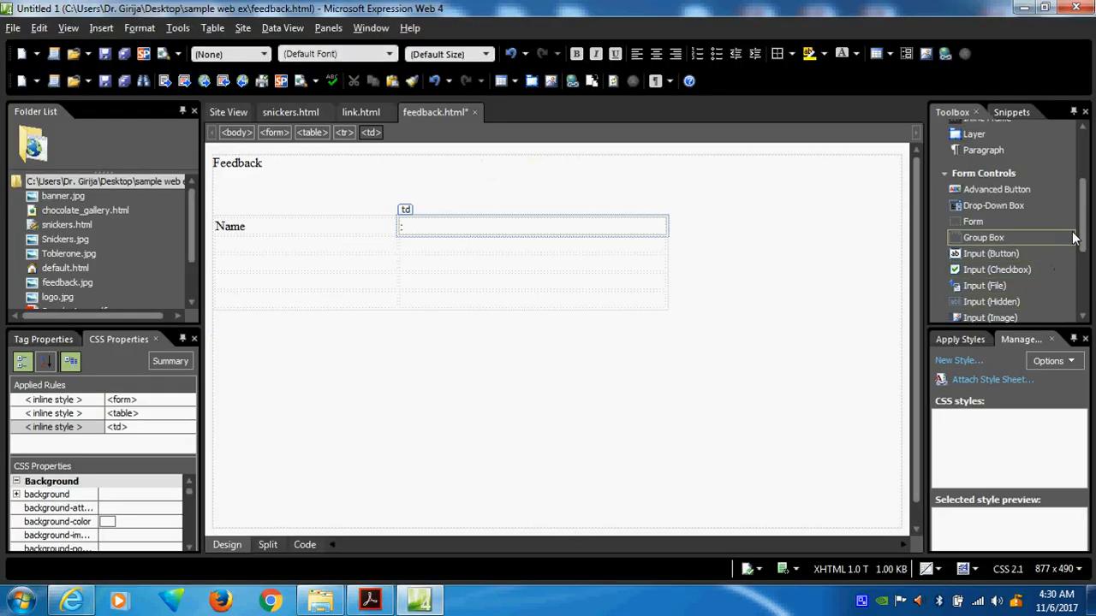
{"action": "scroll", "scroll_direction": "down", "scroll_amount": 3}
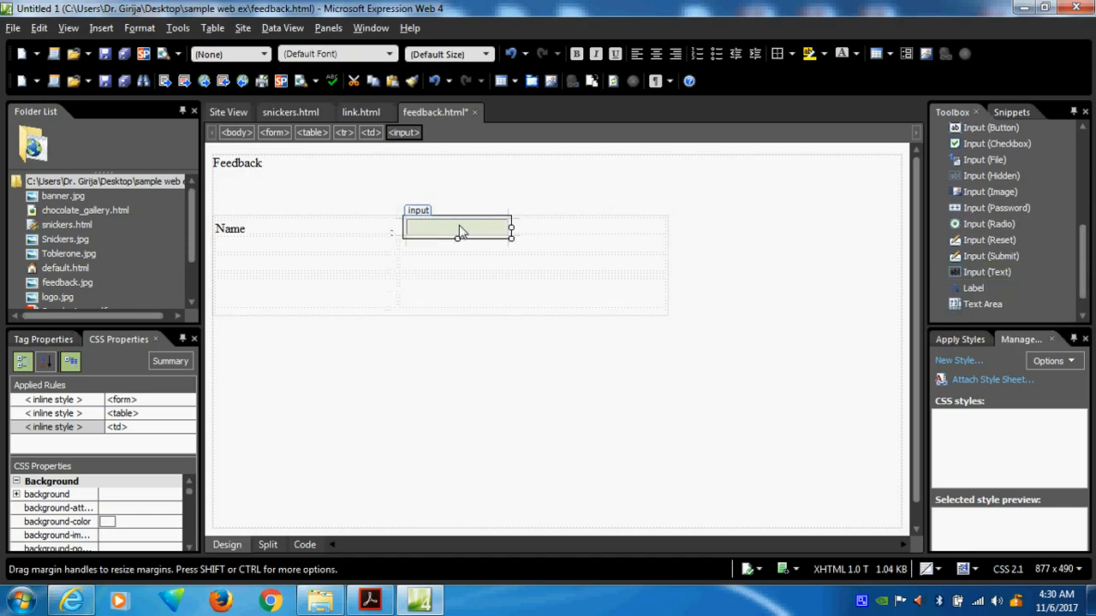
{"action": "left_click_drag", "start_coordinate": [510, 236], "coordinate": [595, 238]}
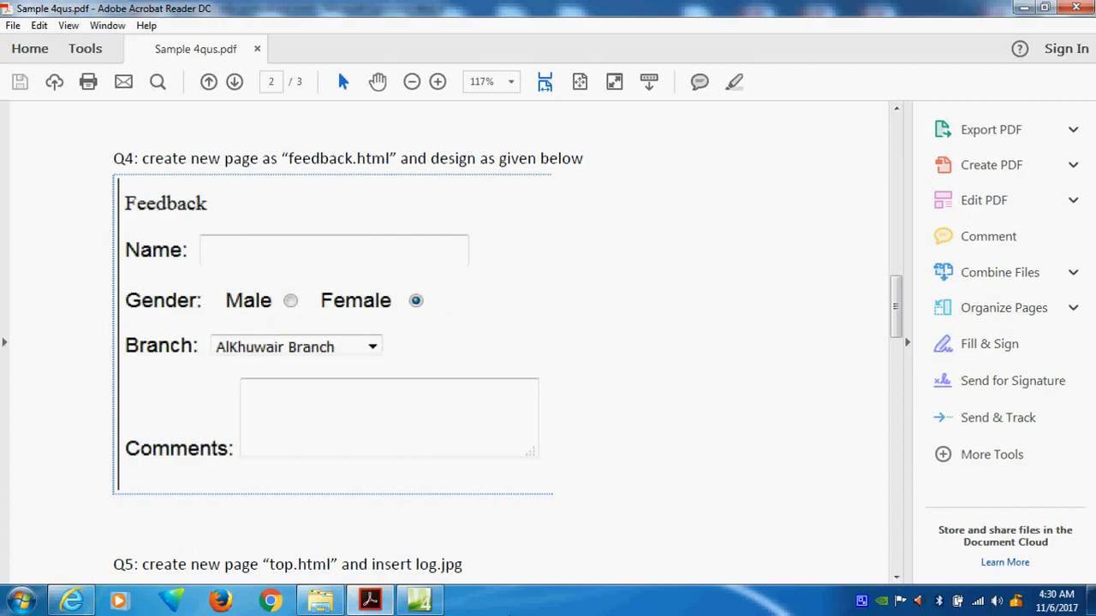
{"action": "left_click", "coordinate": [418, 599]}
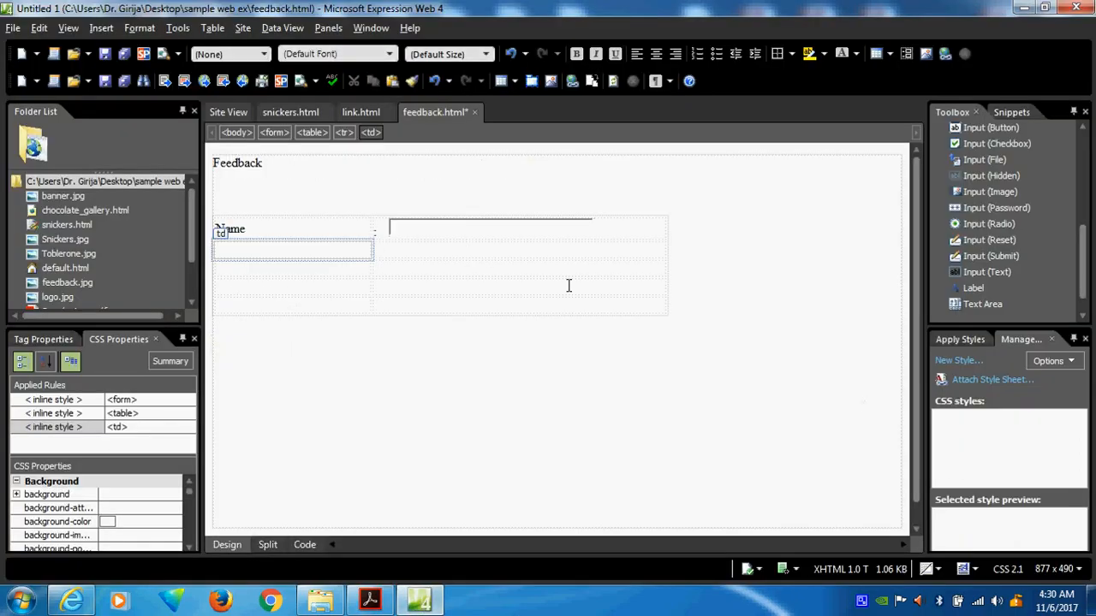
{"action": "mouse_move", "coordinate": [490, 253]}
{"action": "type", "text": "G"}
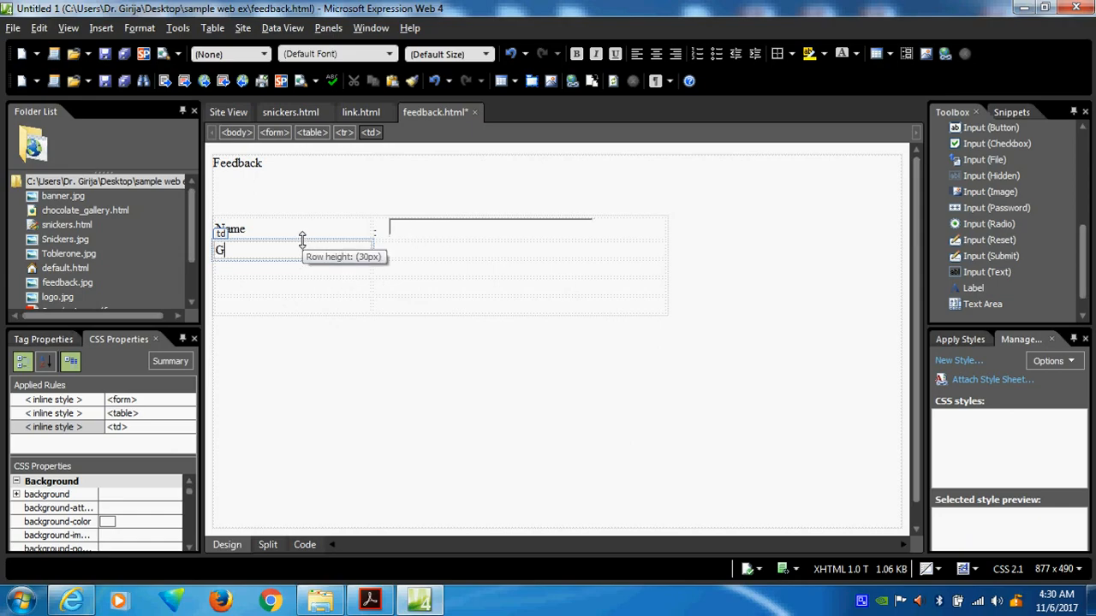
{"action": "type", "text": "ender"}
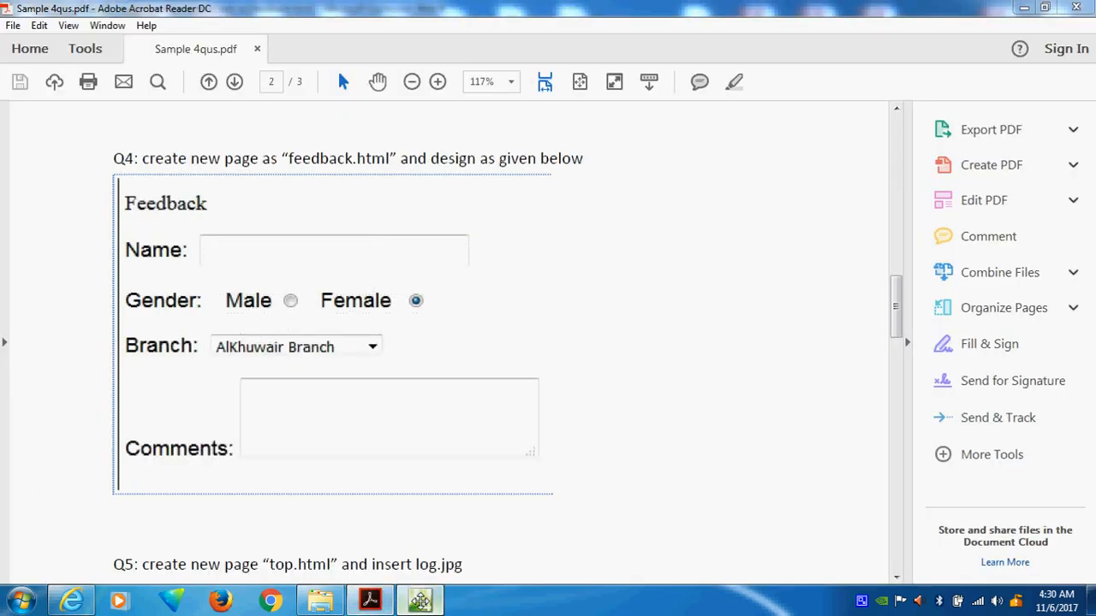
Fill the Gender row with Male, an Input (Radio) button, then Female.
{"action": "left_click", "coordinate": [419, 599]}
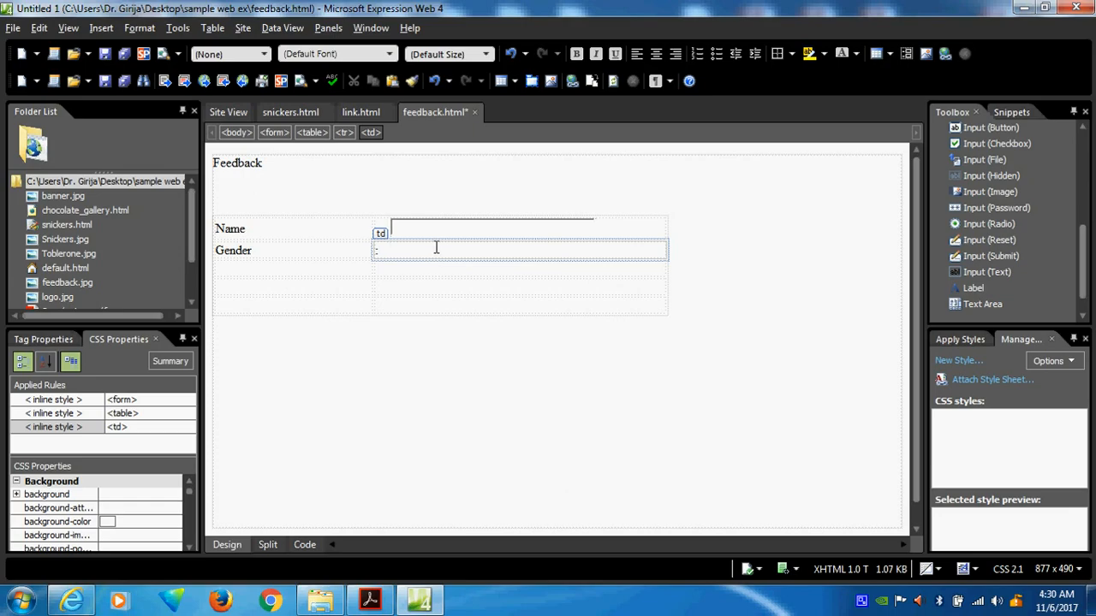
{"action": "type", "text": "Male"}
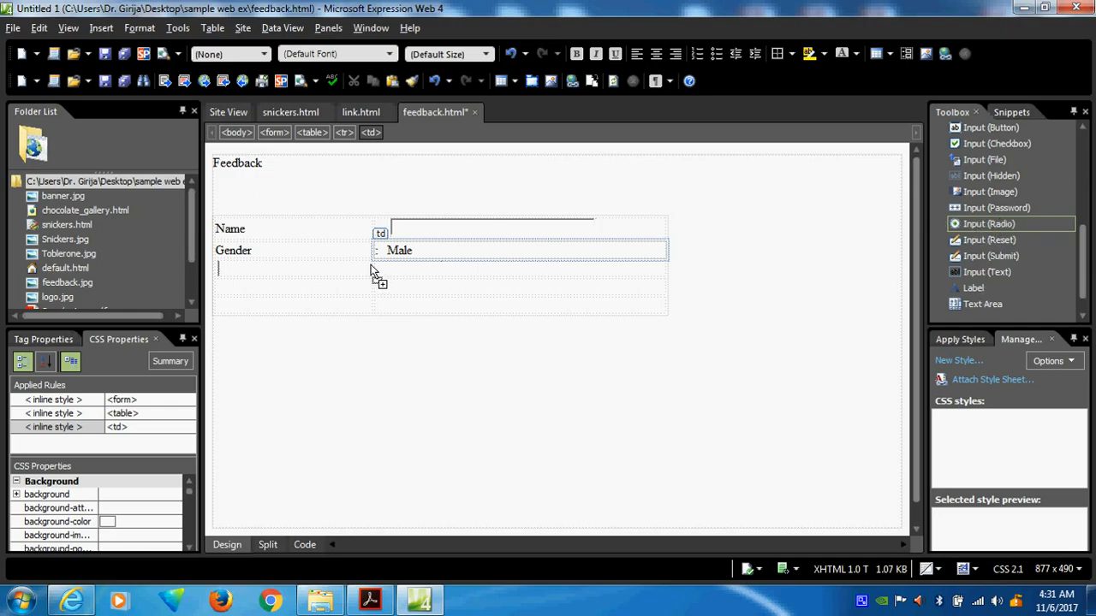
{"action": "left_click", "coordinate": [425, 250]}
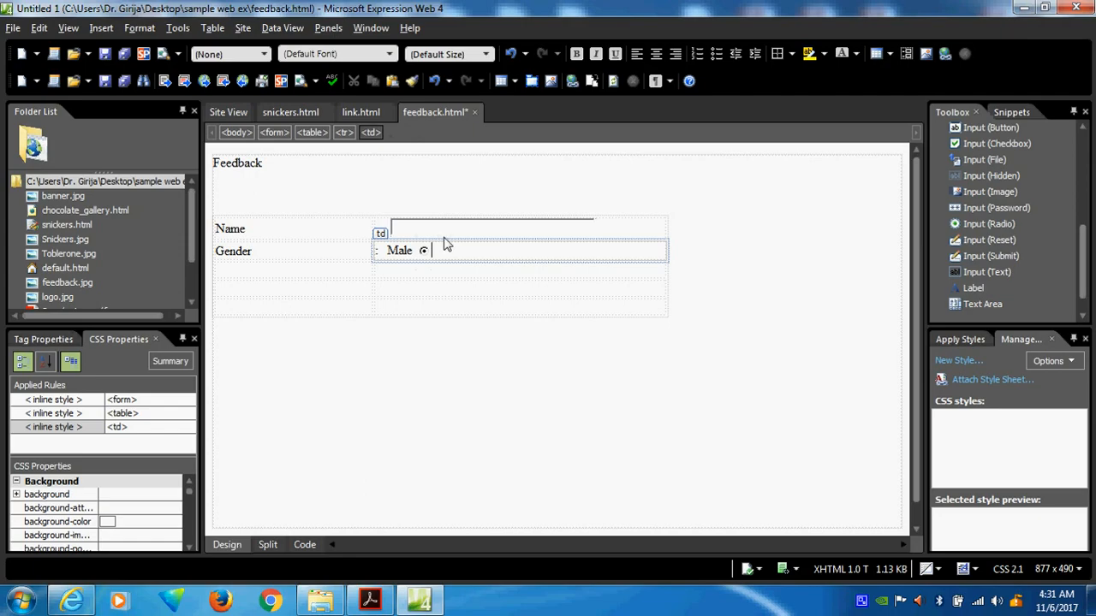
{"action": "type", "text": "Female"}
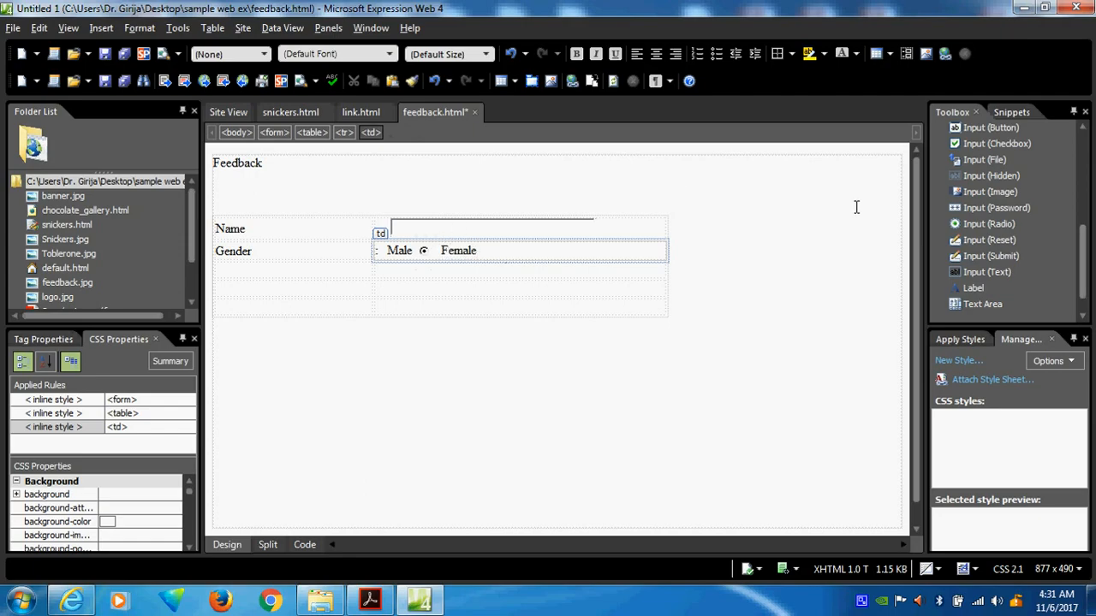
{"action": "mouse_move", "coordinate": [990, 222]}
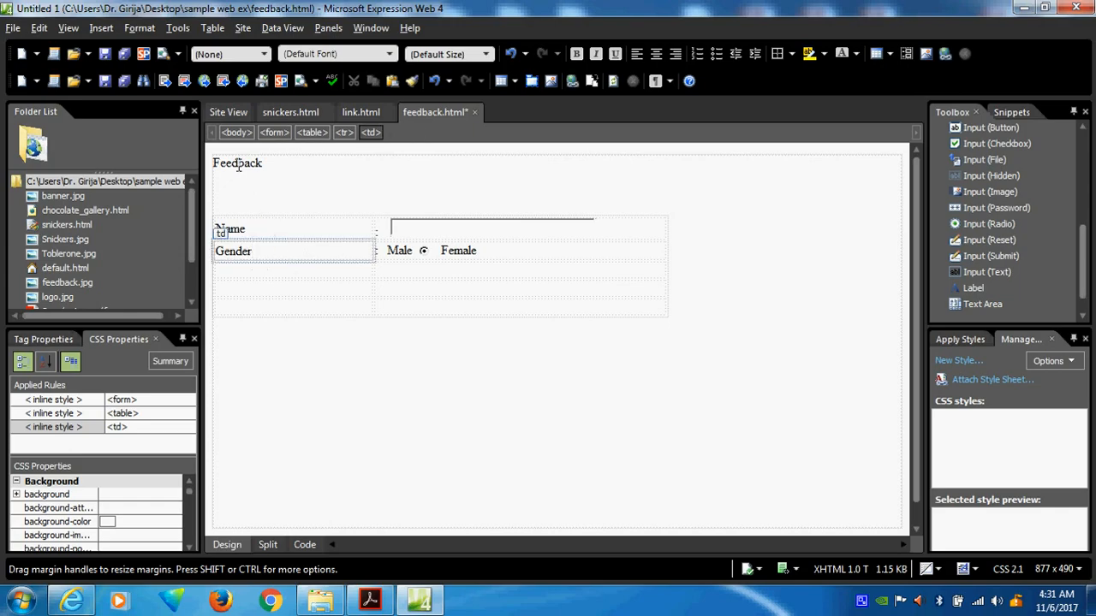
{"action": "left_click", "coordinate": [522, 250]}
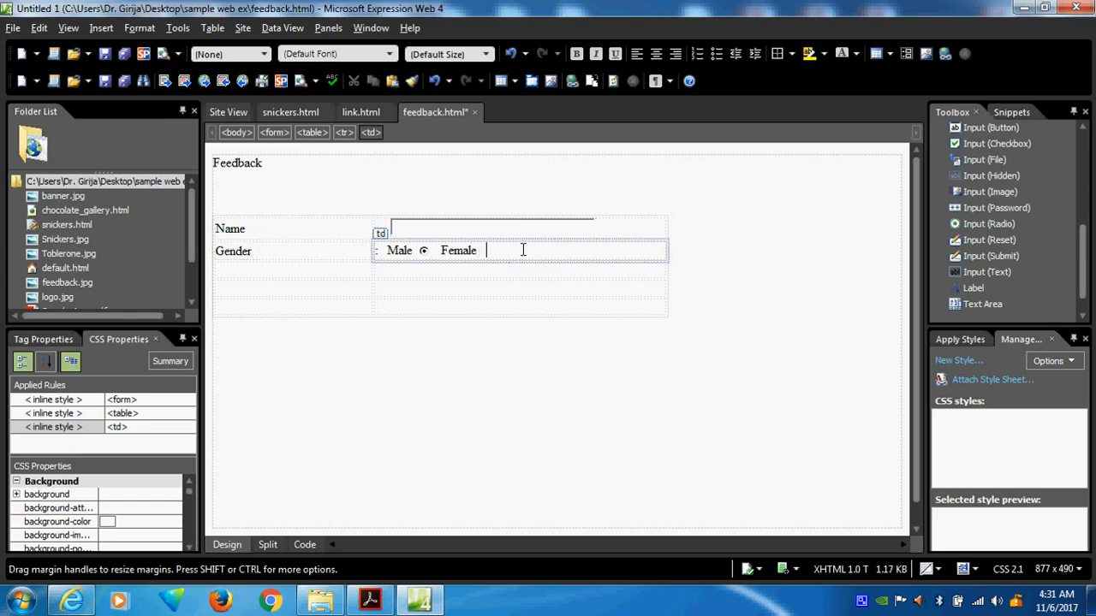
{"action": "mouse_move", "coordinate": [1010, 222]}
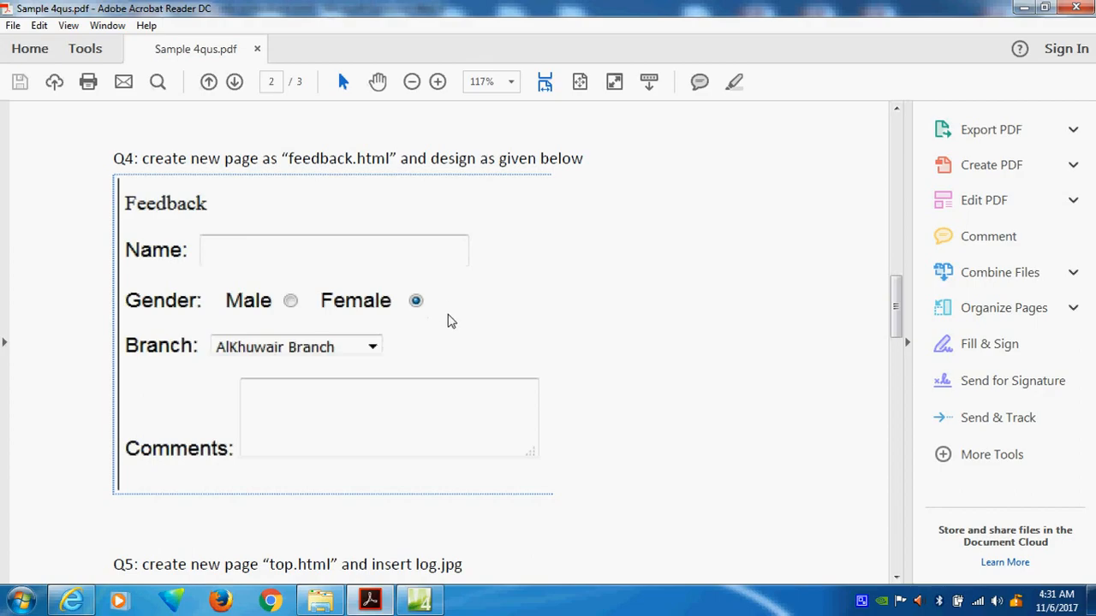
Set the Female option button to group gender, value Female, initially Selected.
{"action": "left_click", "coordinate": [417, 599]}
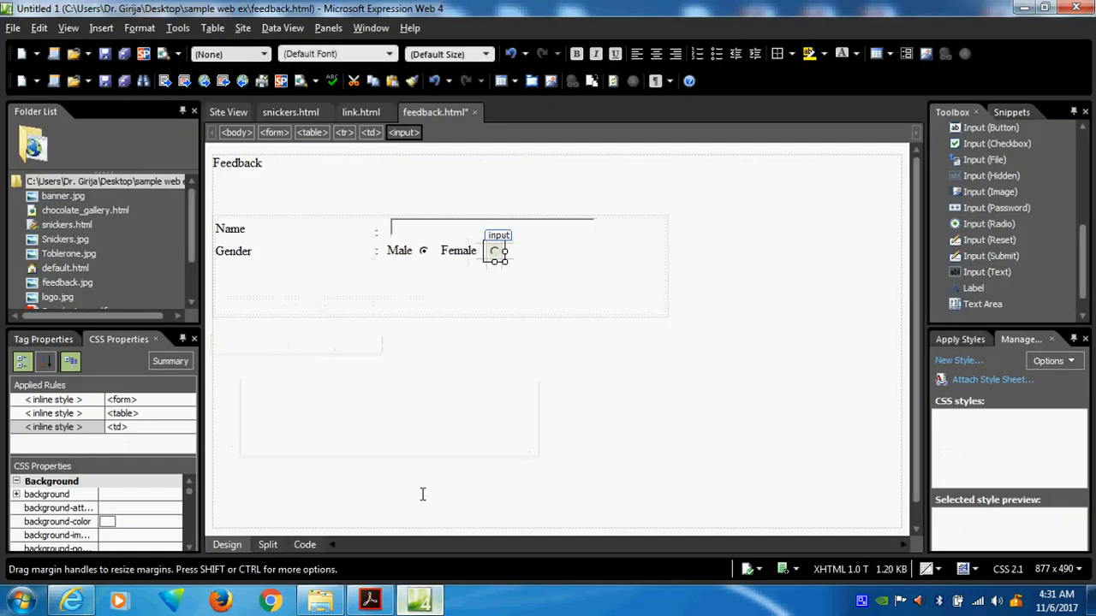
{"action": "right_click", "coordinate": [495, 250]}
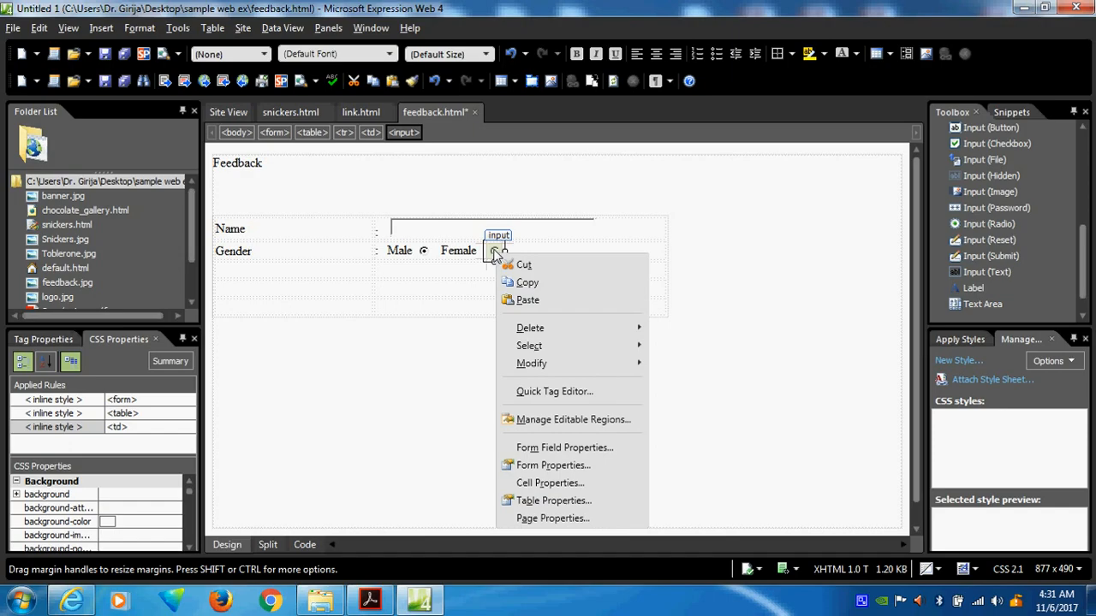
{"action": "mouse_move", "coordinate": [565, 447]}
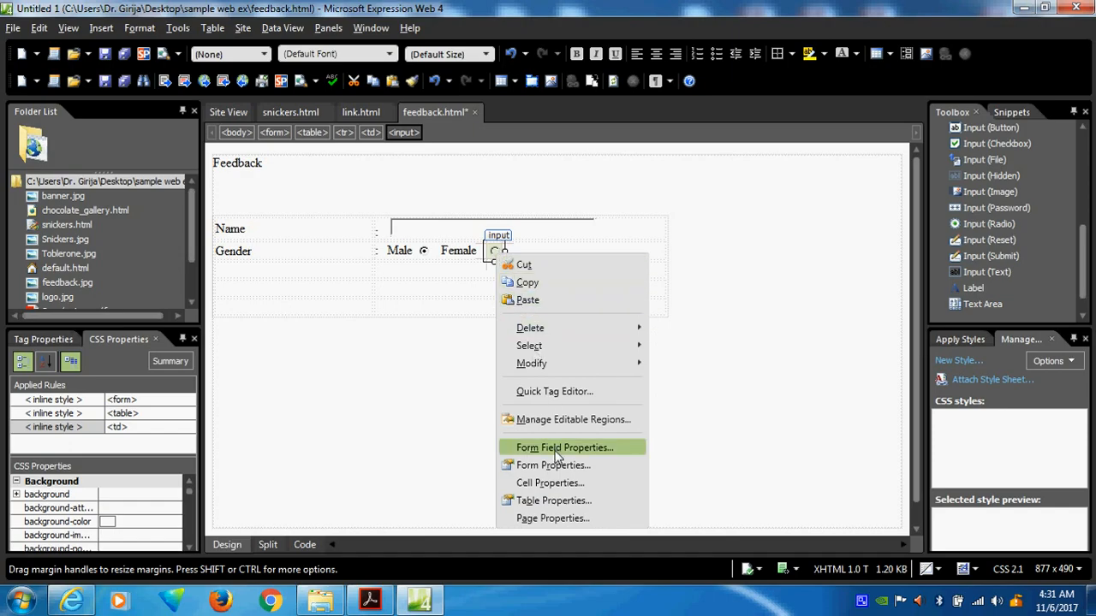
{"action": "left_click", "coordinate": [565, 447]}
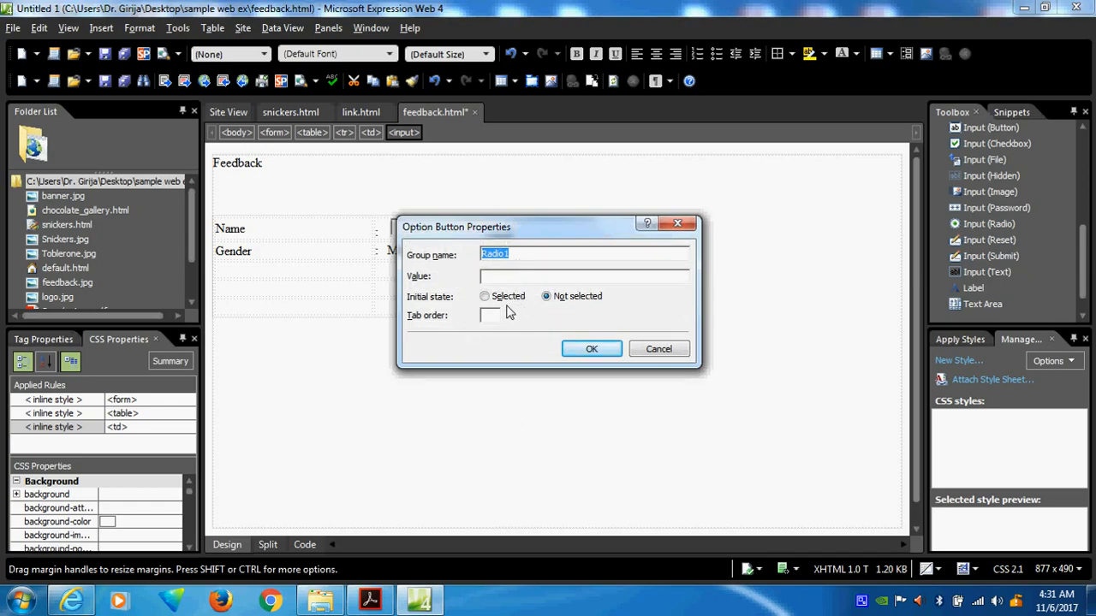
{"action": "left_click", "coordinate": [484, 297]}
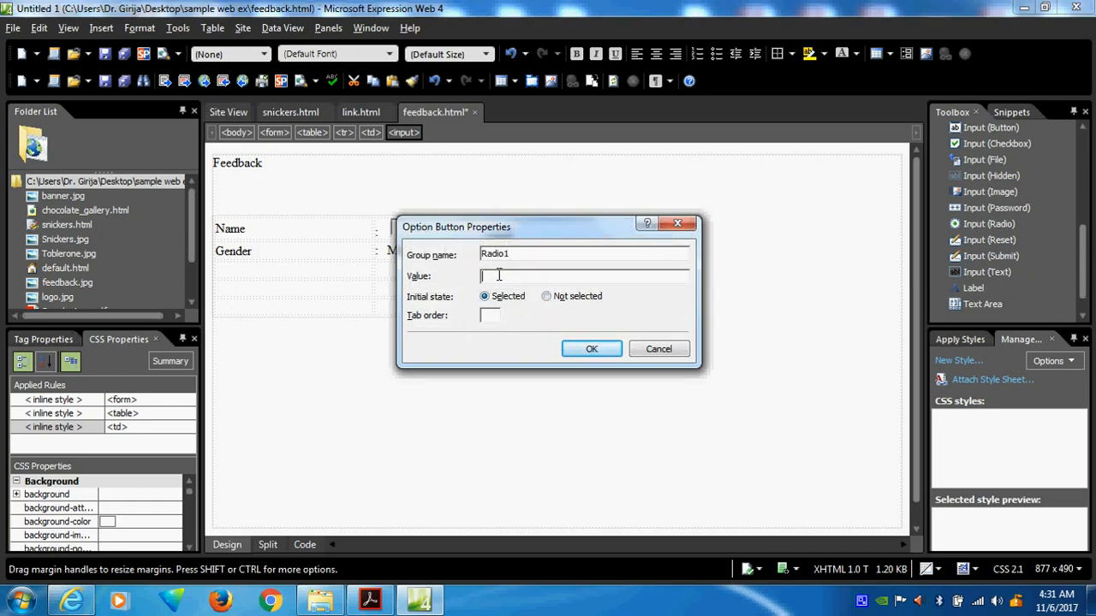
{"action": "left_click", "coordinate": [591, 349]}
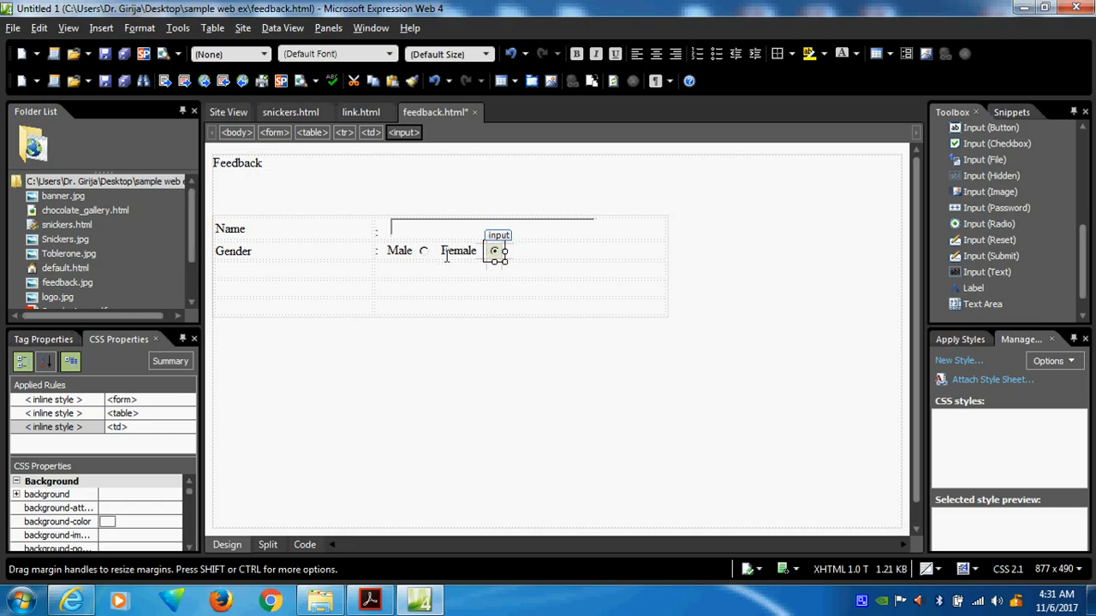
Adjust the Male option button's properties and reconfirm the Female button's settings.
{"action": "right_click", "coordinate": [494, 250]}
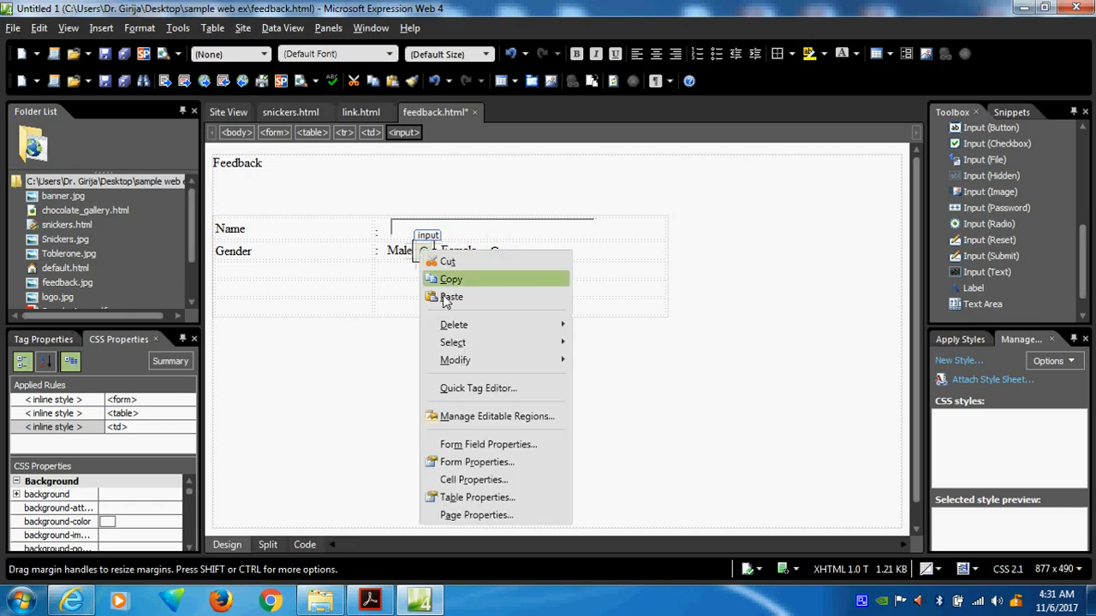
{"action": "left_click", "coordinate": [488, 445]}
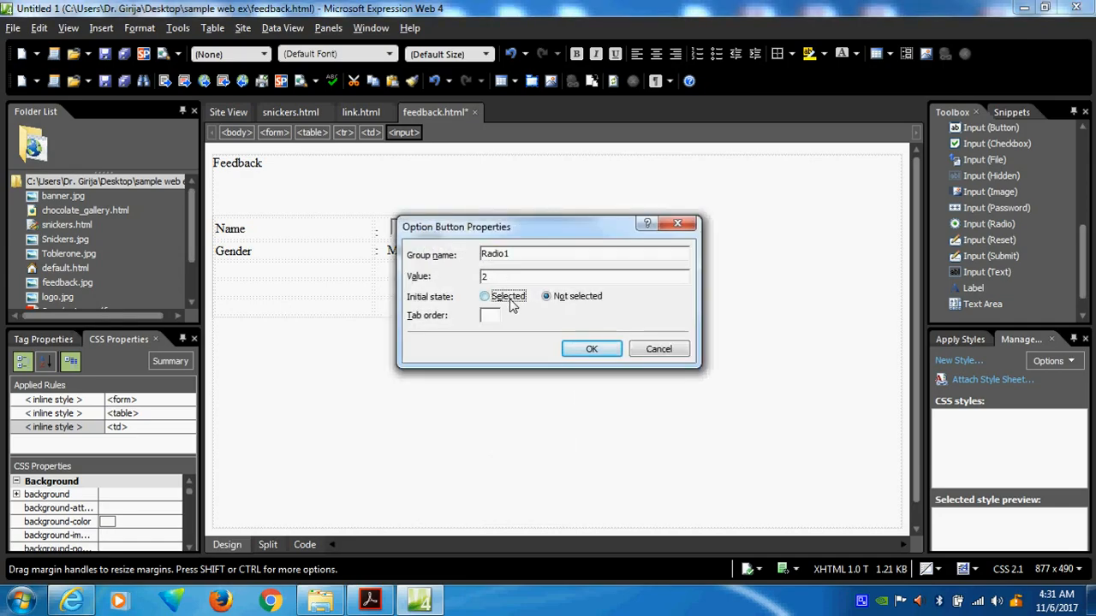
{"action": "left_click", "coordinate": [485, 294]}
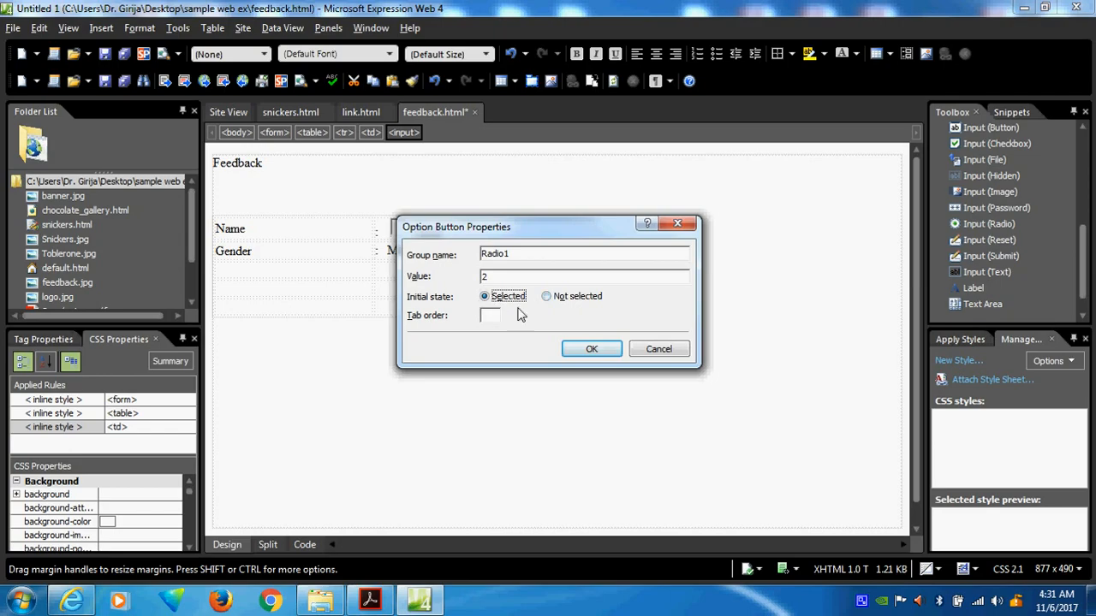
{"action": "left_click", "coordinate": [591, 349]}
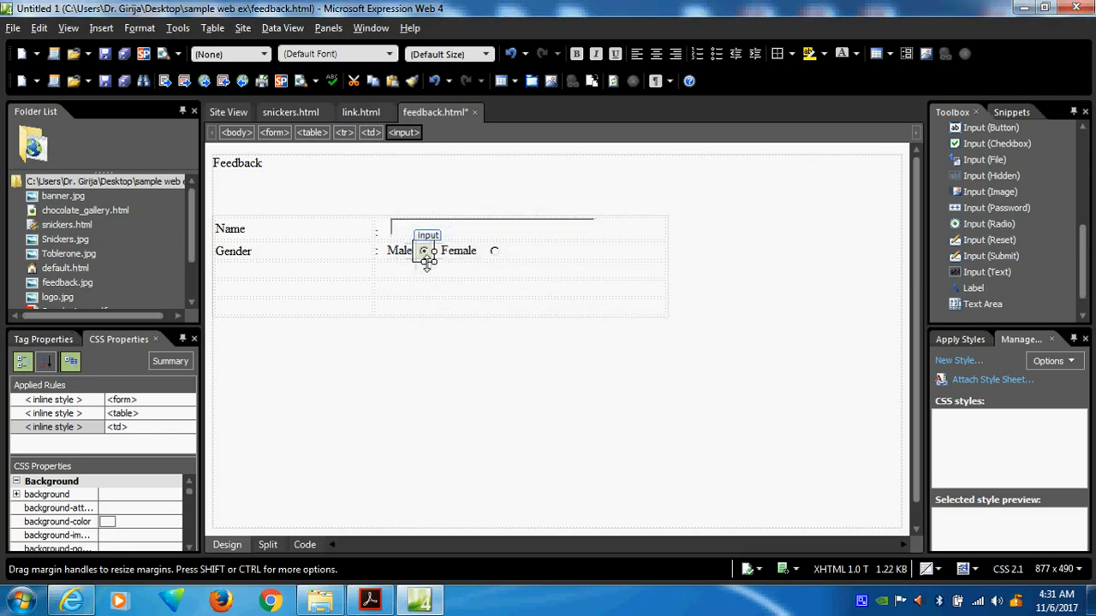
{"action": "right_click", "coordinate": [493, 250]}
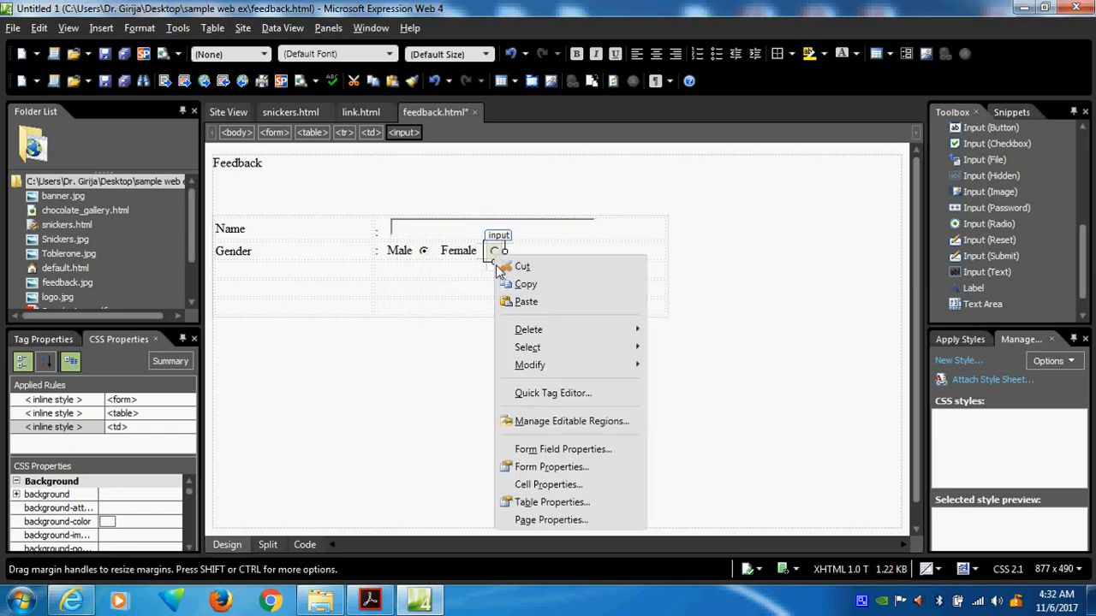
{"action": "left_click", "coordinate": [561, 449]}
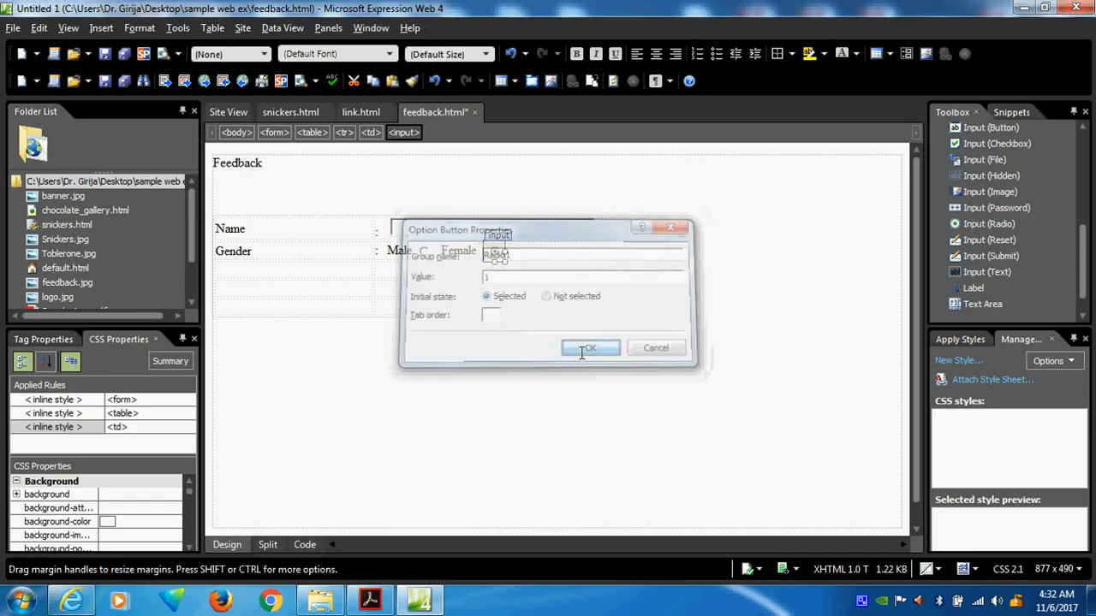
{"action": "left_click", "coordinate": [589, 348]}
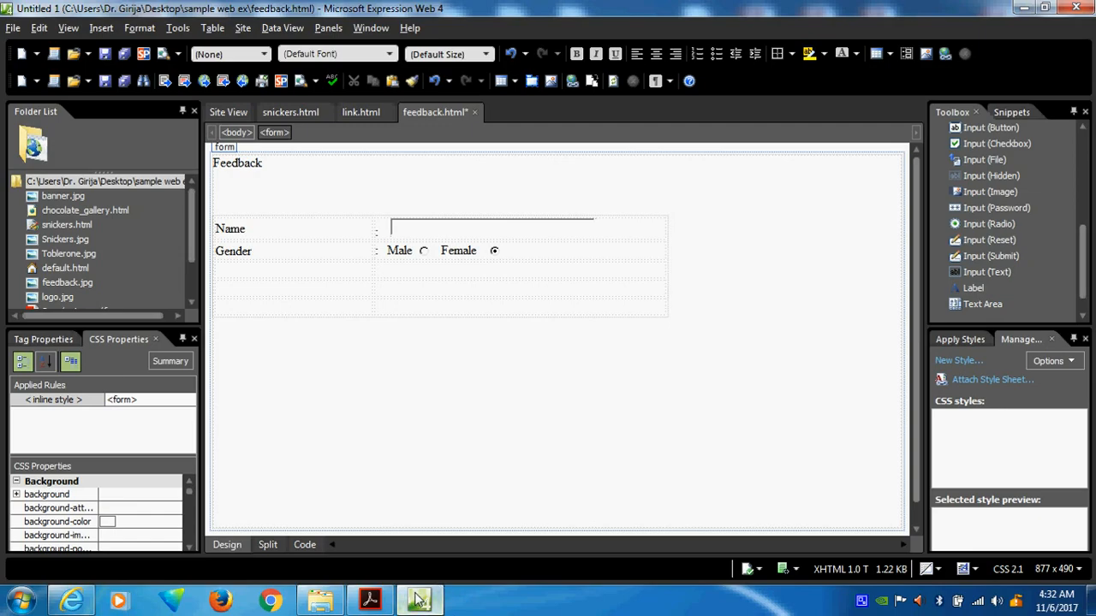
Label the third row Branch and place a Drop-Down Box beside it.
{"action": "left_click", "coordinate": [417, 599]}
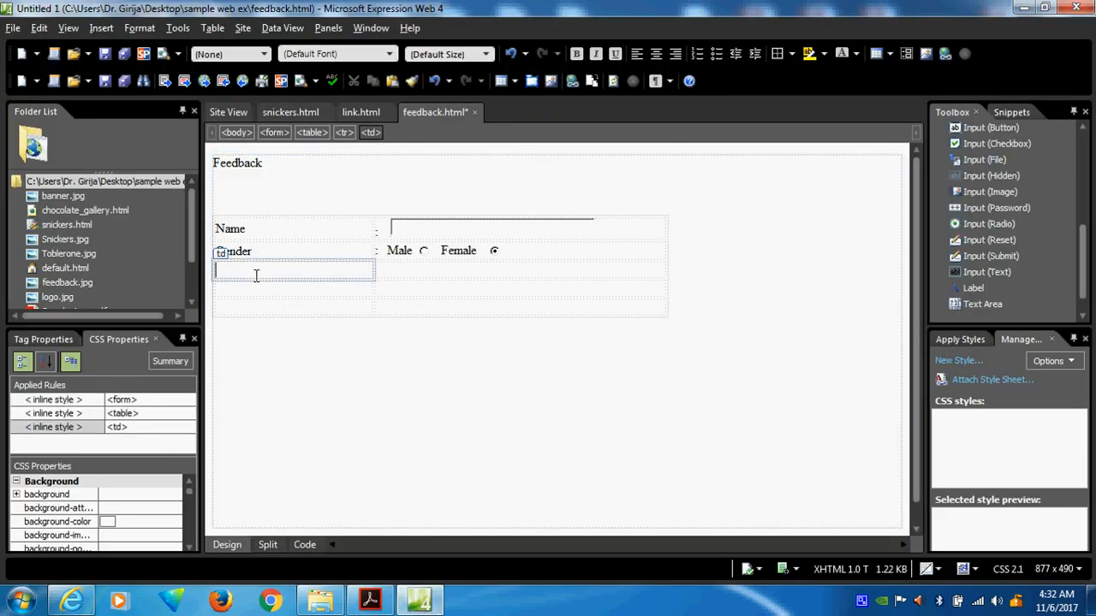
{"action": "type", "text": "Bra"}
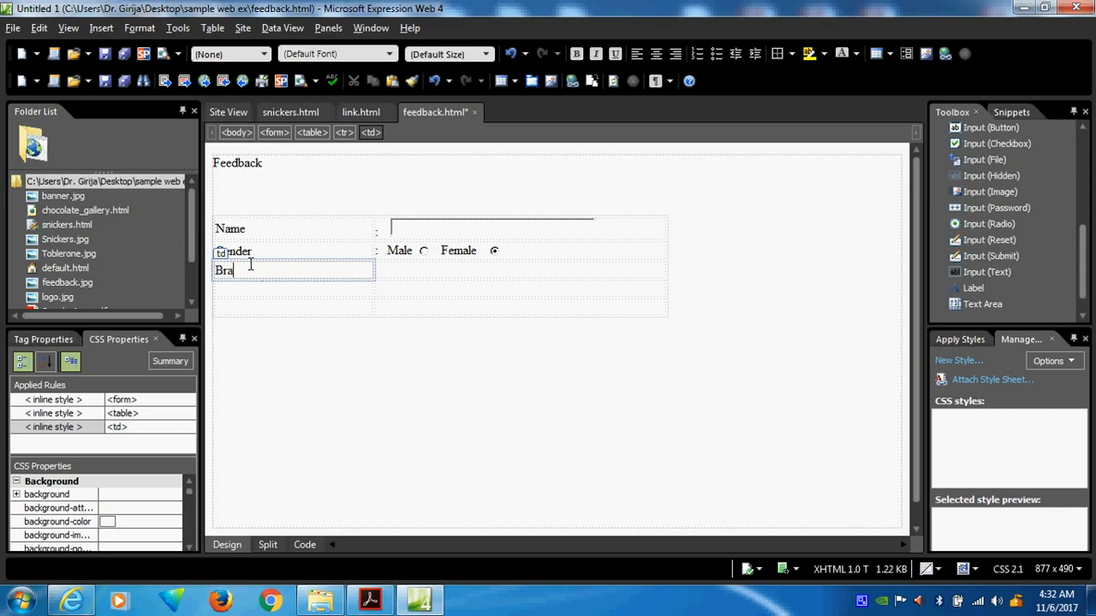
{"action": "type", "text": "nch"}
{"action": "left_click", "coordinate": [520, 271]}
{"action": "type", "text": ":"}
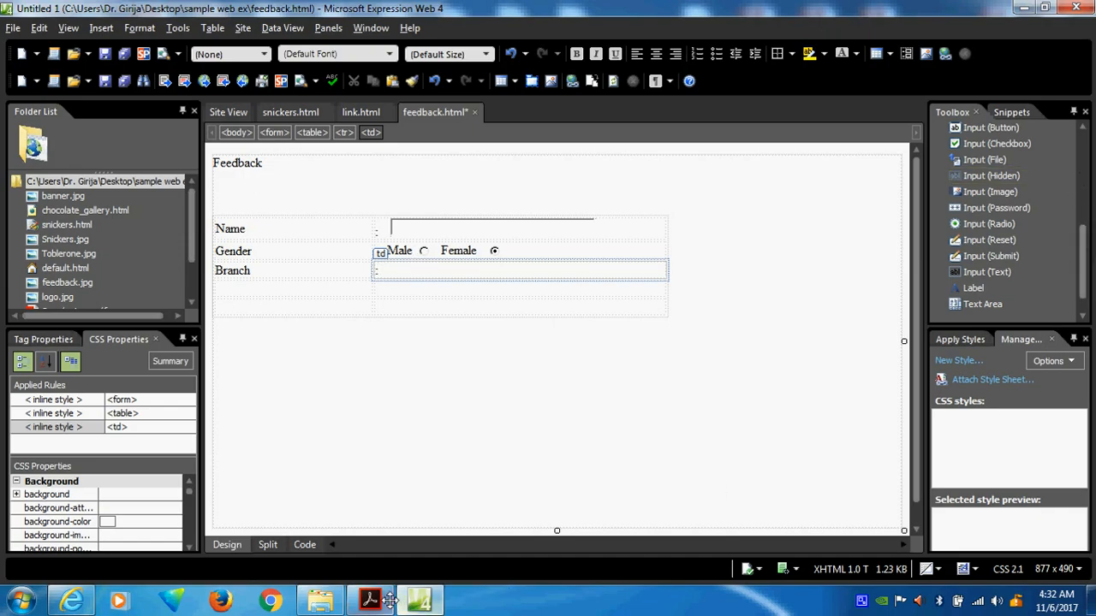
{"action": "left_click", "coordinate": [370, 599]}
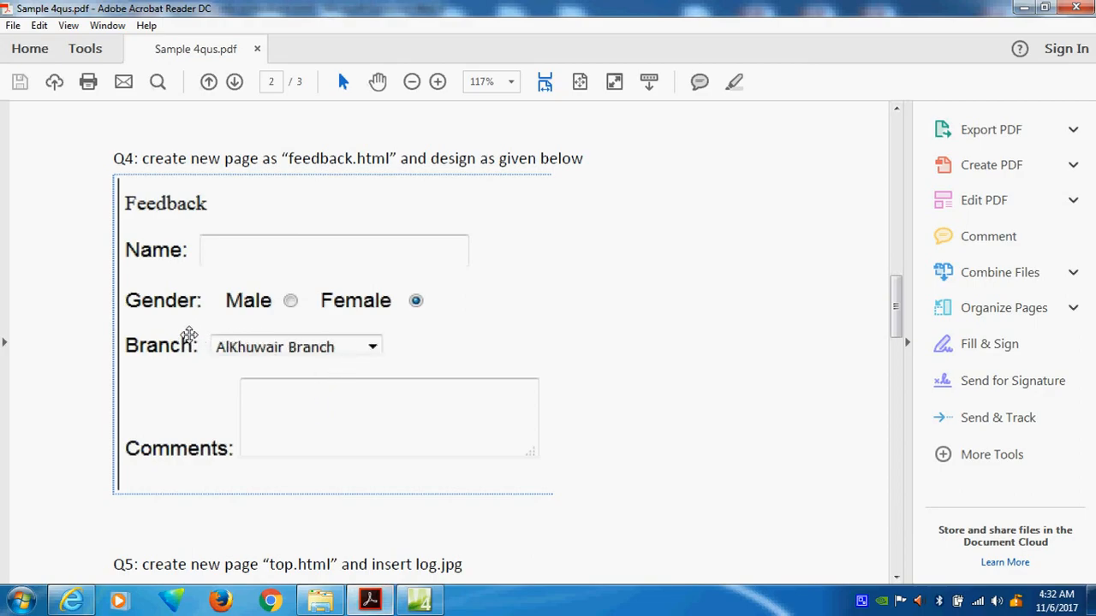
{"action": "left_click", "coordinate": [418, 599]}
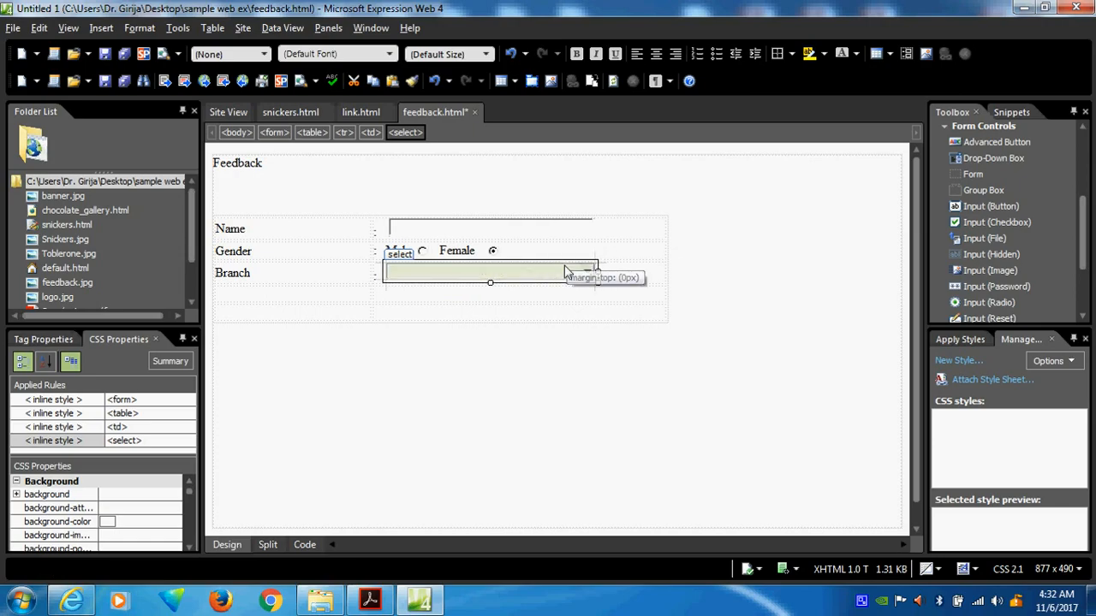
Replace the drop-down's default with choices Al Khuwair Brach, Ruwi and Seeb.
{"action": "double_click", "coordinate": [489, 272]}
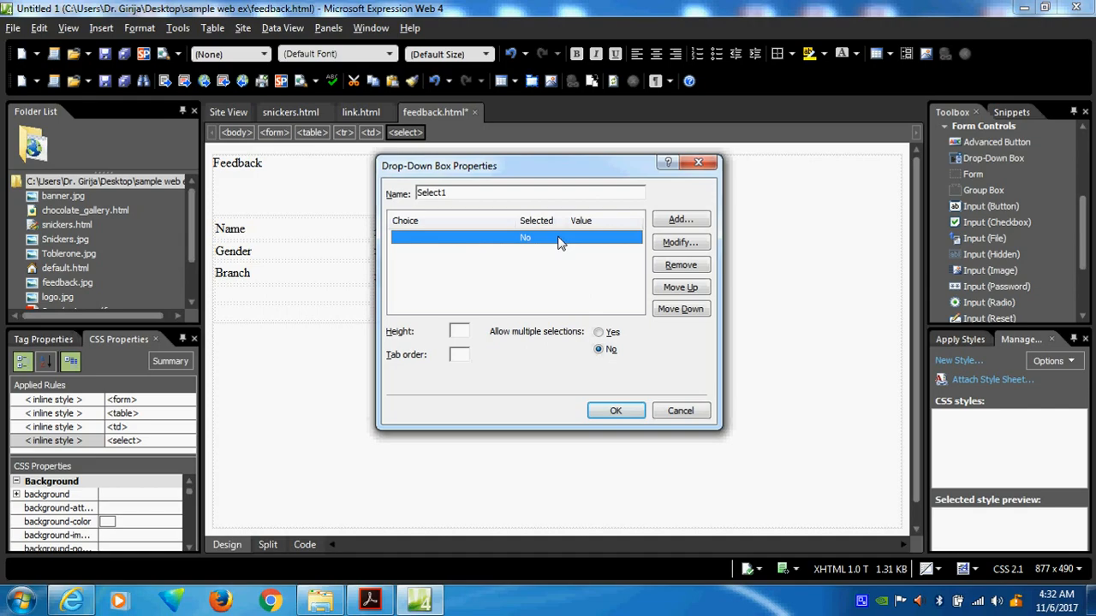
{"action": "left_click", "coordinate": [682, 264]}
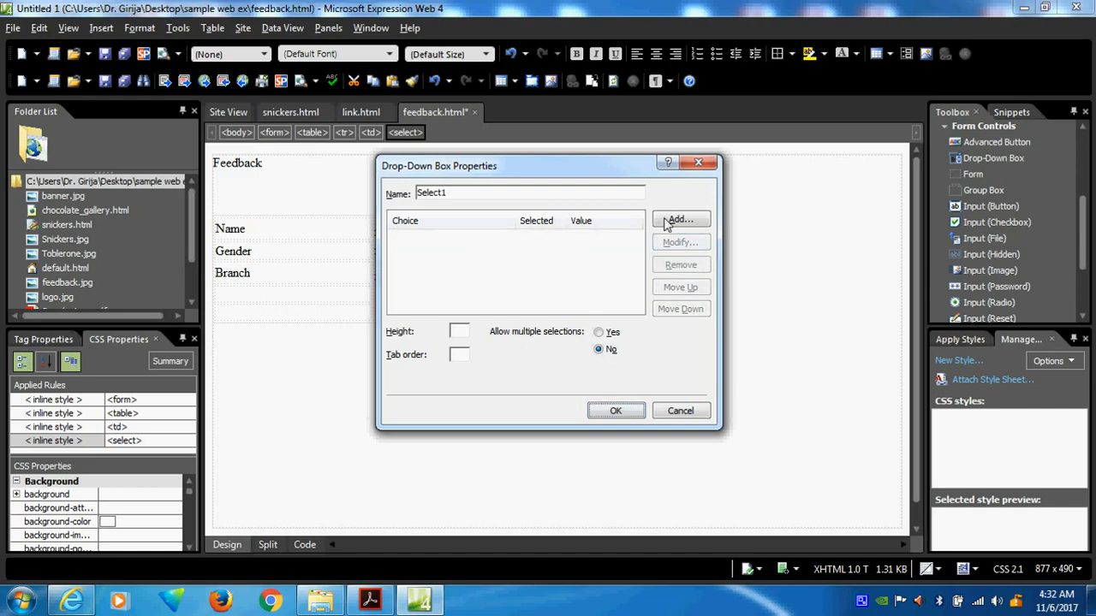
{"action": "left_click", "coordinate": [681, 219]}
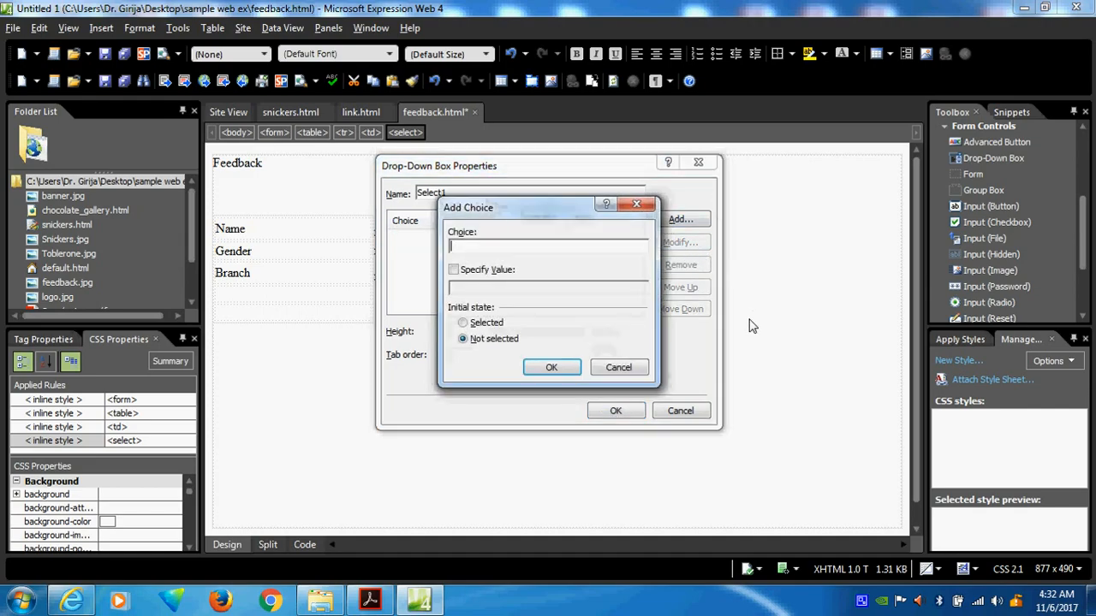
{"action": "type", "text": "Al-Khuwair Brach"}
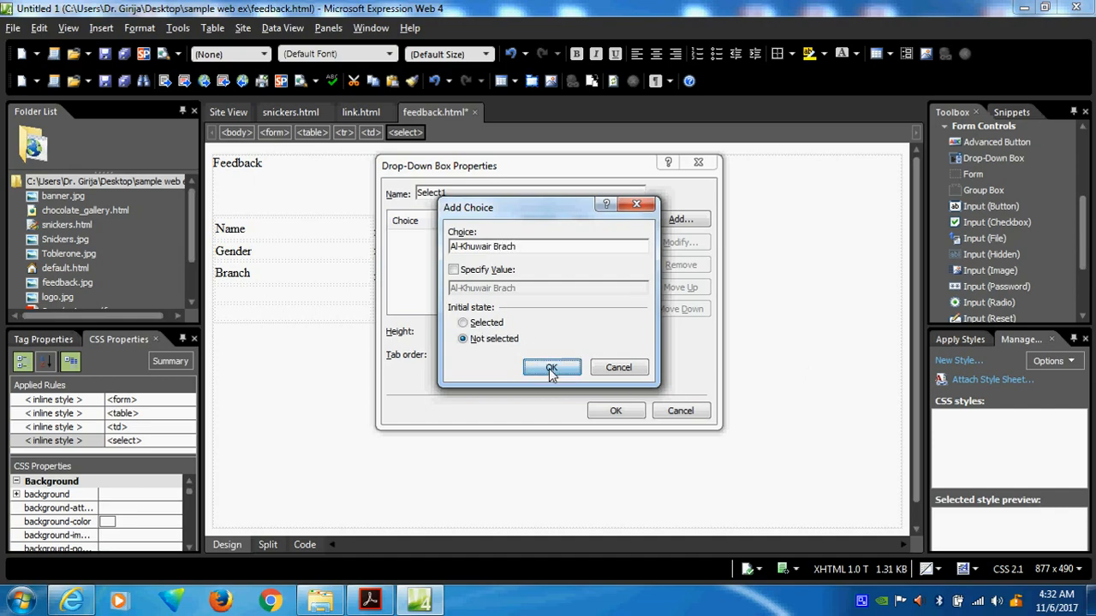
{"action": "left_click", "coordinate": [551, 366]}
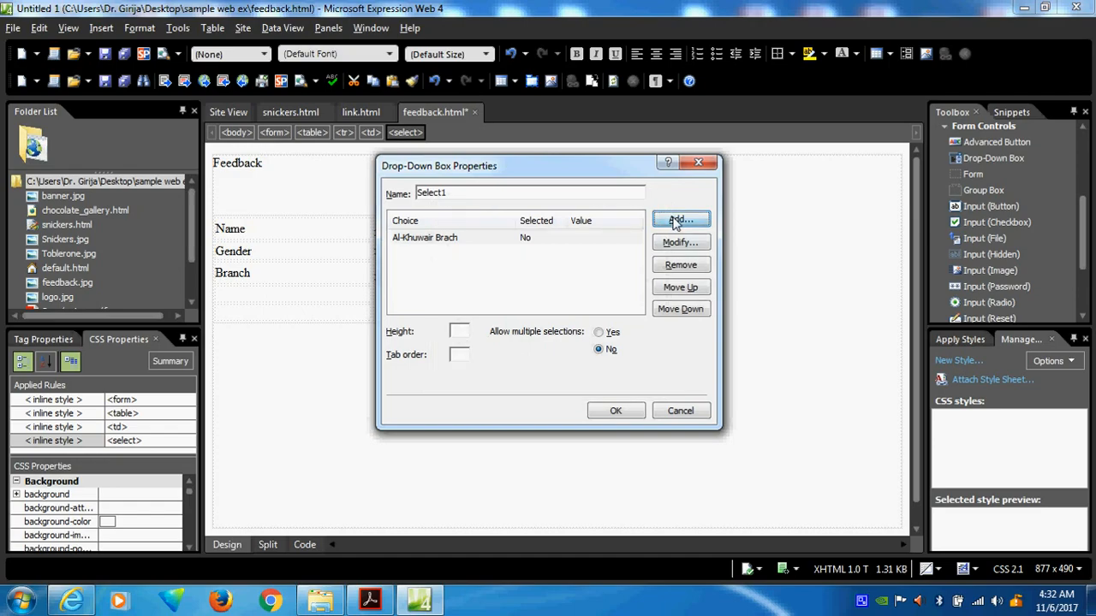
{"action": "left_click", "coordinate": [682, 219]}
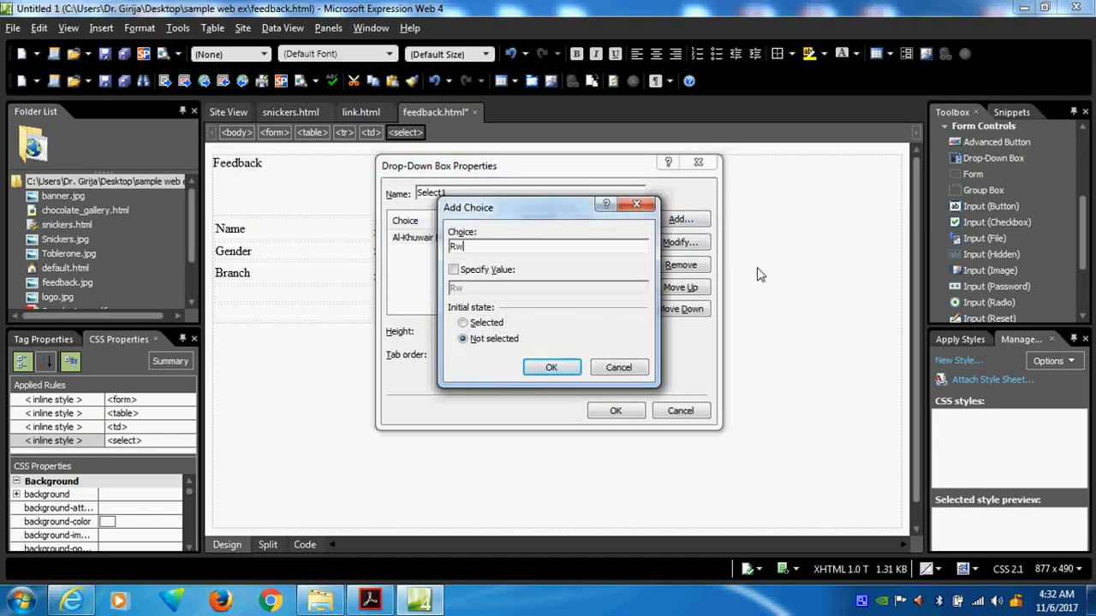
{"action": "type", "text": "uwi"}
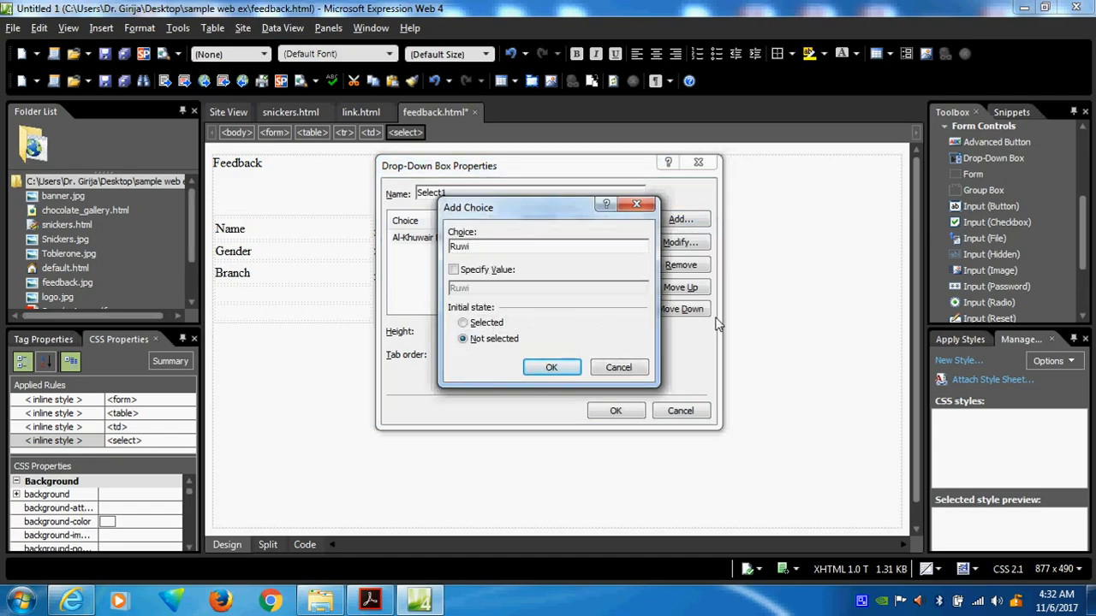
{"action": "left_click", "coordinate": [551, 367]}
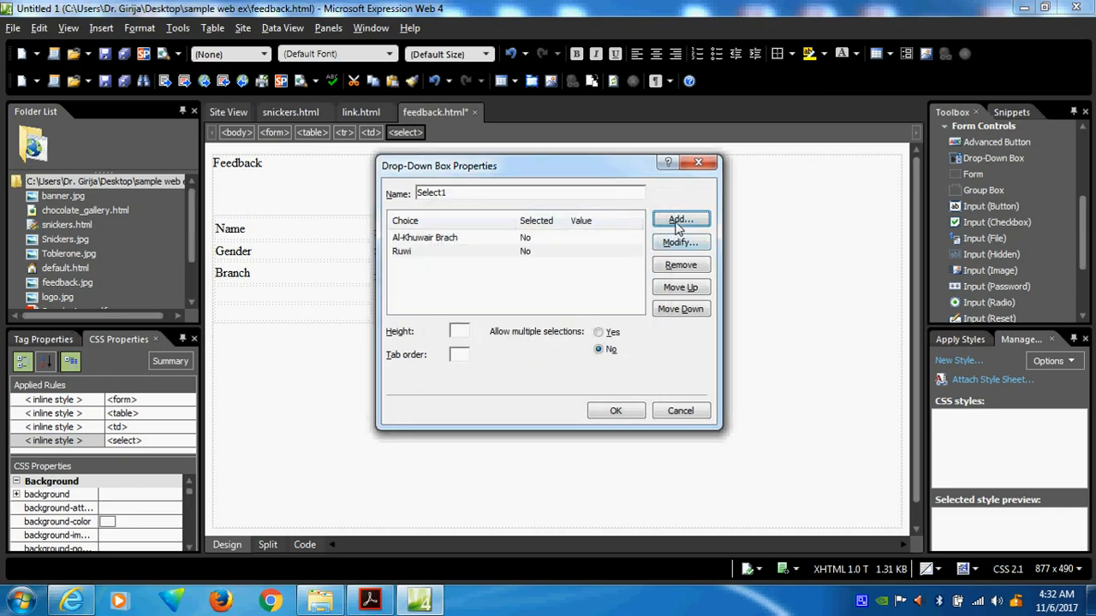
{"action": "left_click", "coordinate": [681, 219]}
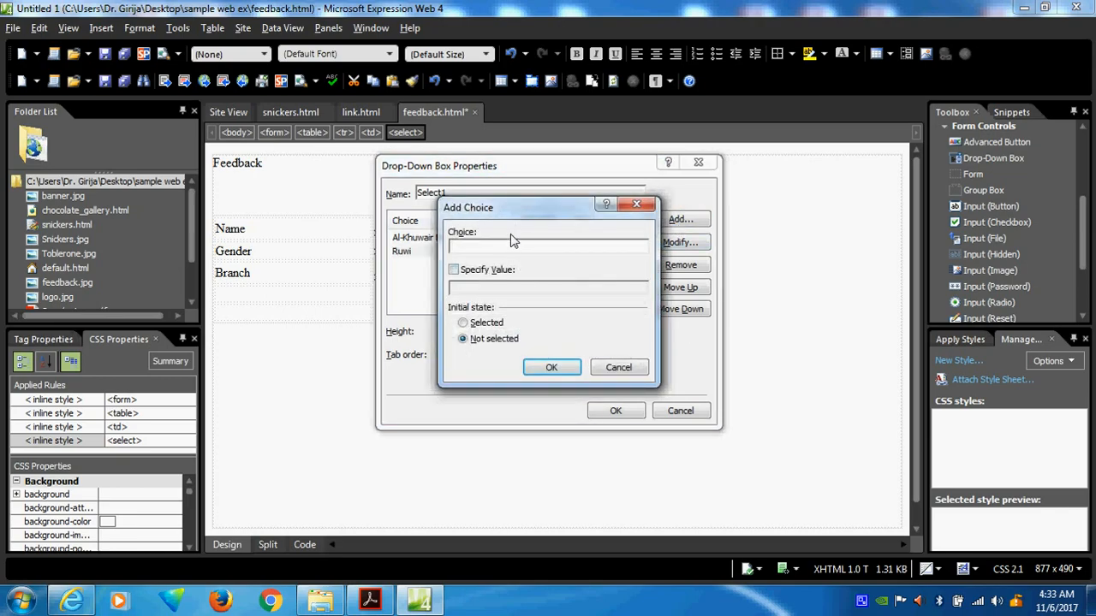
{"action": "type", "text": "Seeb"}
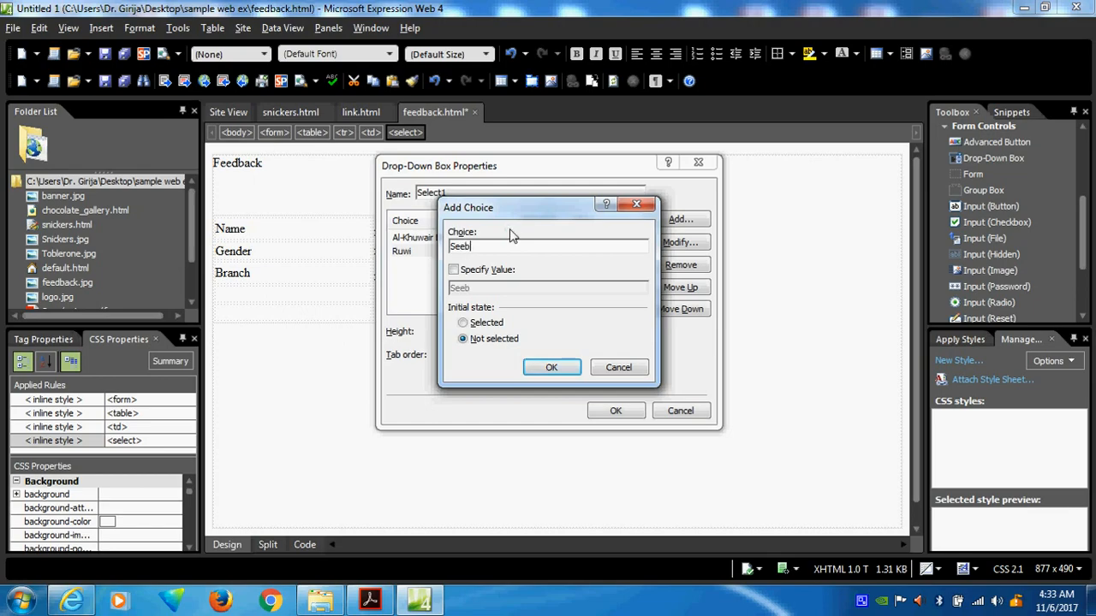
{"action": "left_click", "coordinate": [551, 366]}
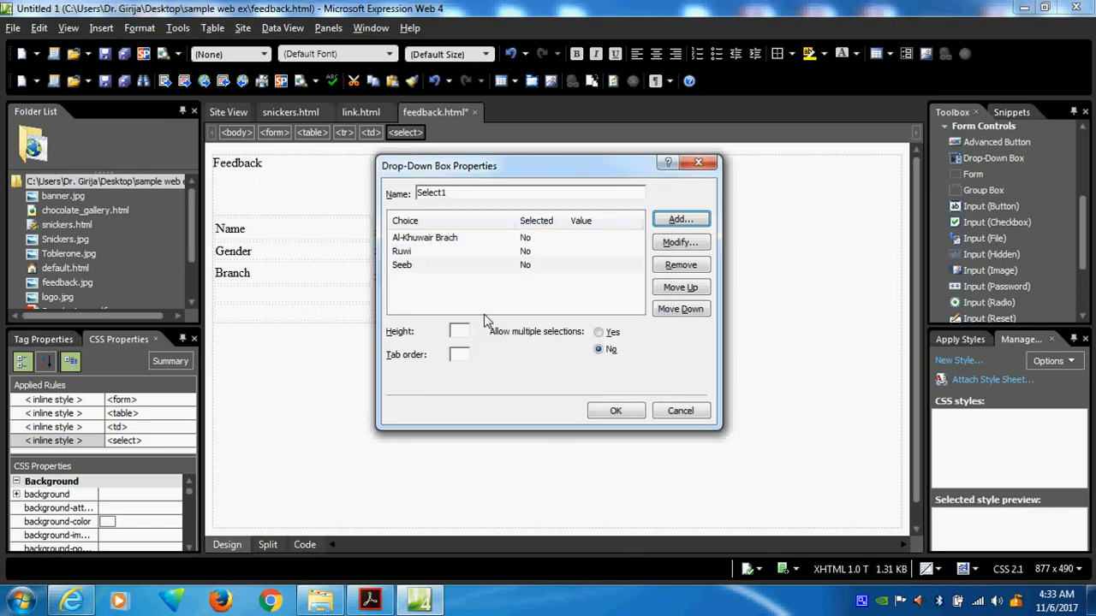
Make Ruwi the preselected choice and apply the list to the Branch drop-down.
{"action": "left_click", "coordinate": [401, 250]}
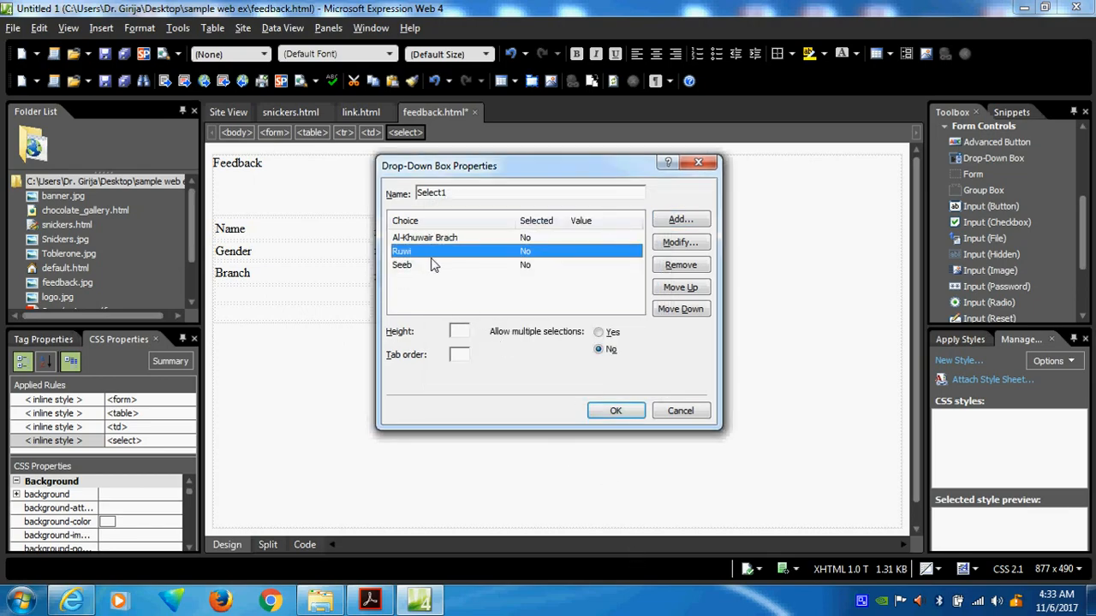
{"action": "mouse_move", "coordinate": [659, 320]}
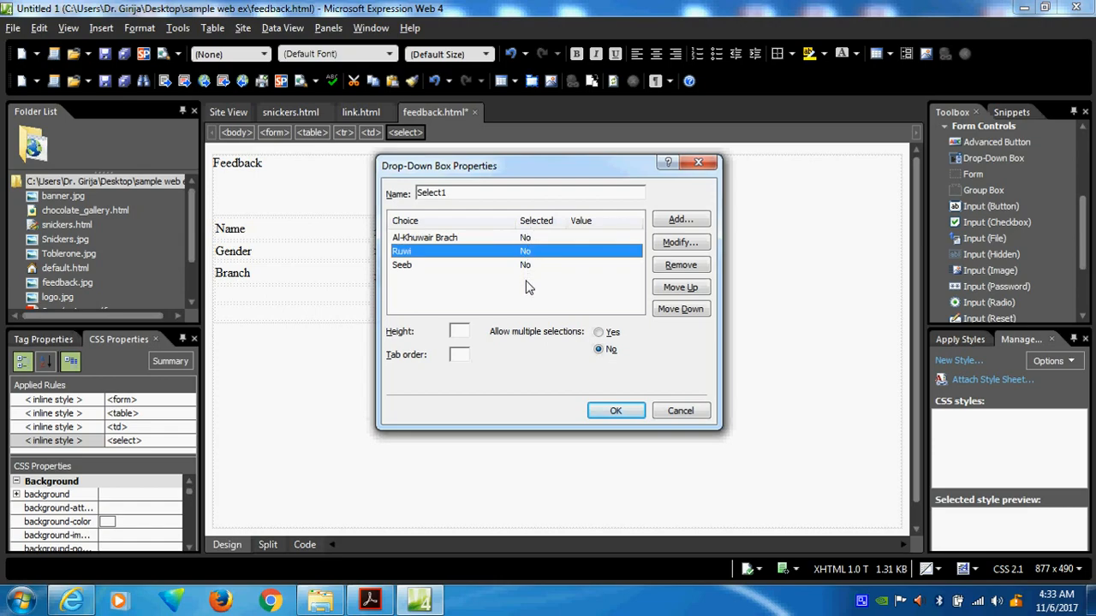
{"action": "mouse_move", "coordinate": [681, 243]}
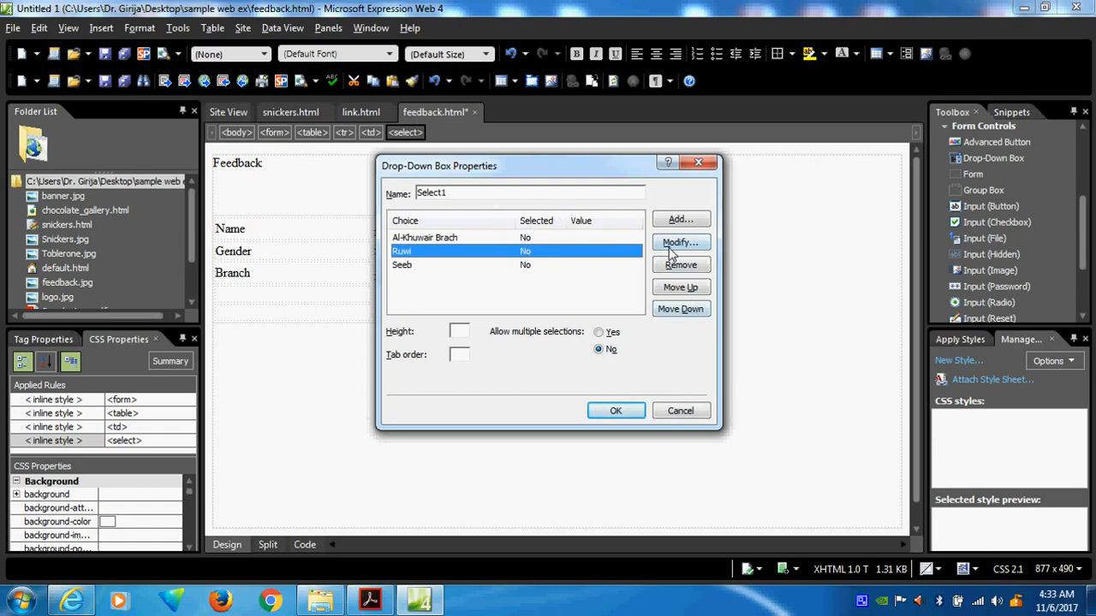
{"action": "left_click", "coordinate": [681, 243]}
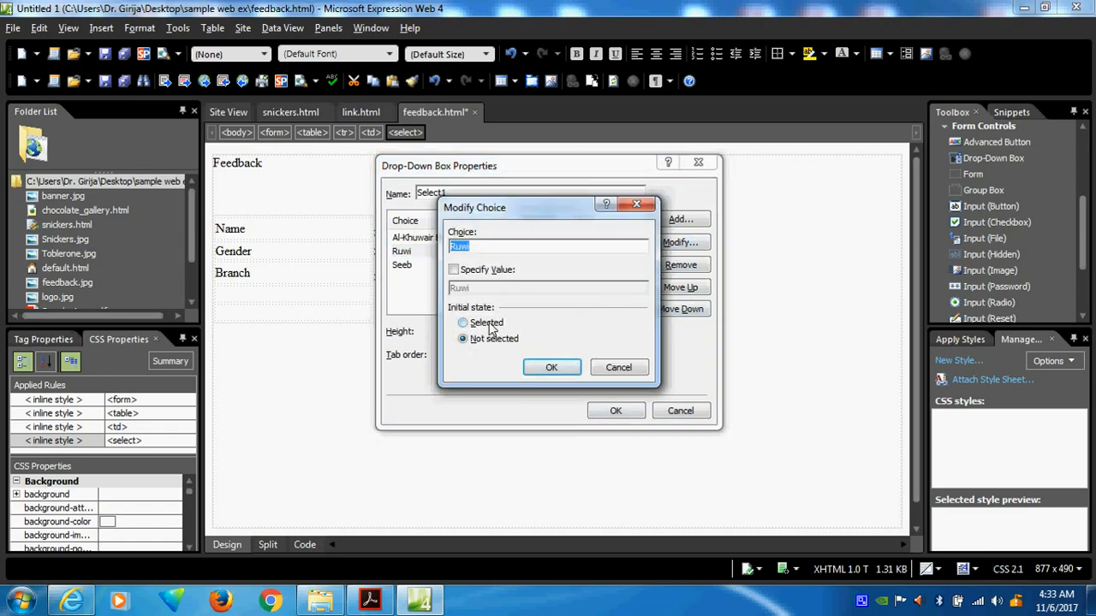
{"action": "left_click", "coordinate": [463, 322]}
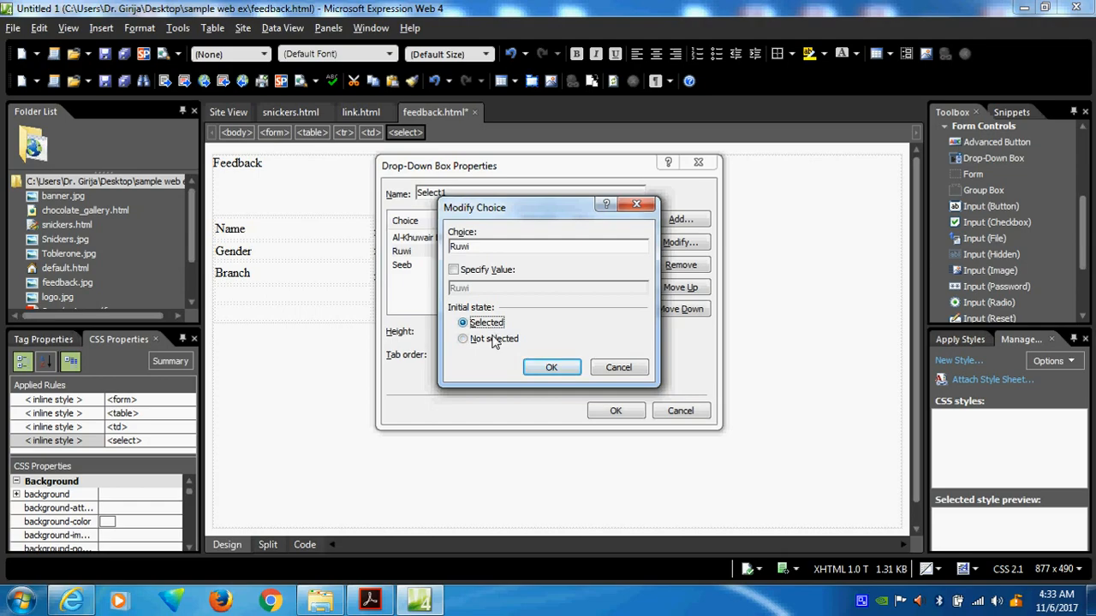
{"action": "left_click", "coordinate": [551, 366]}
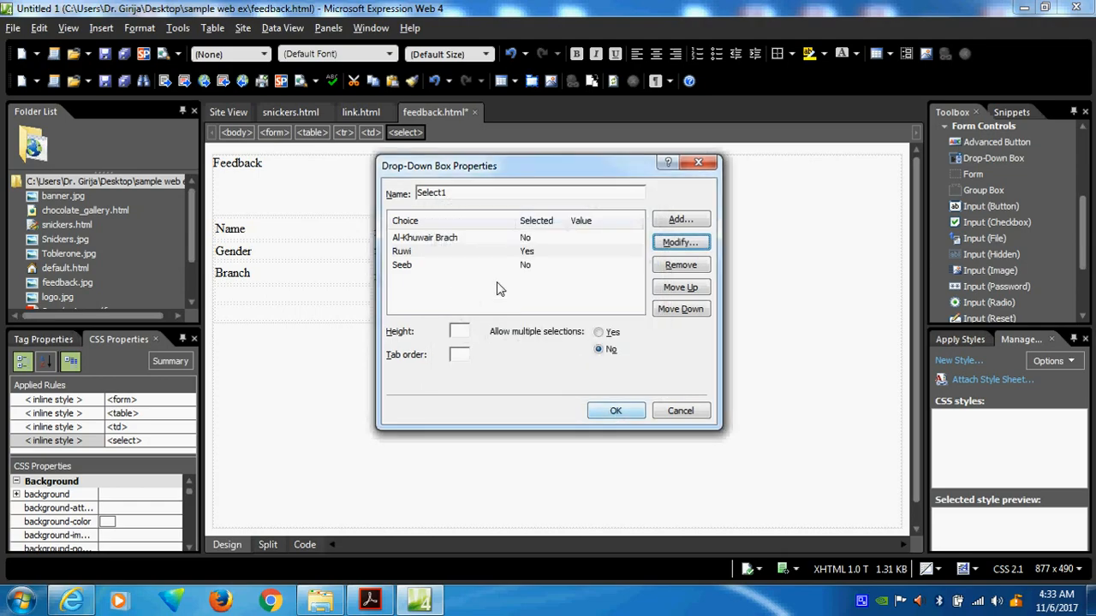
{"action": "left_click", "coordinate": [615, 410]}
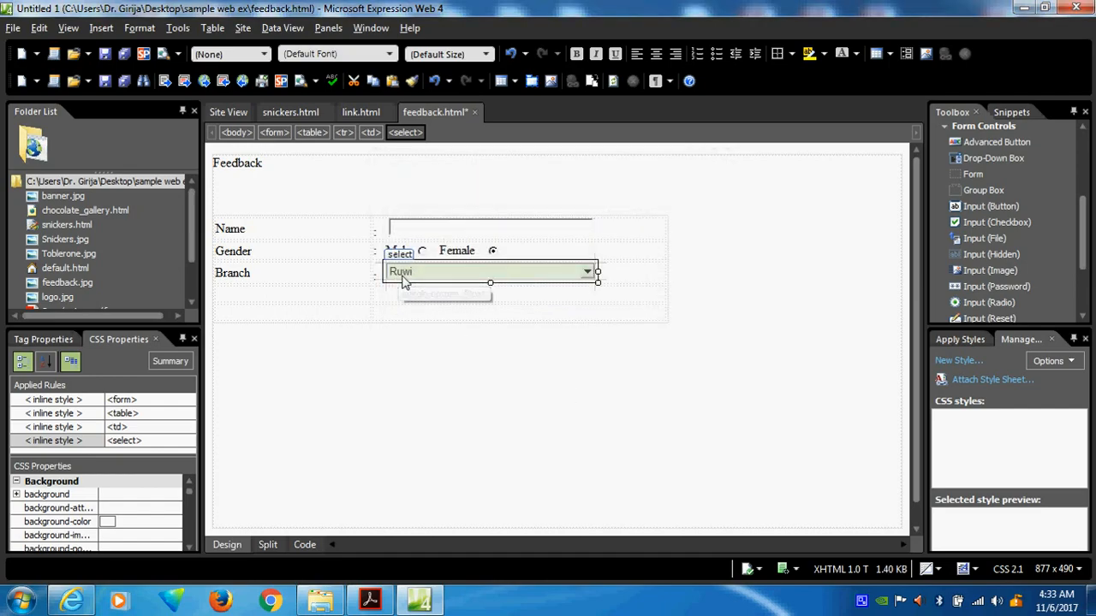
{"action": "mouse_move", "coordinate": [404, 288]}
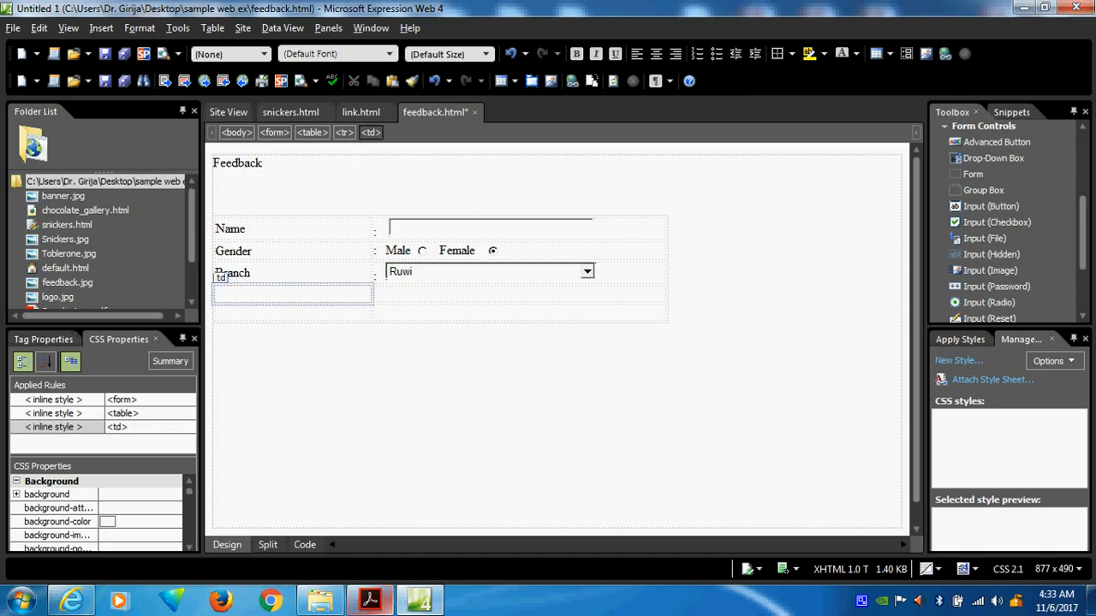
{"action": "mouse_move", "coordinate": [418, 600]}
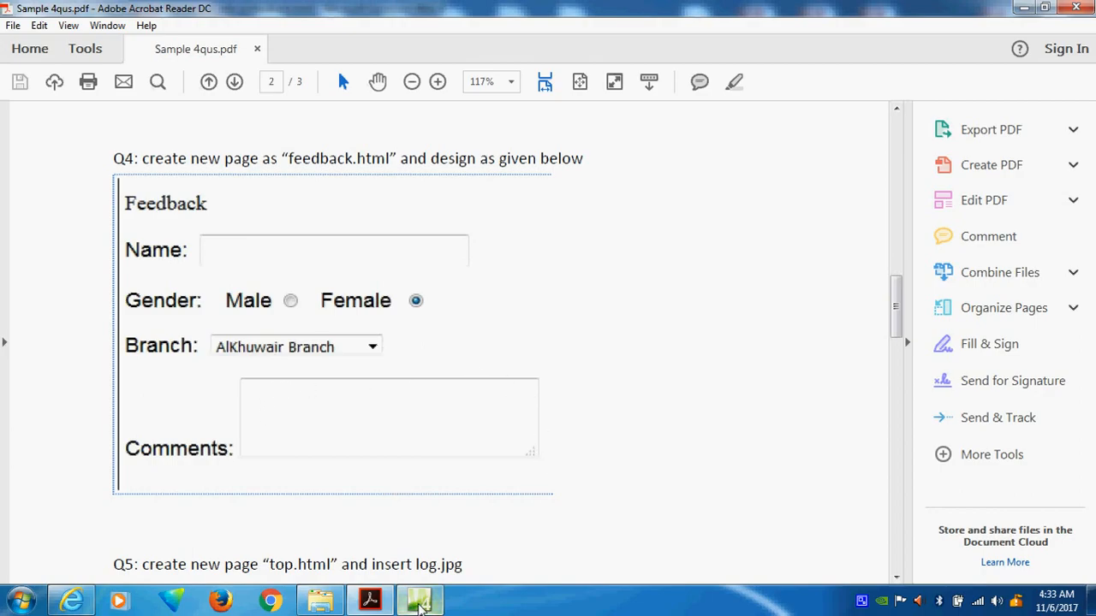
Label the row 'Comments', add a text area and drag it to several lines tall.
{"action": "left_click", "coordinate": [418, 599]}
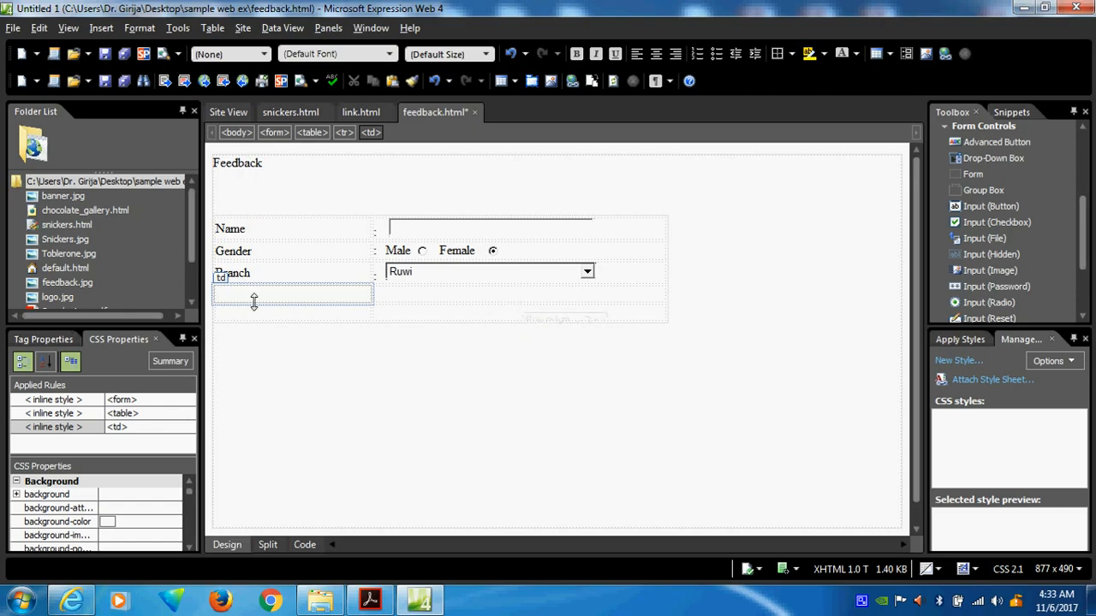
{"action": "type", "text": "Com"}
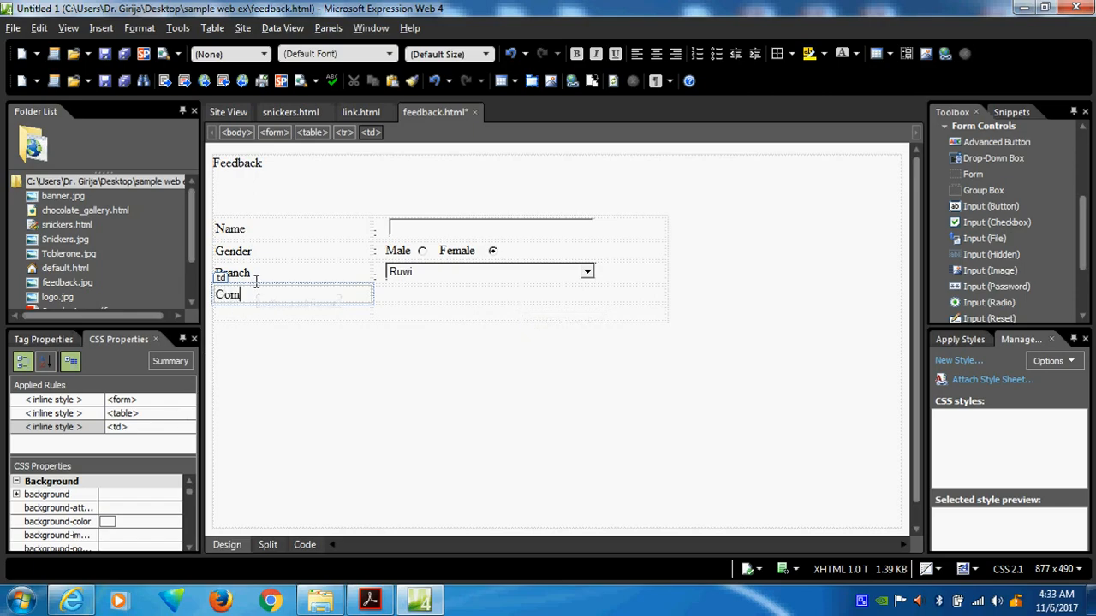
{"action": "type", "text": "ments"}
{"action": "left_click", "coordinate": [521, 295]}
{"action": "type", "text": ":"}
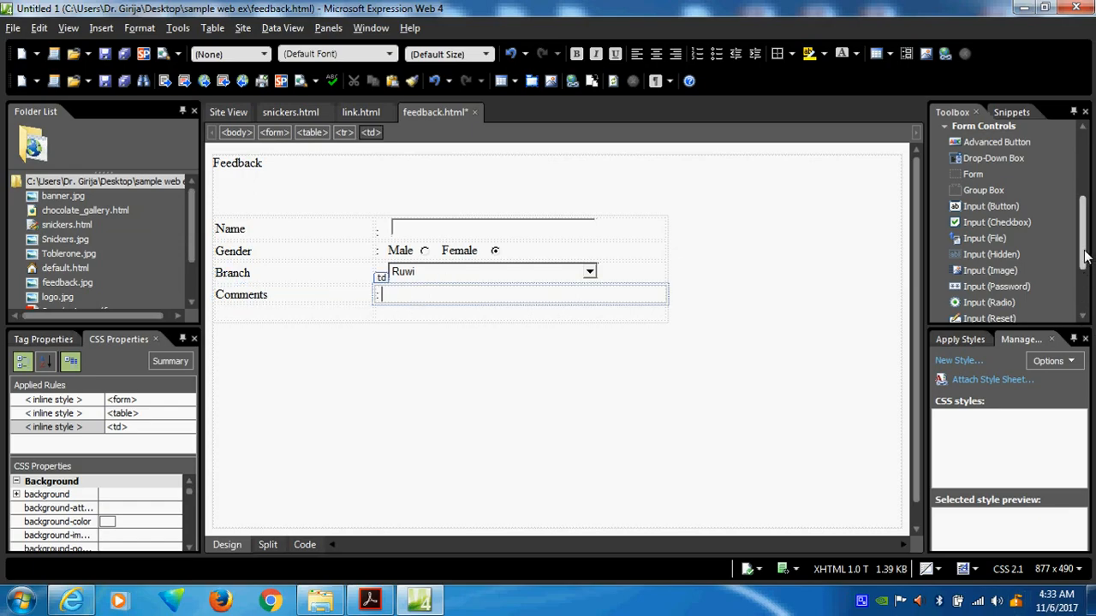
{"action": "scroll", "scroll_direction": "down", "scroll_amount": 3}
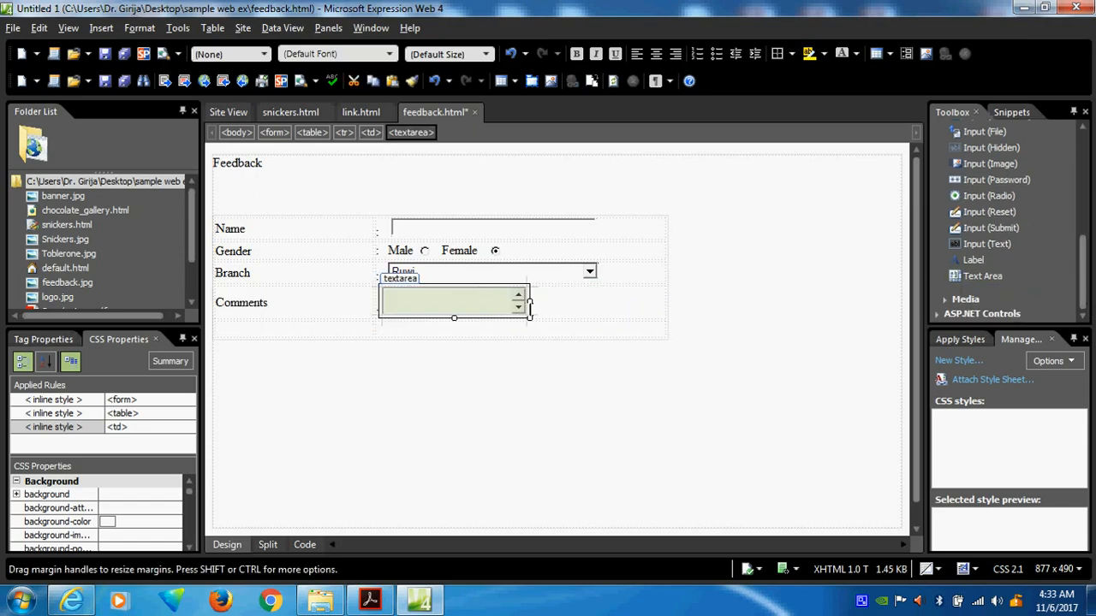
{"action": "left_click_drag", "start_coordinate": [529, 316], "coordinate": [537, 363]}
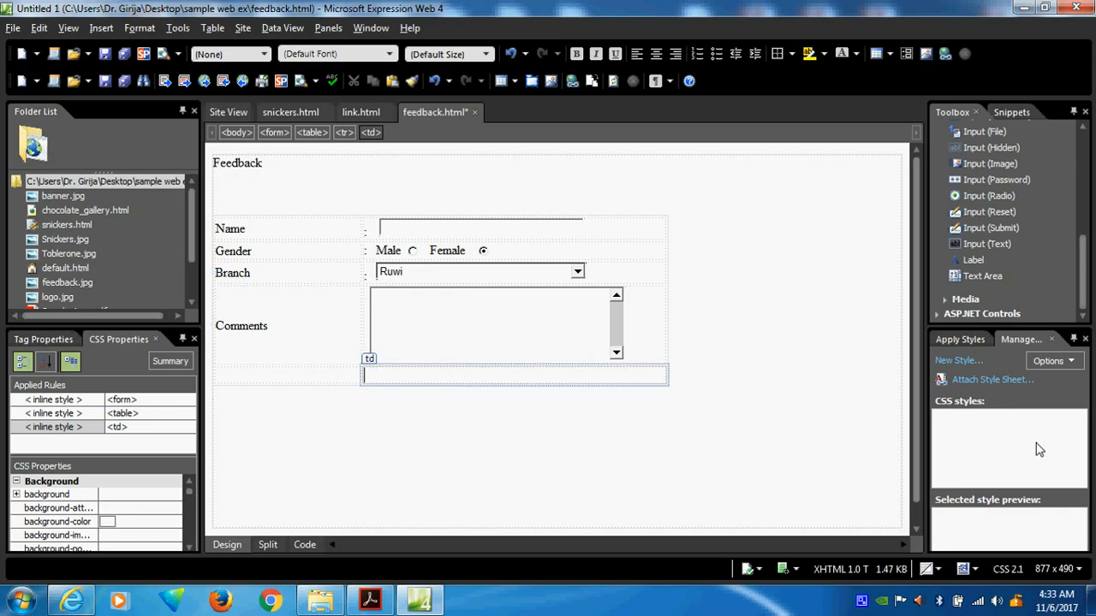
{"action": "left_click", "coordinate": [288, 375]}
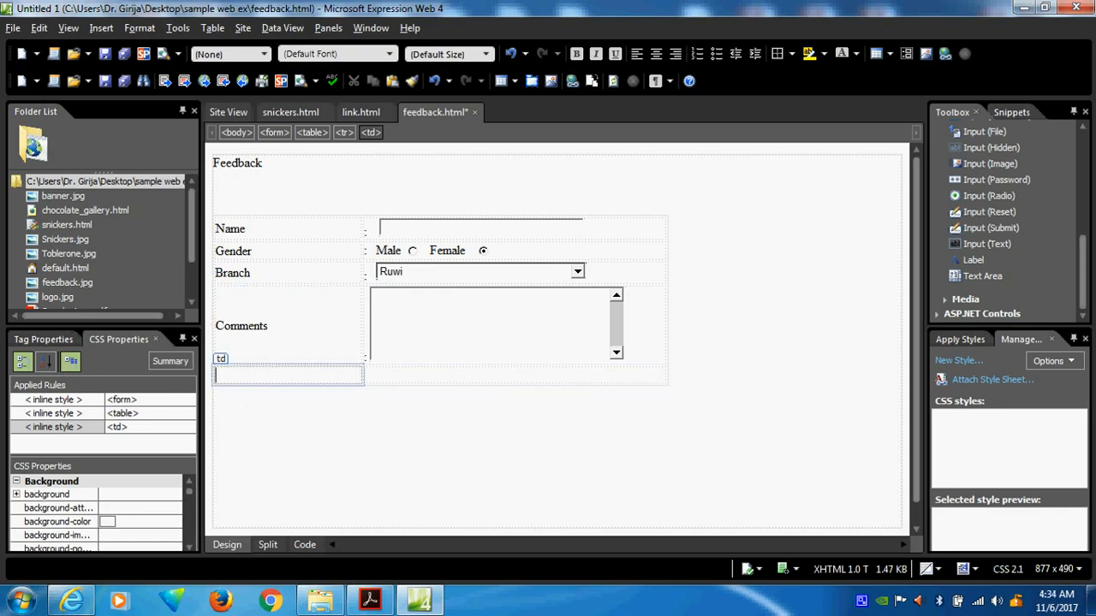
{"action": "mouse_move", "coordinate": [997, 180]}
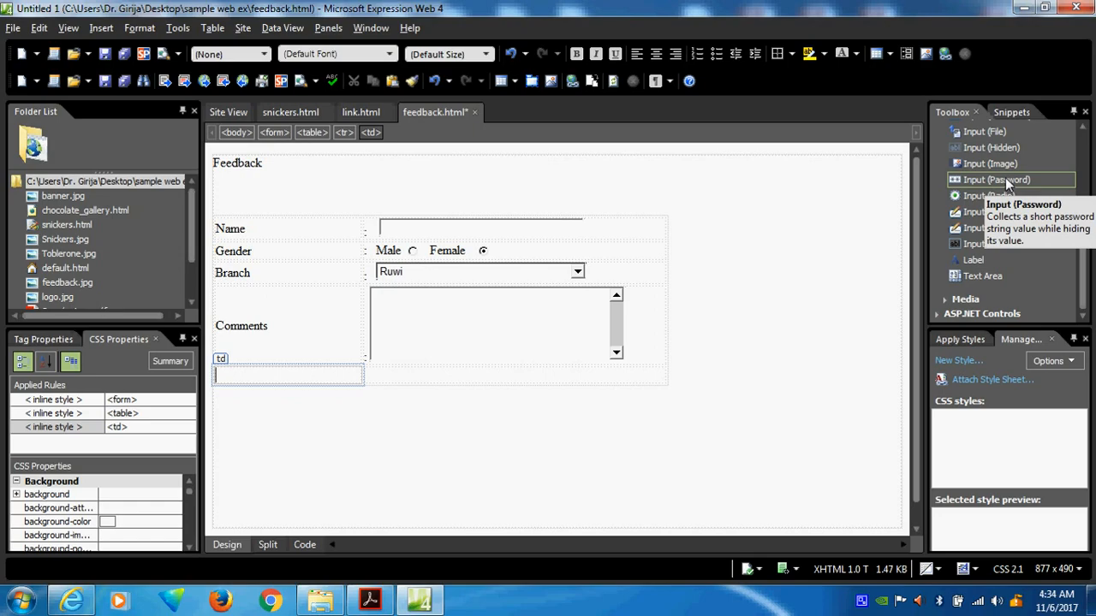
{"action": "mouse_move", "coordinate": [248, 342]}
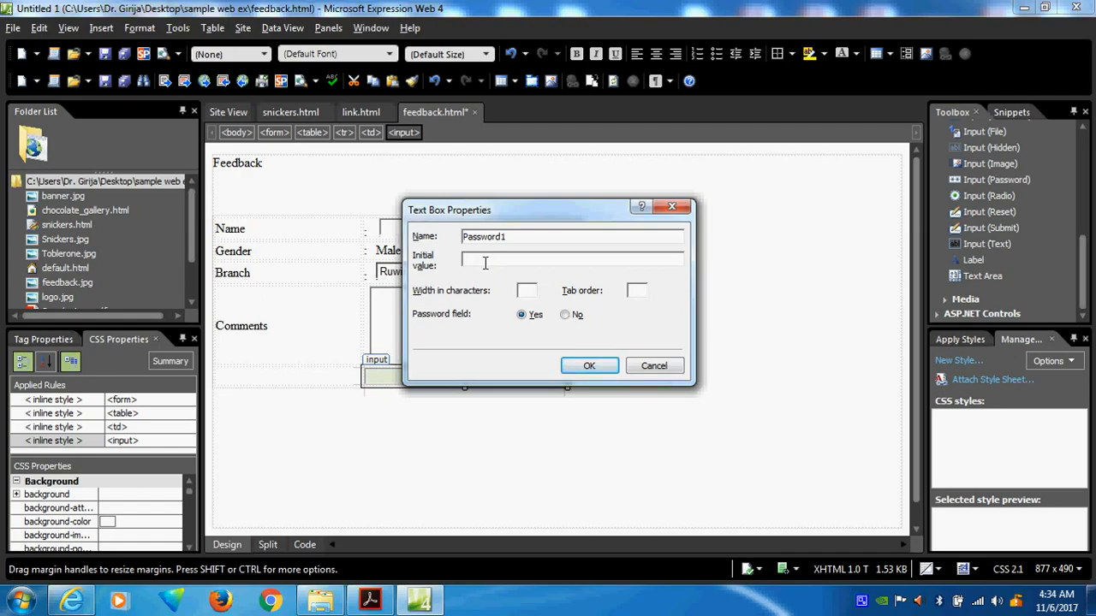
Give the password field initial value 123 and label its row 'password'.
{"action": "type", "text": "123"}
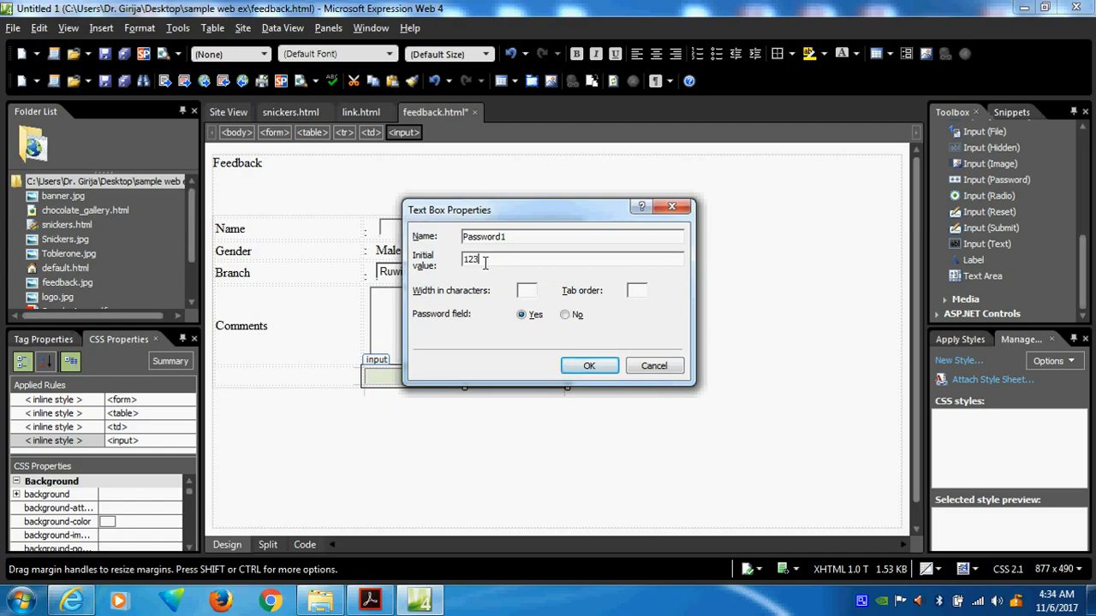
{"action": "left_click", "coordinate": [589, 366]}
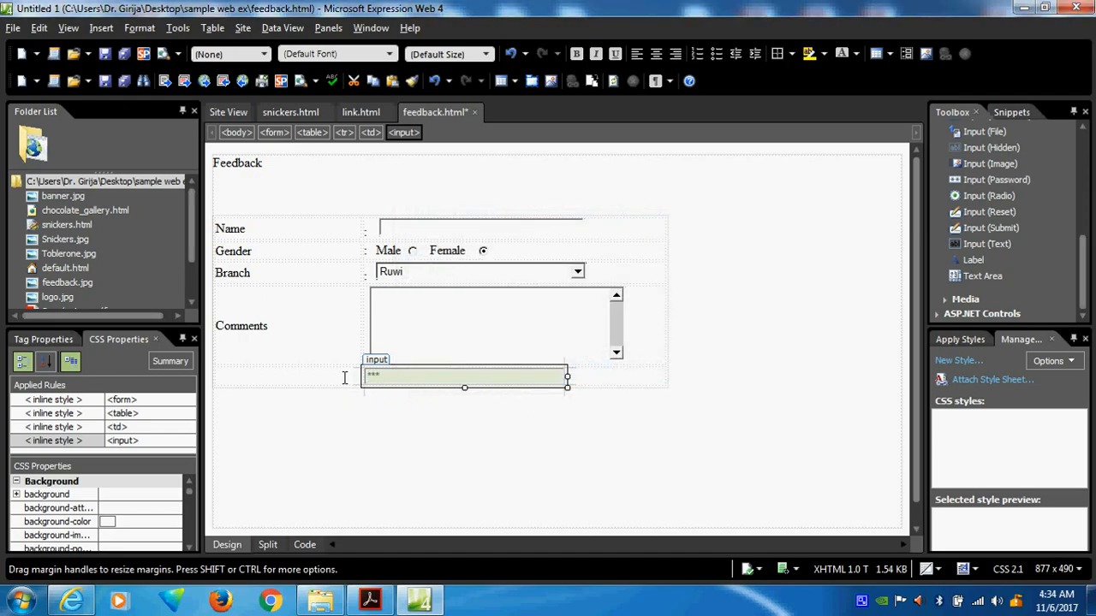
{"action": "type", "text": "pass"}
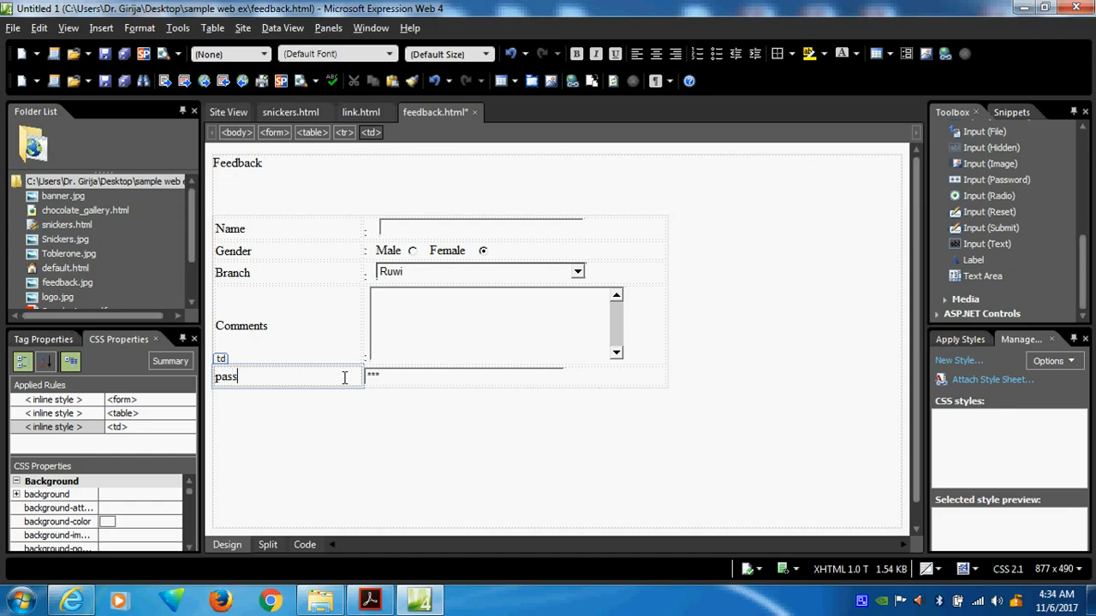
{"action": "type", "text": "word"}
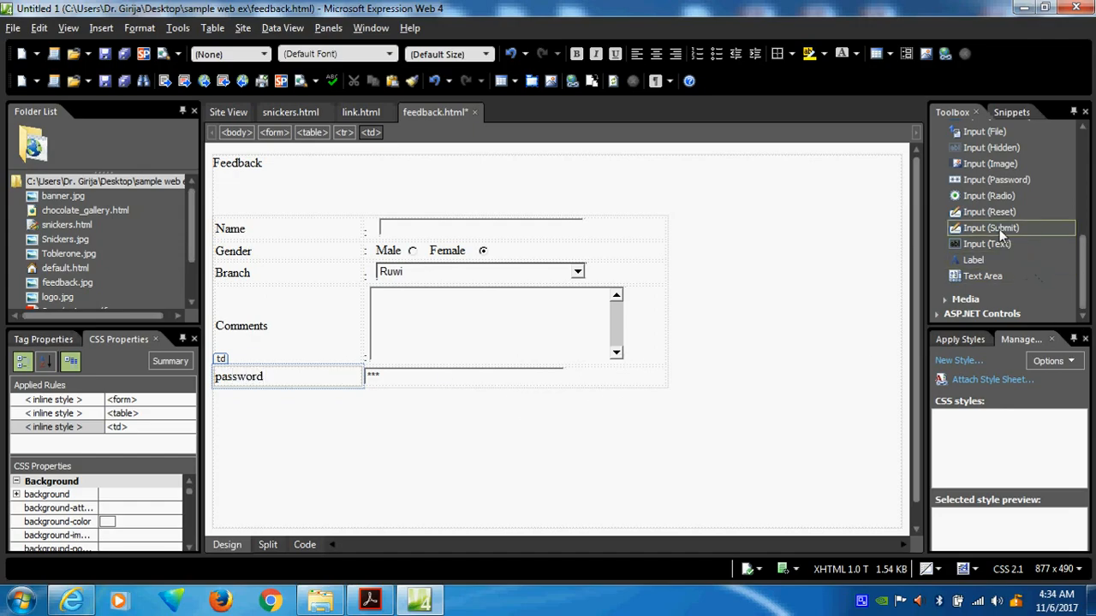
{"action": "mouse_move", "coordinate": [989, 212]}
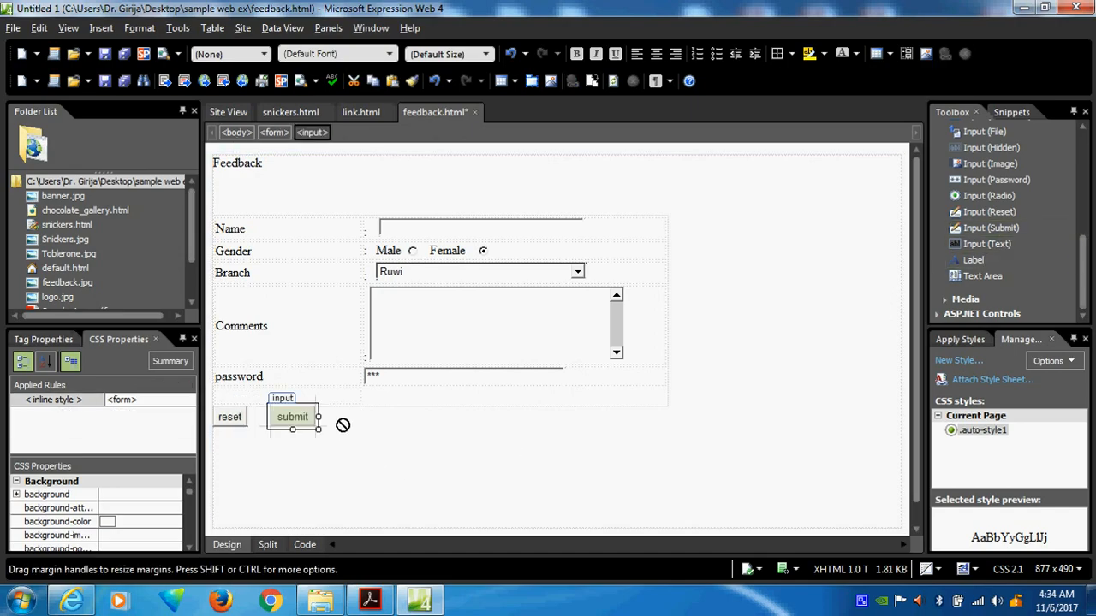
Relabel the submit button's value to 'ok' in Form Field Properties.
{"action": "right_click", "coordinate": [291, 418]}
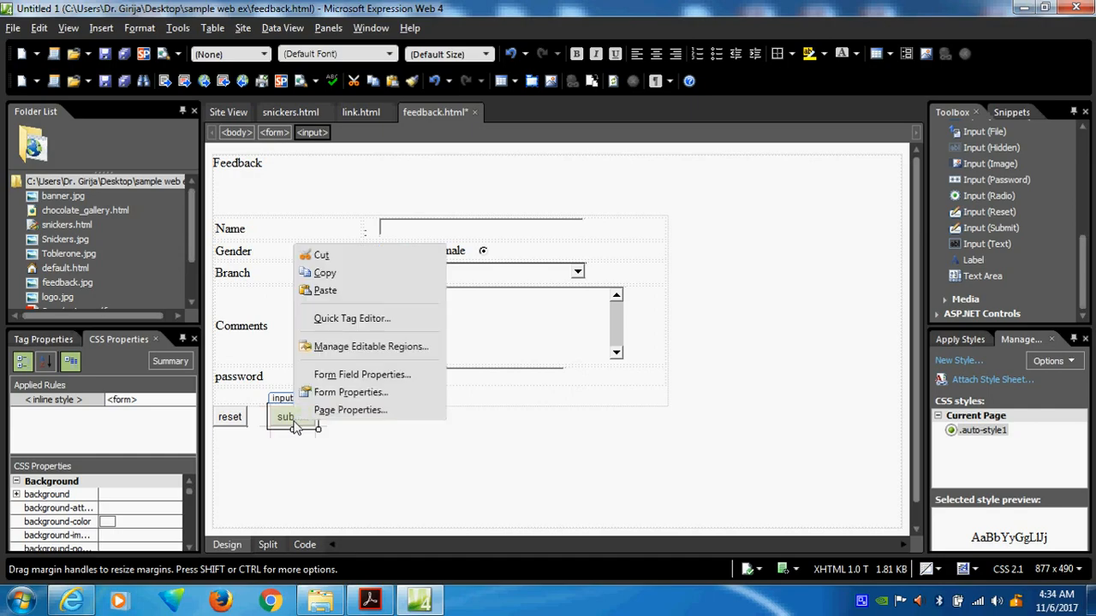
{"action": "left_click", "coordinate": [361, 373]}
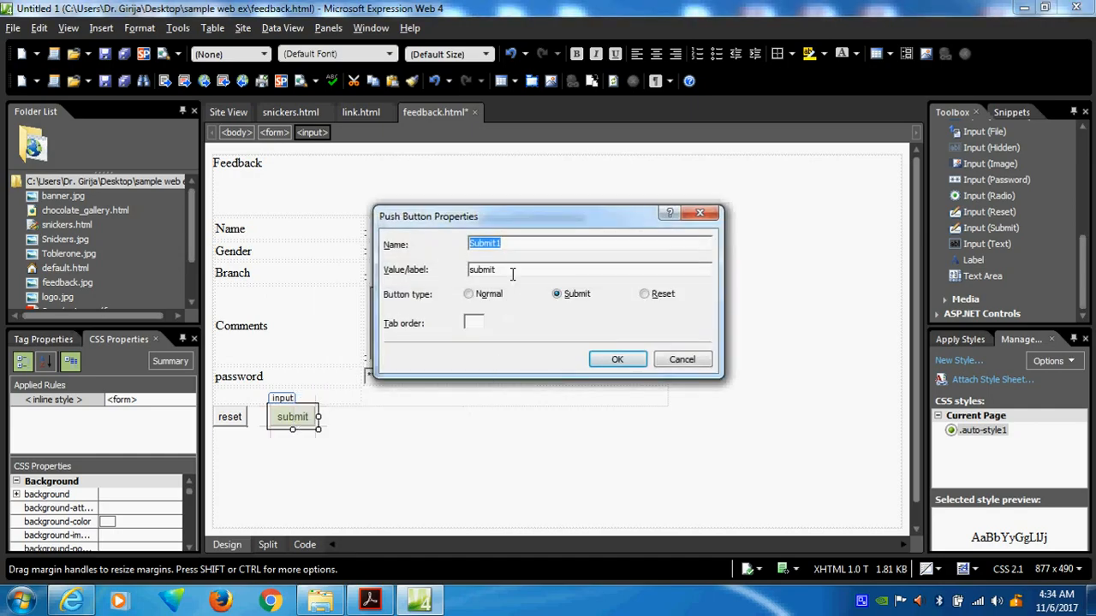
{"action": "type", "text": "ok"}
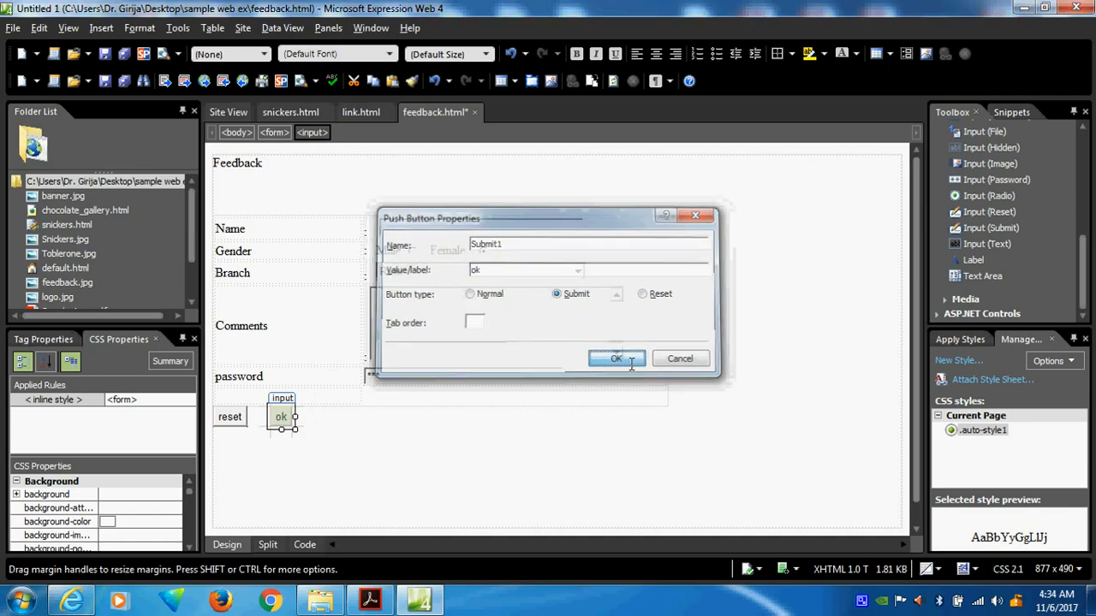
{"action": "left_click", "coordinate": [617, 357]}
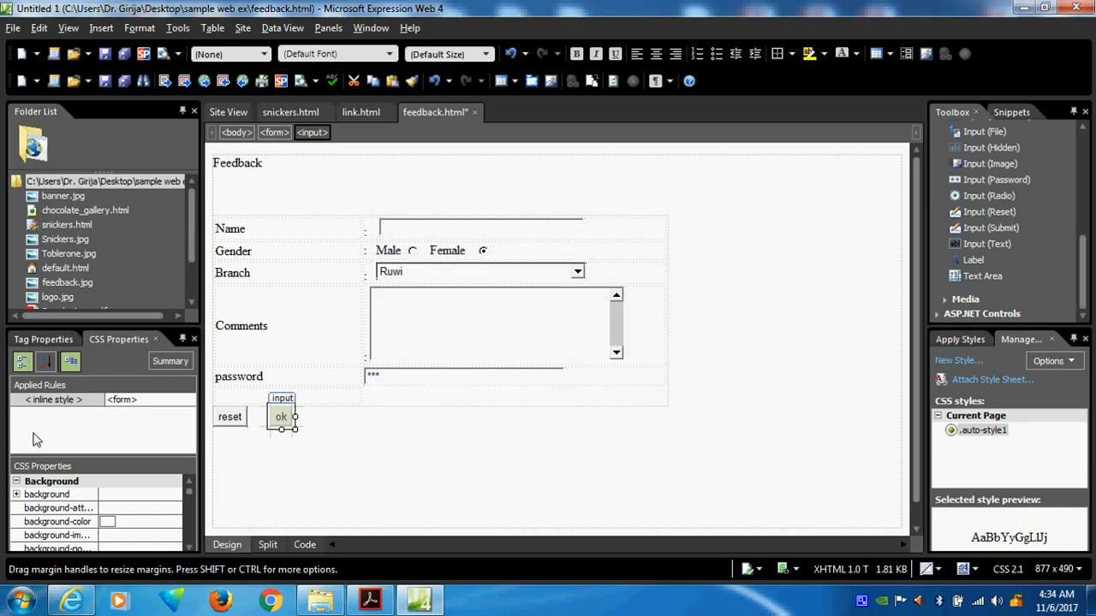
Recheck the ok button's properties unchanged and bring up the browser preview list.
{"action": "right_click", "coordinate": [281, 418]}
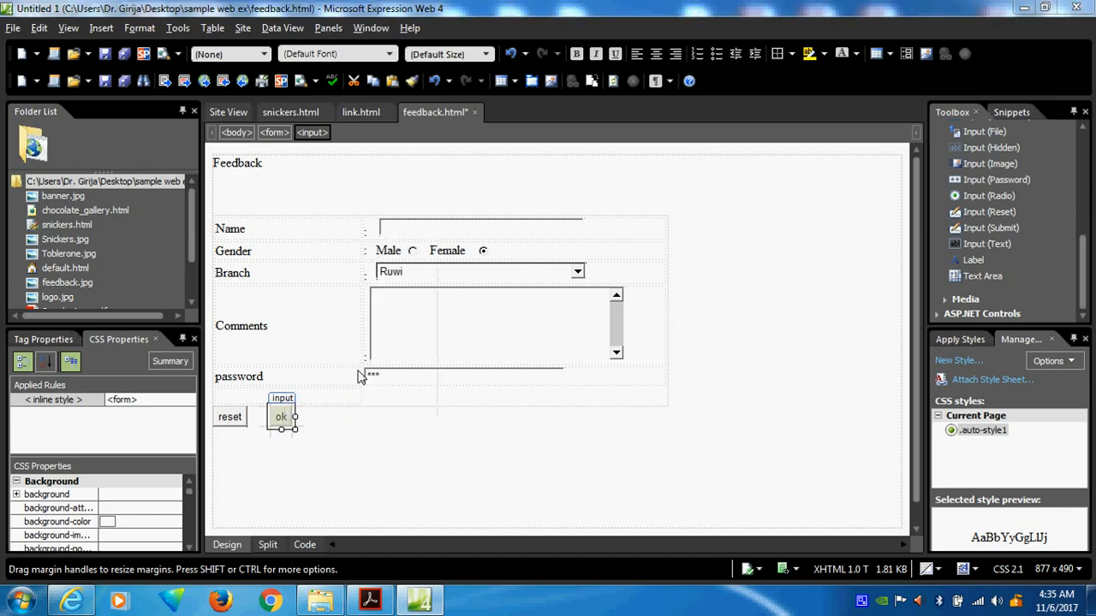
{"action": "double_click", "coordinate": [280, 416]}
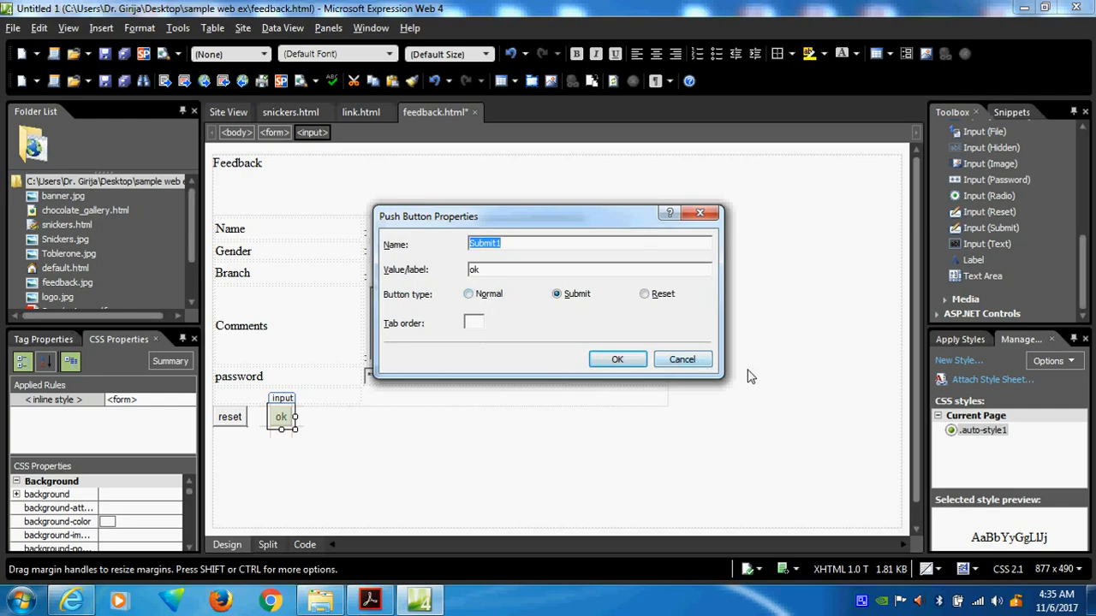
{"action": "left_click", "coordinate": [616, 360]}
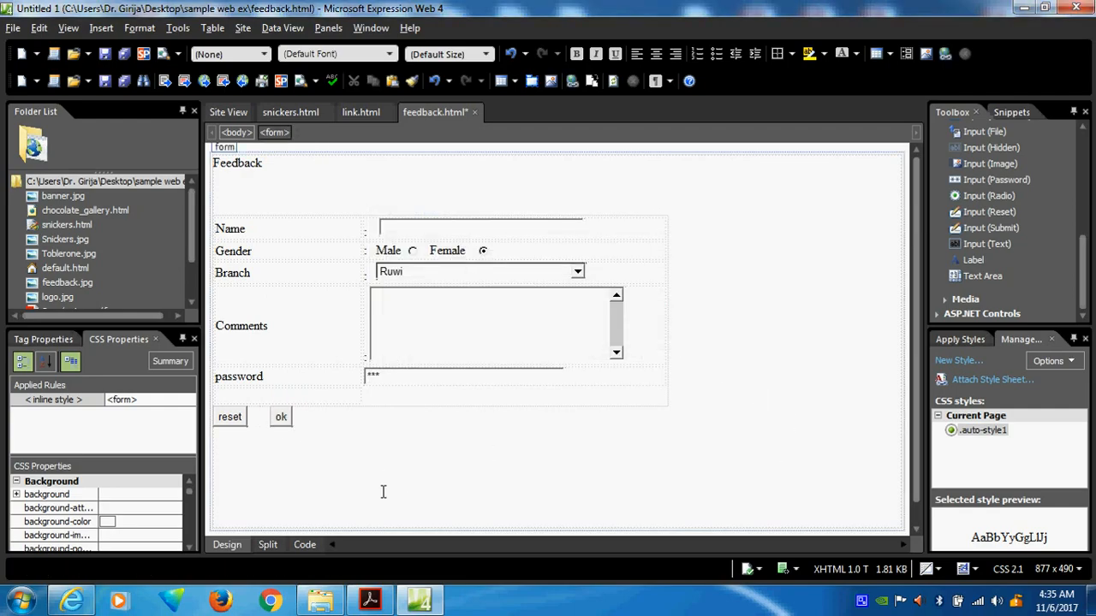
{"action": "left_click", "coordinate": [248, 325]}
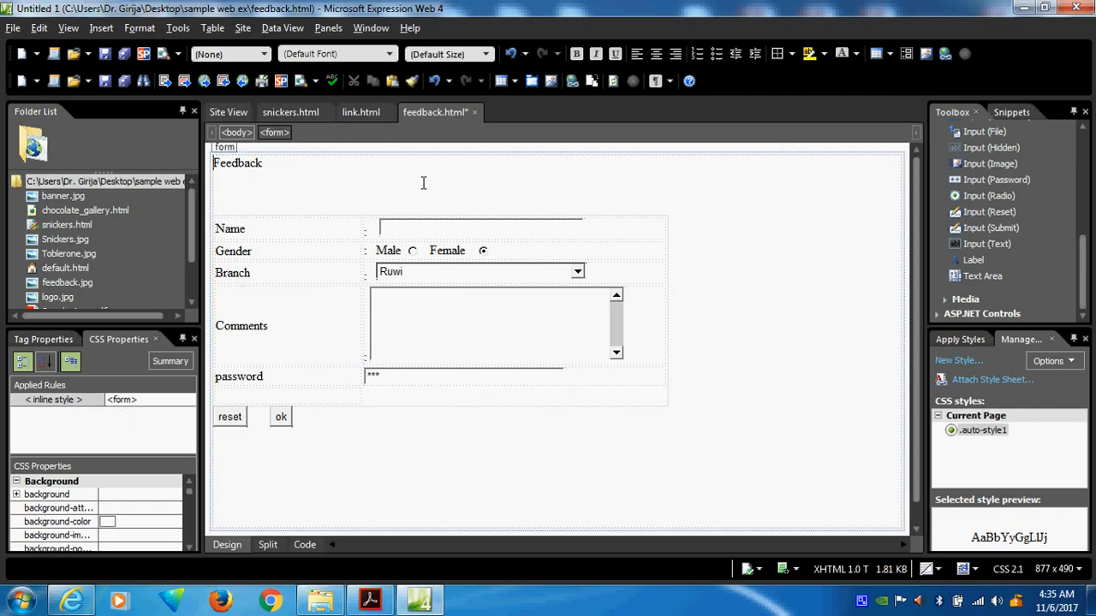
{"action": "right_click", "coordinate": [434, 113]}
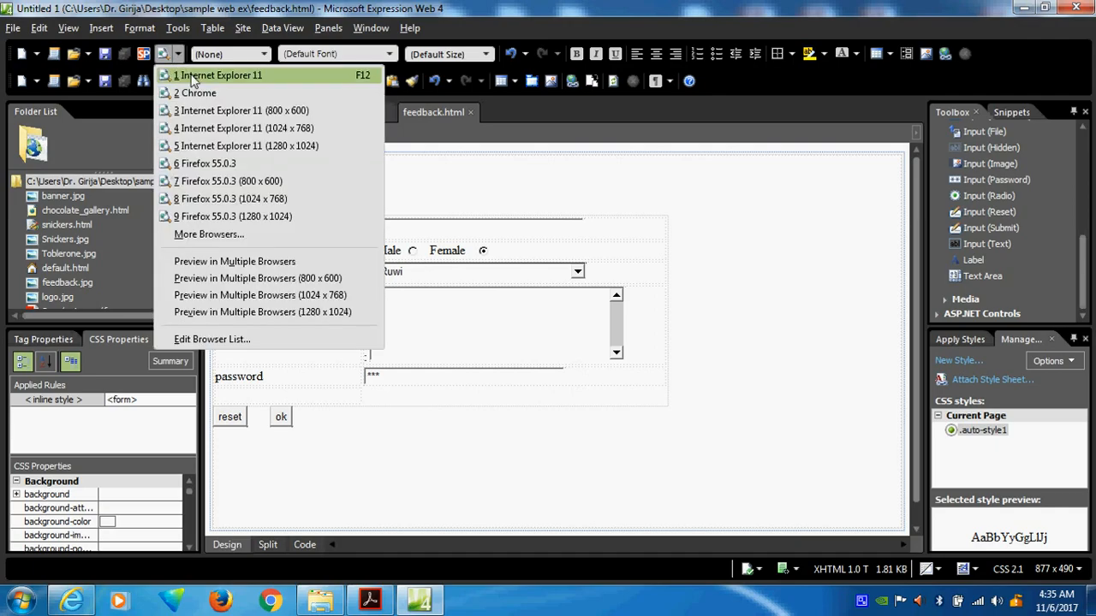
Preview in Internet Explorer, pick a gender and enter sample comment 'dsafasaf' and a masked password.
{"action": "left_click", "coordinate": [221, 76]}
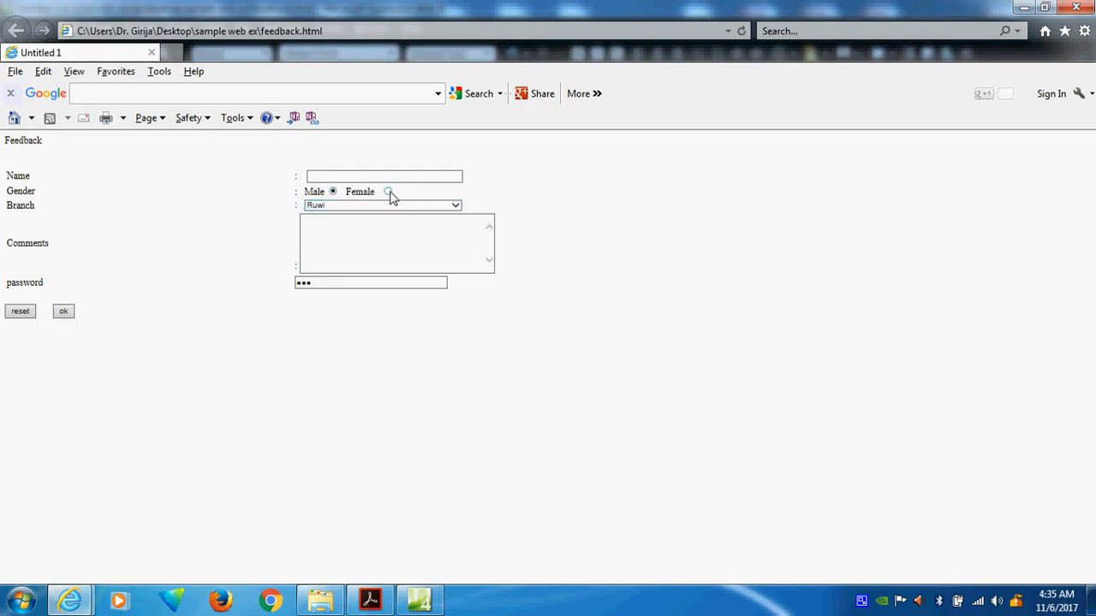
{"action": "left_click", "coordinate": [387, 192]}
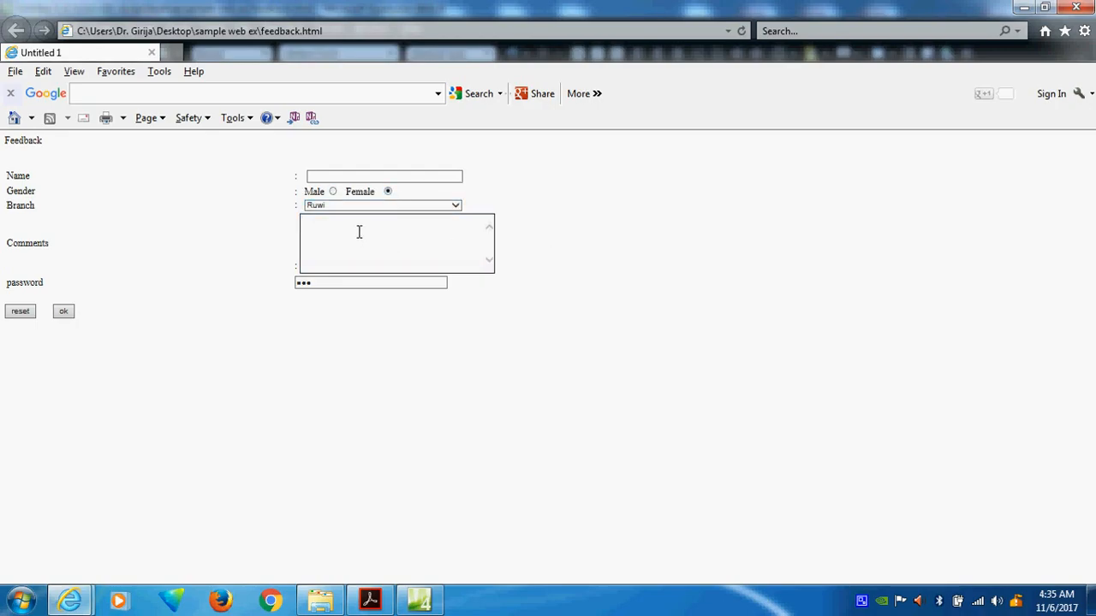
{"action": "type", "text": "dsafasaf"}
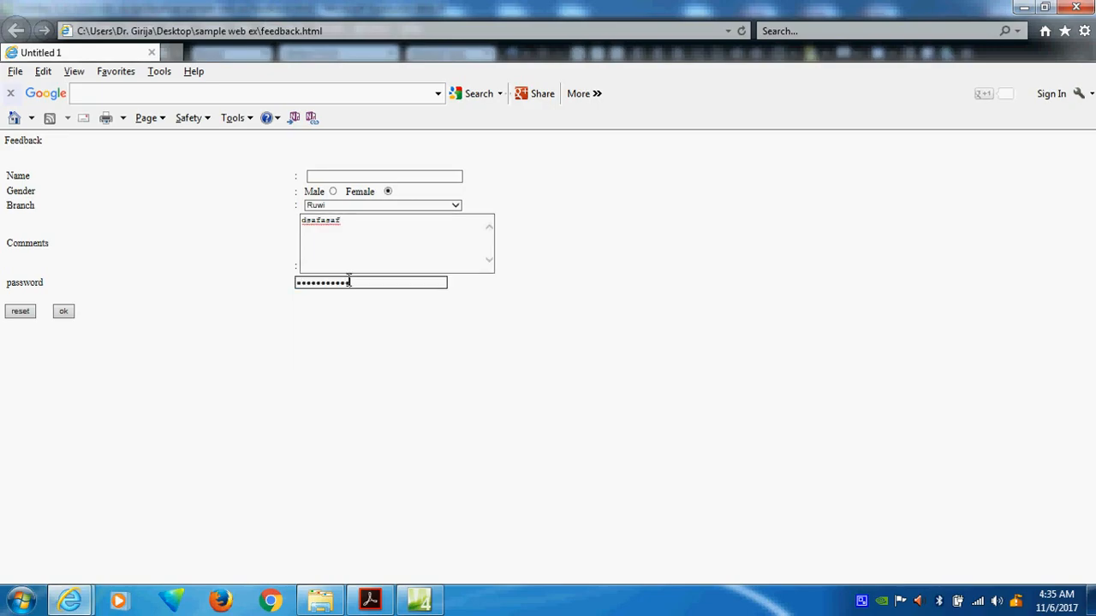
{"action": "type", "text": "*"}
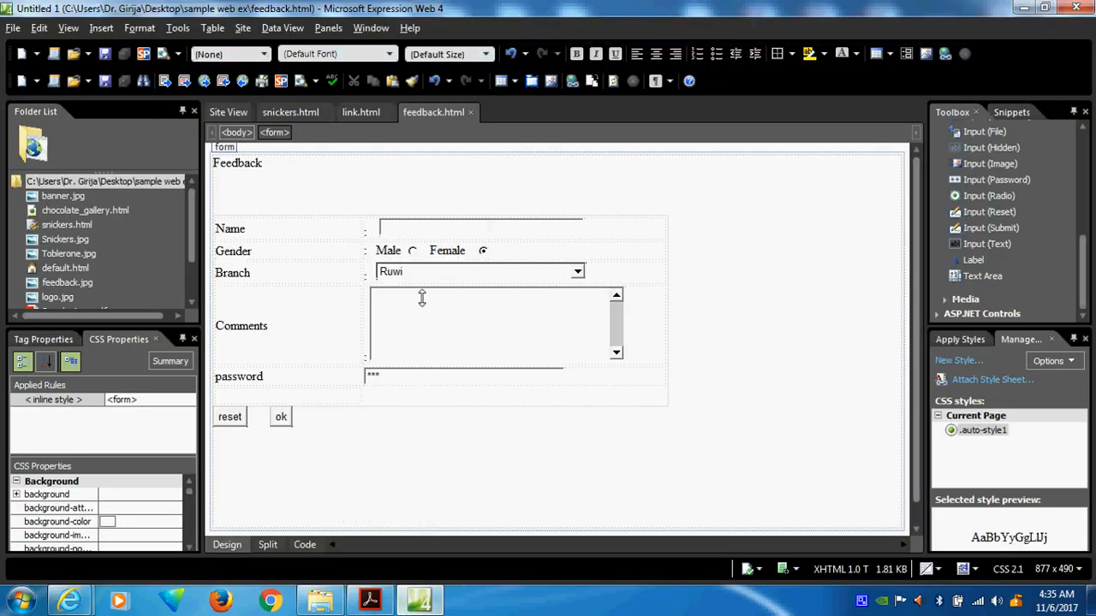
{"action": "scroll", "scroll_direction": "down", "scroll_amount": 3}
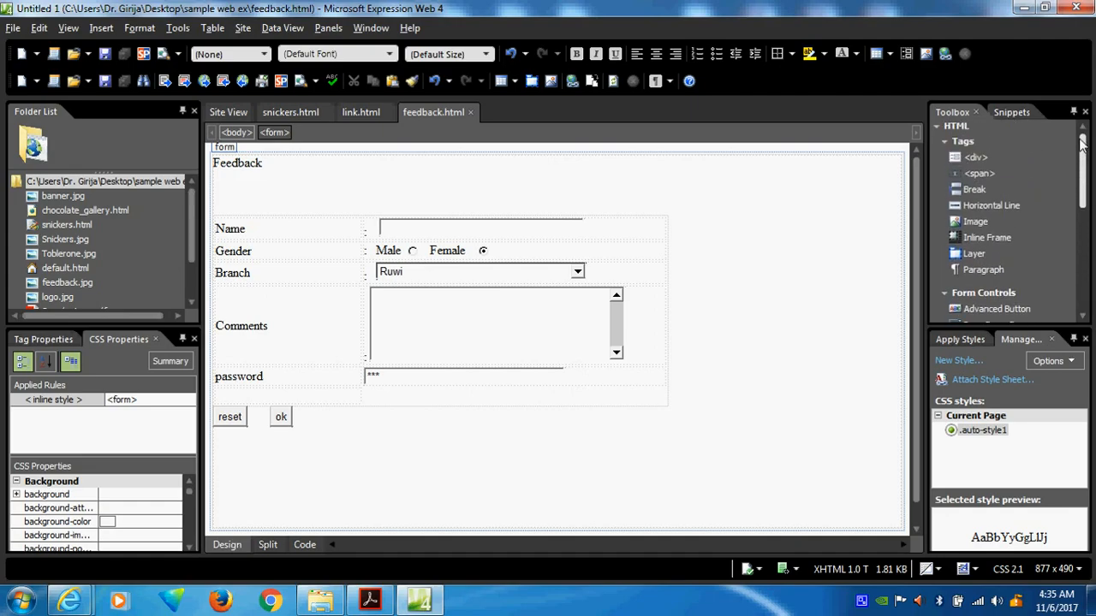
{"action": "scroll", "scroll_direction": "down", "scroll_amount": 3}
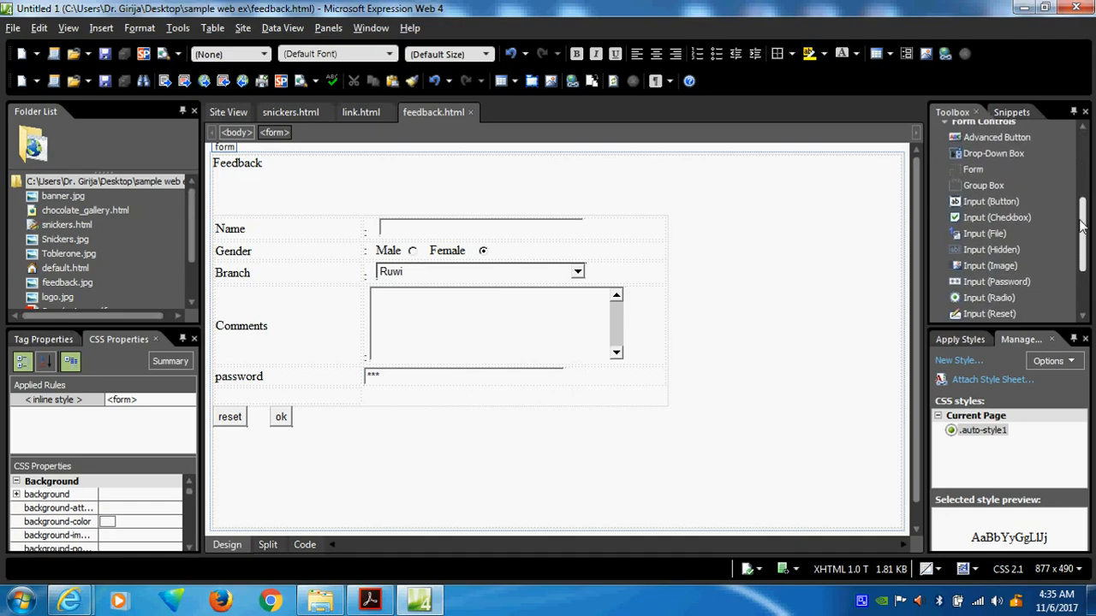
{"action": "scroll", "scroll_direction": "down", "scroll_amount": 3}
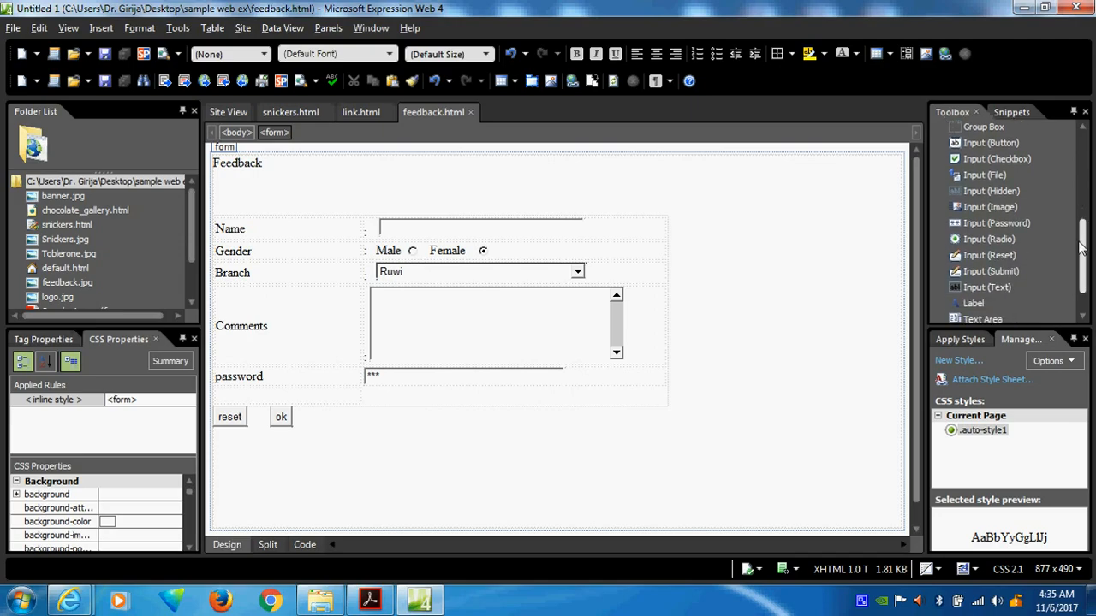
{"action": "scroll", "scroll_direction": "down", "scroll_amount": 3}
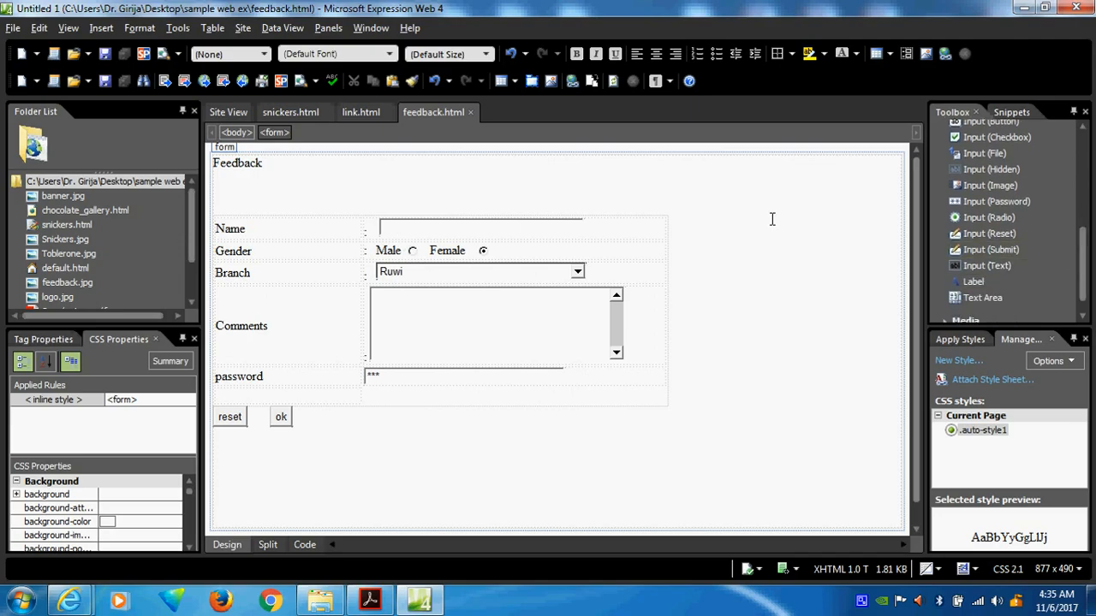